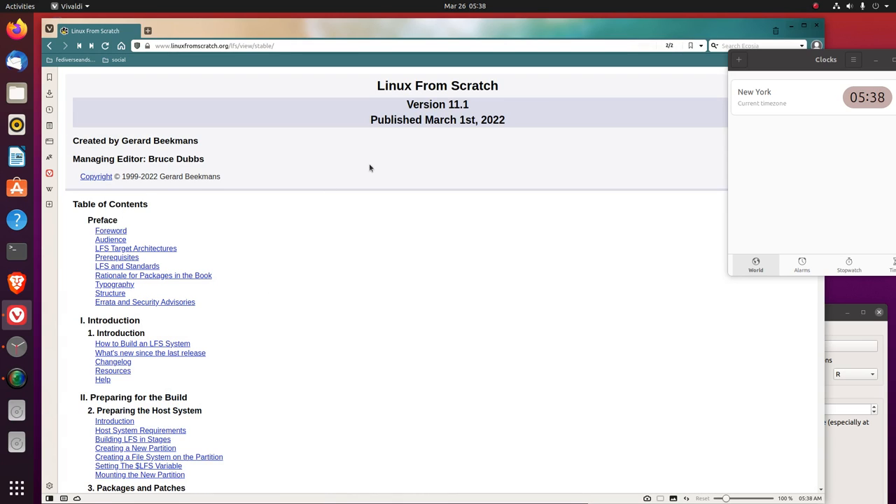
{"action": "mouse_move", "coordinate": [475, 111]}
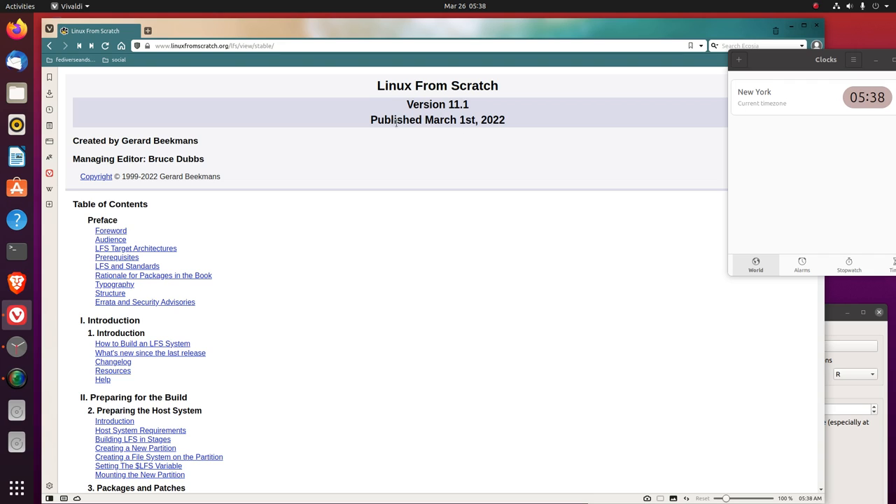
{"action": "mouse_move", "coordinate": [459, 134]}
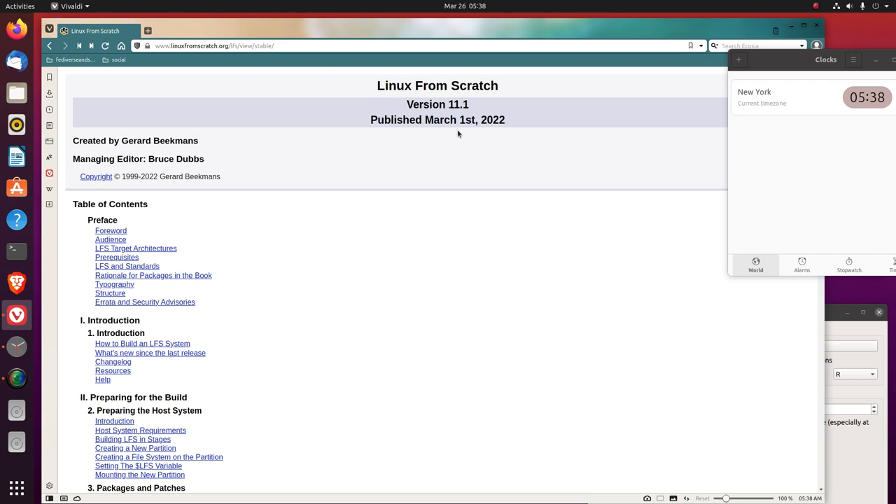
{"action": "mouse_move", "coordinate": [803, 299]}
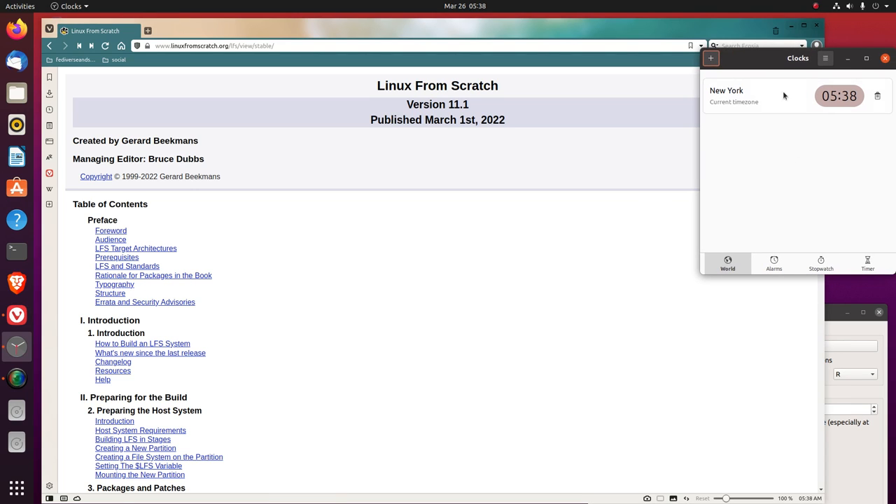
Start a 30-minute countdown in GNOME Clocks' Timer and move the window aside
{"action": "left_click", "coordinate": [867, 264]}
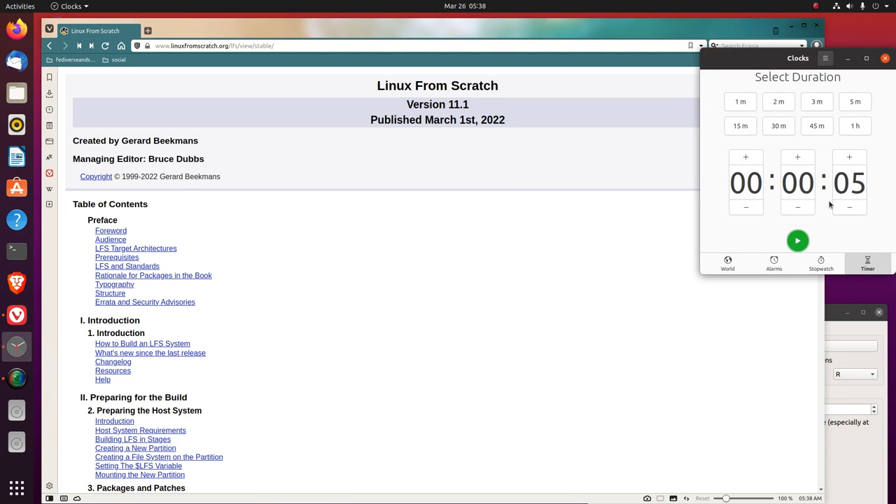
{"action": "left_click", "coordinate": [779, 125]}
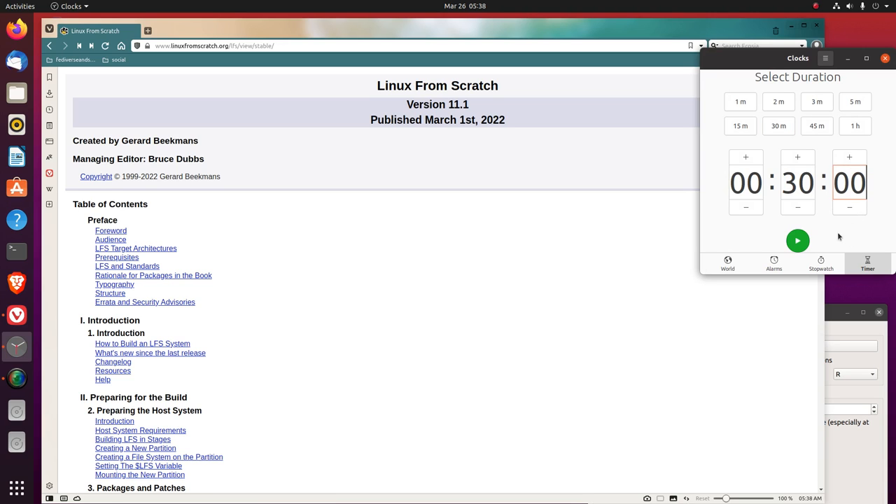
{"action": "left_click", "coordinate": [797, 240]}
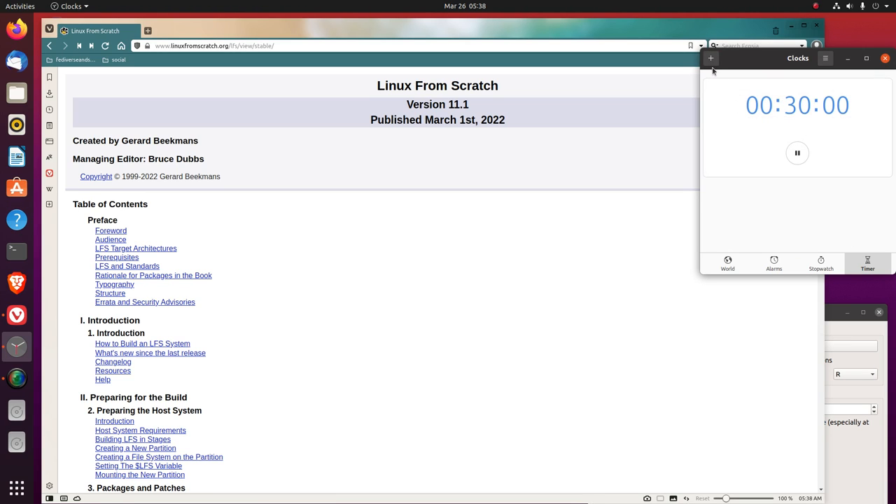
{"action": "left_click_drag", "start_coordinate": [798, 58], "coordinate": [863, 95]}
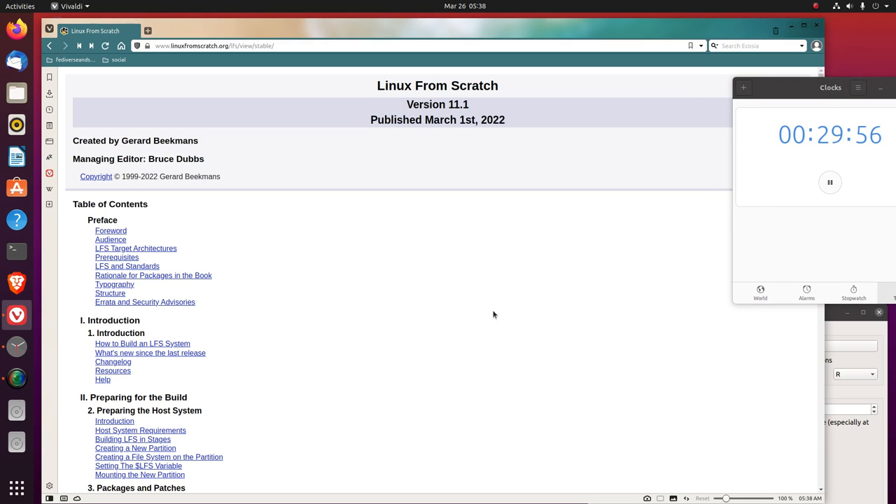
{"action": "mouse_move", "coordinate": [110, 231]}
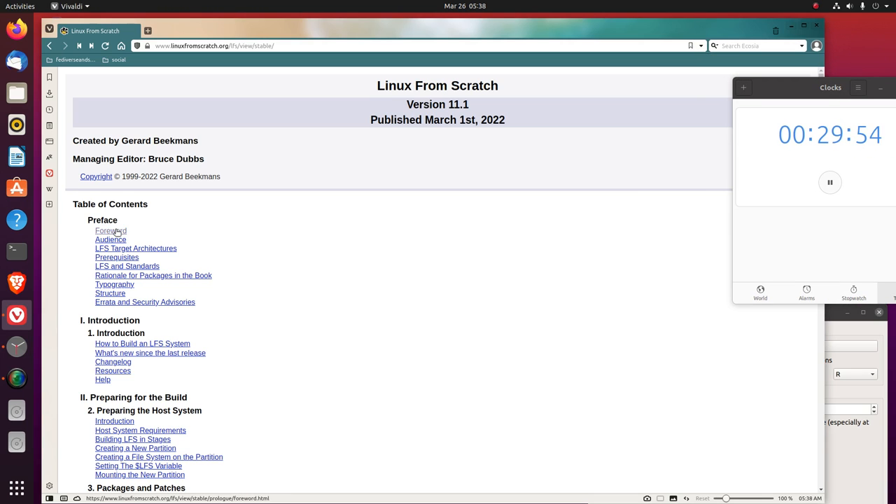
Open the Foreword chapter from the Preface section of the table of contents
{"action": "left_click", "coordinate": [110, 230]}
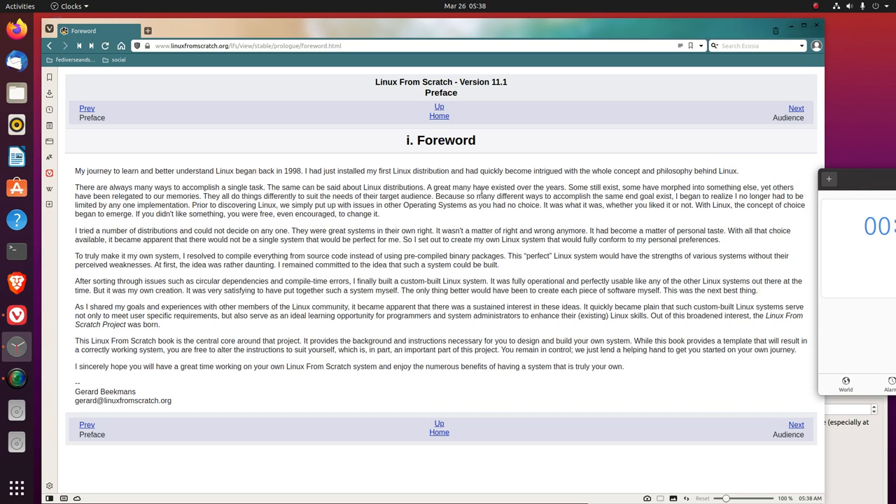
{"action": "mouse_move", "coordinate": [471, 212]}
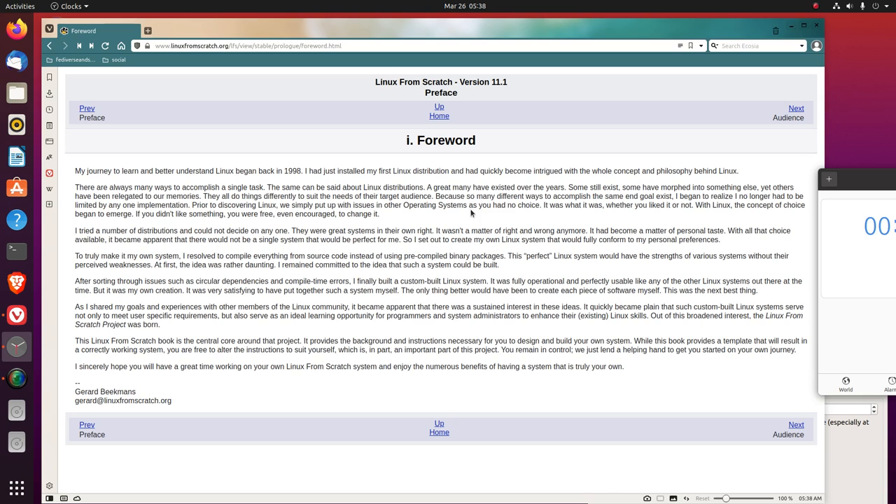
{"action": "mouse_move", "coordinate": [196, 261]}
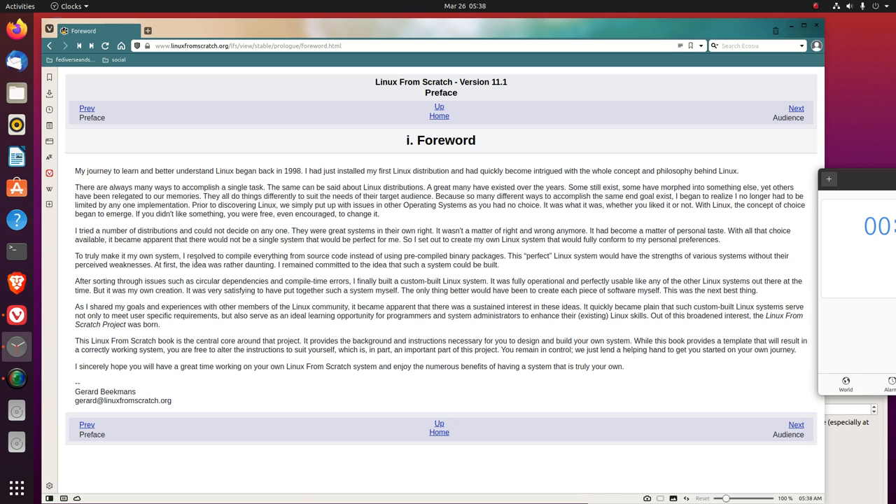
{"action": "mouse_move", "coordinate": [282, 222]}
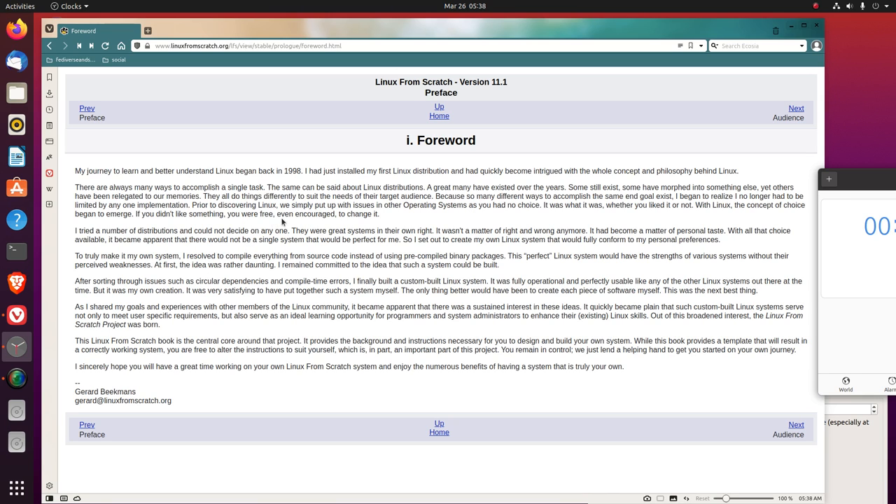
{"action": "mouse_move", "coordinate": [378, 214]}
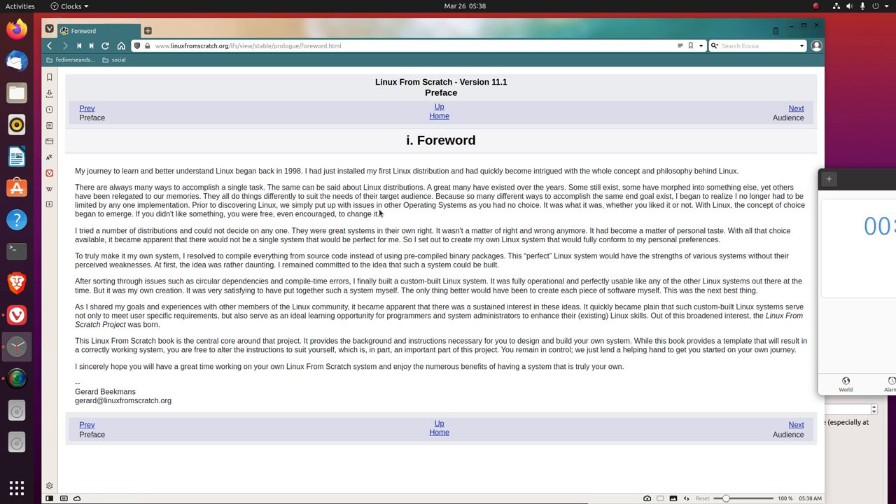
{"action": "mouse_move", "coordinate": [403, 204]}
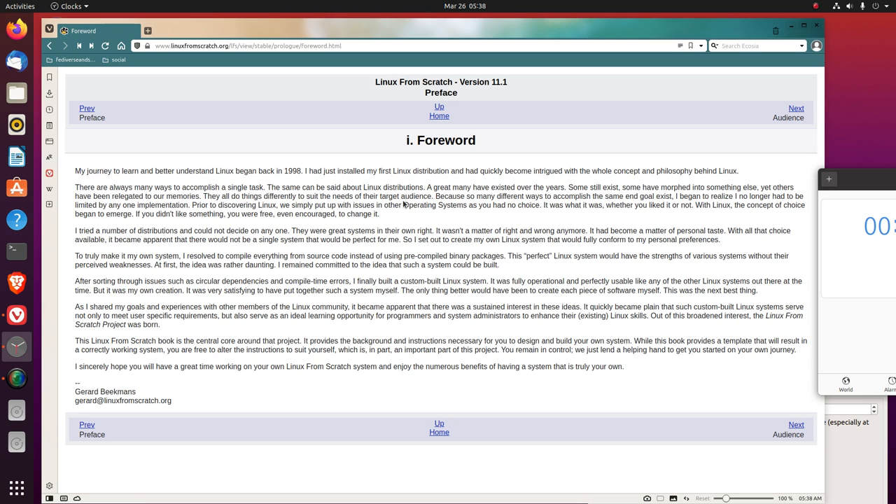
{"action": "mouse_move", "coordinate": [516, 204]}
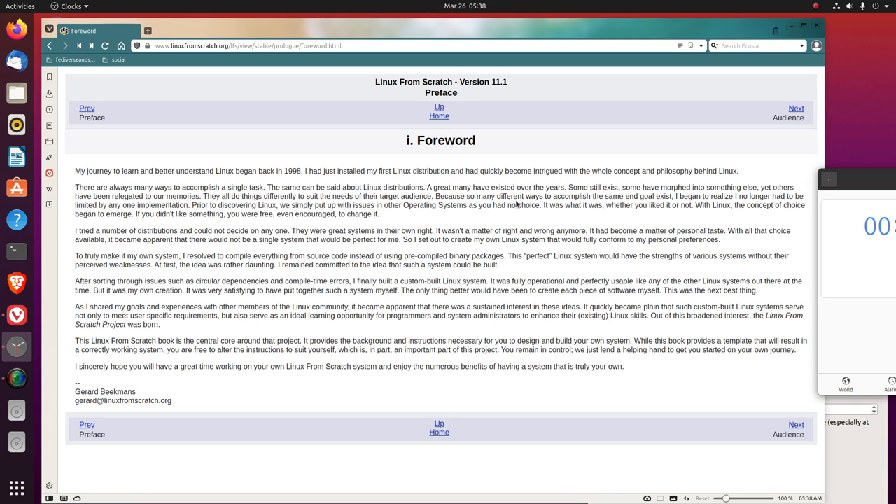
{"action": "mouse_move", "coordinate": [528, 217]}
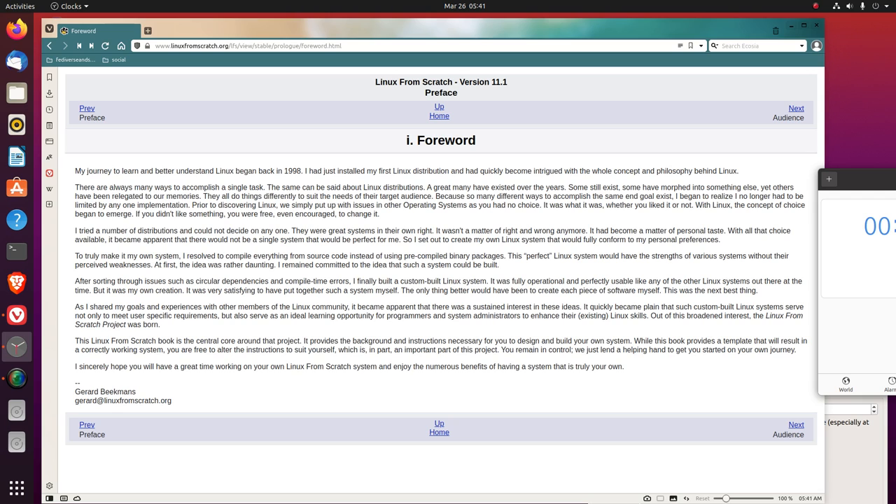
{"action": "mouse_move", "coordinate": [634, 499]}
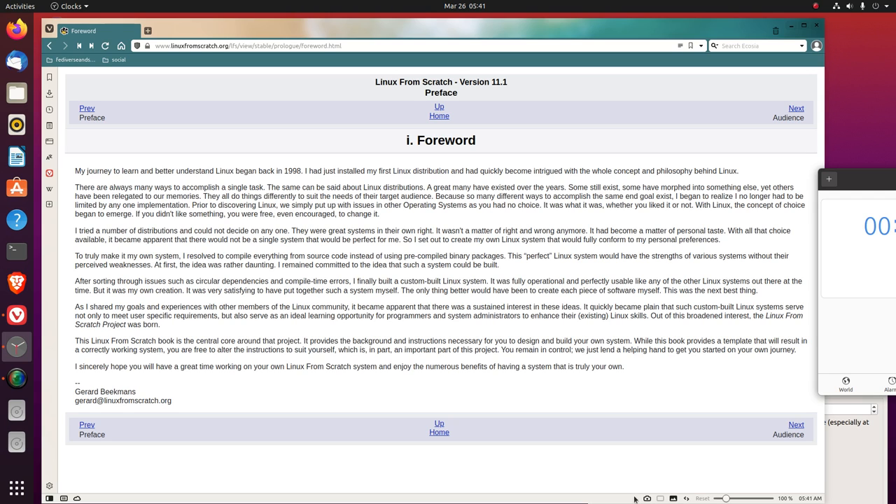
{"action": "mouse_move", "coordinate": [361, 393]}
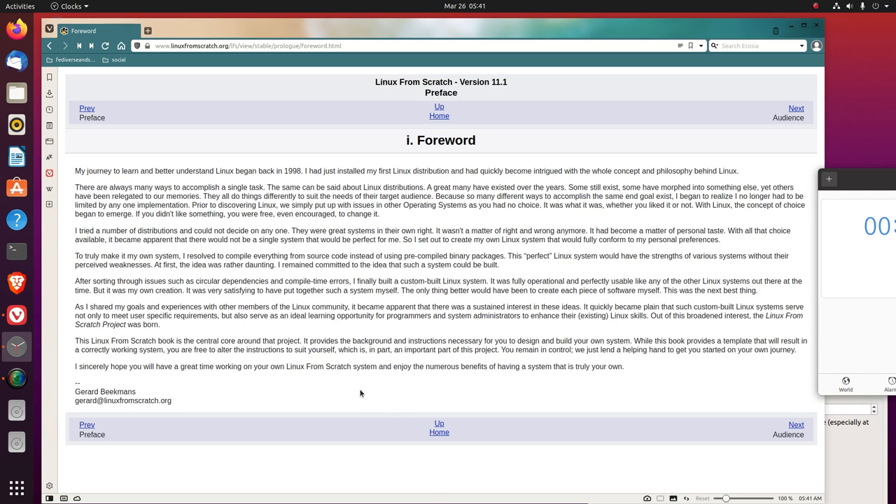
{"action": "mouse_move", "coordinate": [159, 335]}
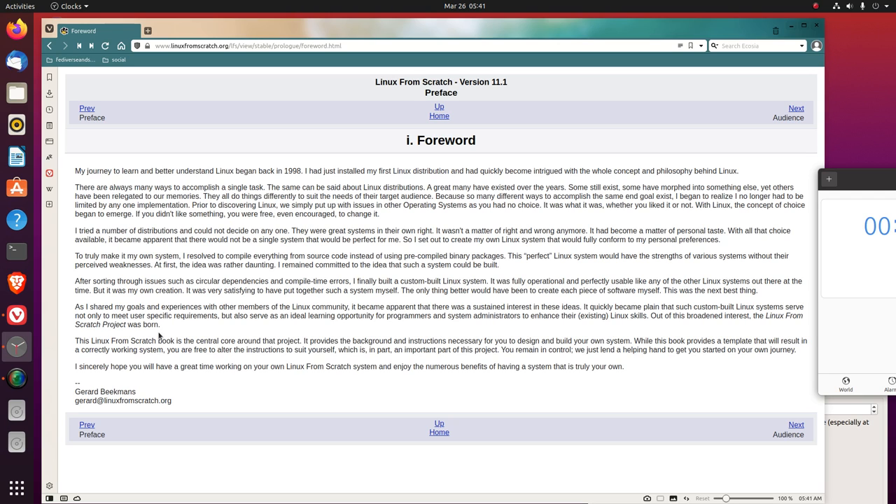
{"action": "mouse_move", "coordinate": [169, 329]}
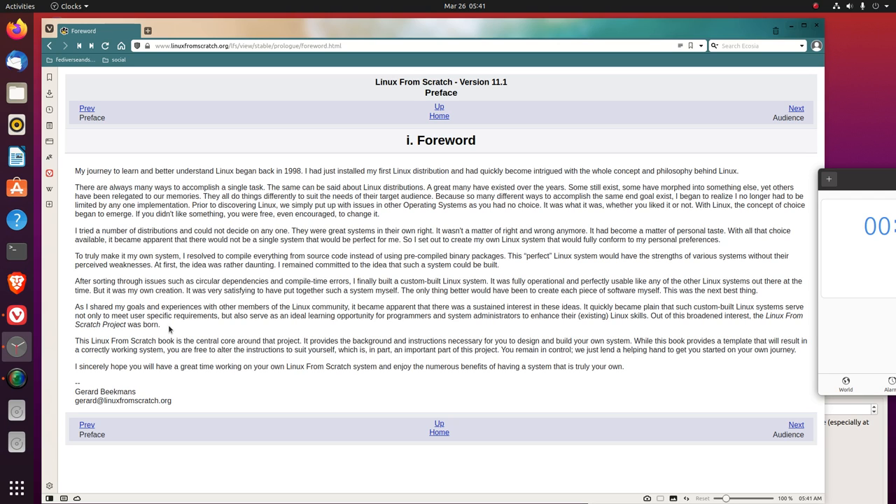
{"action": "mouse_move", "coordinate": [331, 332]}
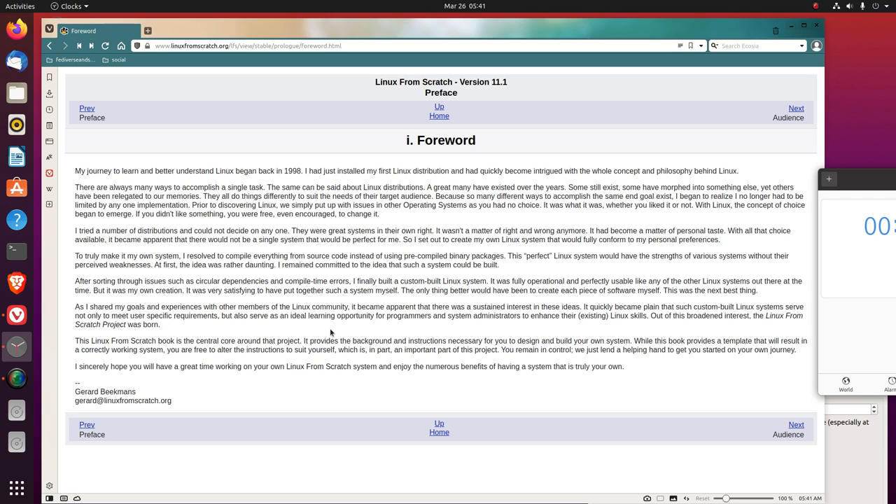
{"action": "mouse_move", "coordinate": [444, 323]}
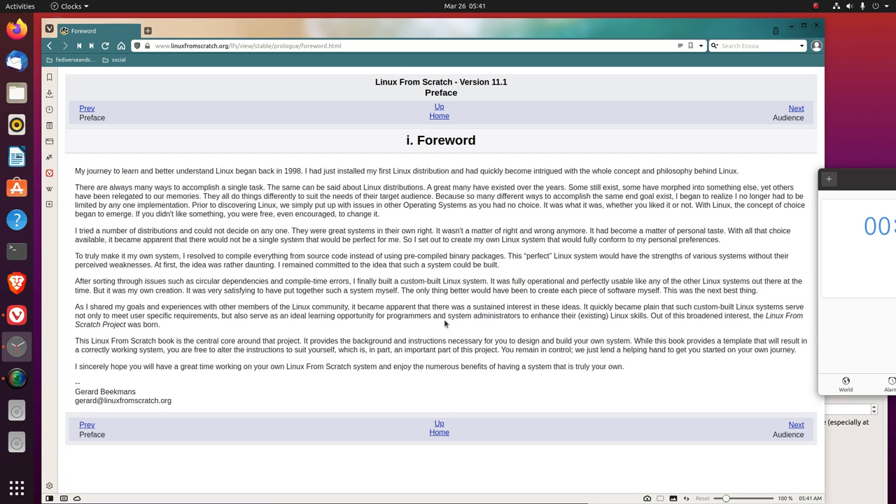
{"action": "mouse_move", "coordinate": [500, 316]}
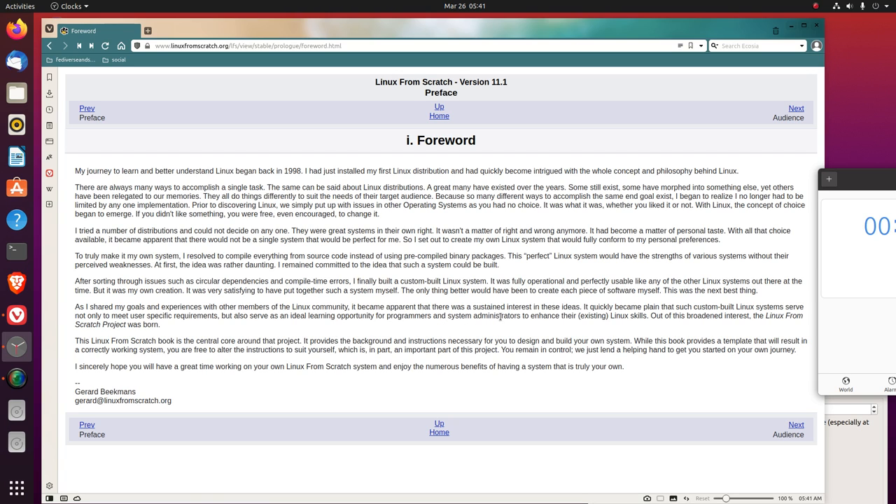
{"action": "mouse_move", "coordinate": [556, 332]}
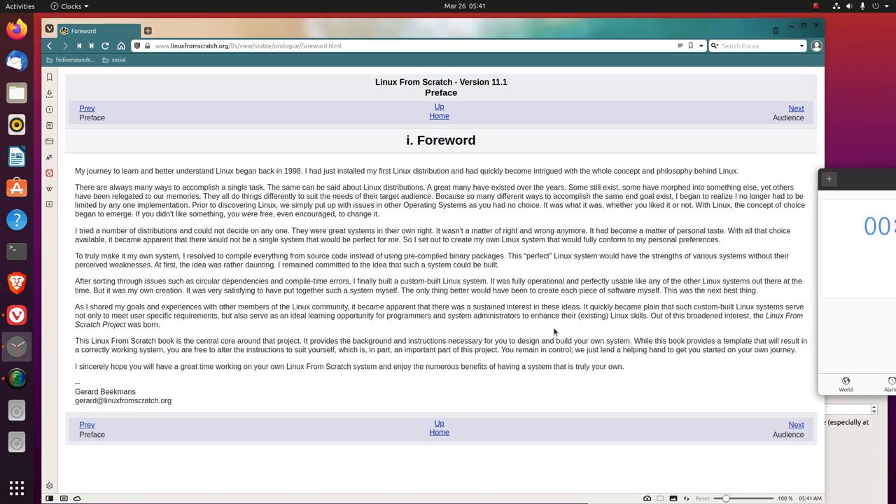
{"action": "mouse_move", "coordinate": [737, 369]}
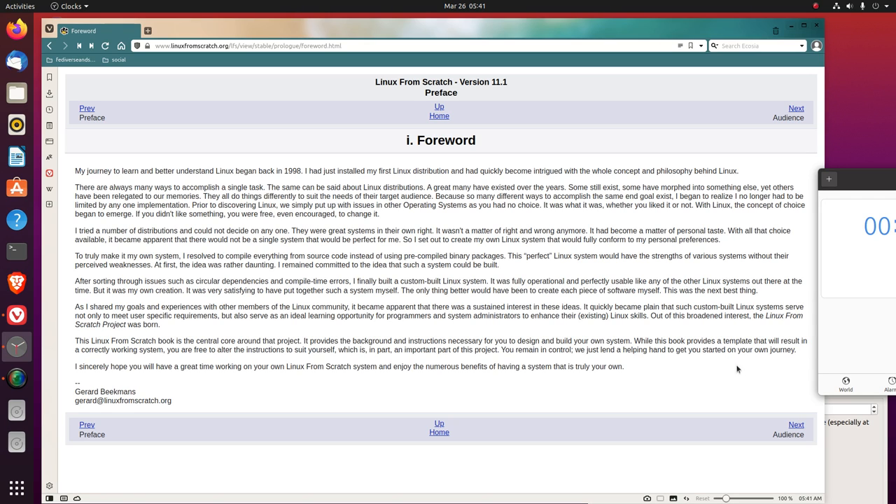
{"action": "mouse_move", "coordinate": [700, 333]}
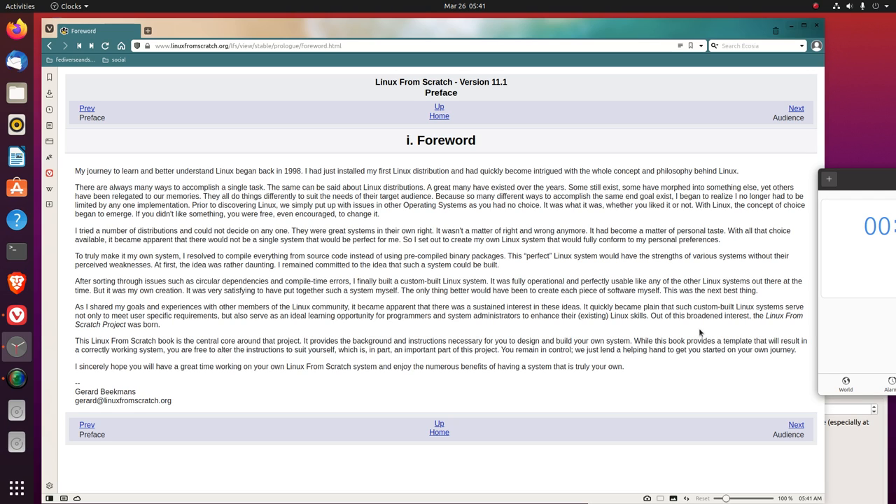
{"action": "mouse_move", "coordinate": [205, 340]}
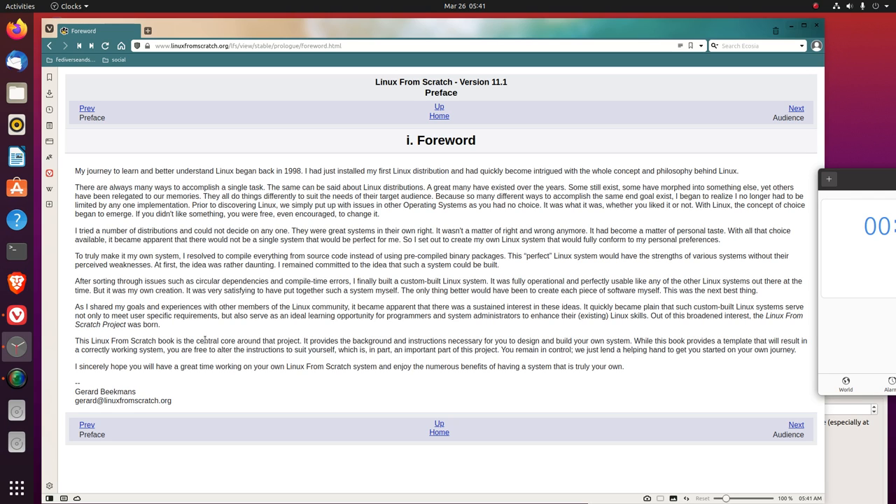
{"action": "mouse_move", "coordinate": [284, 474]}
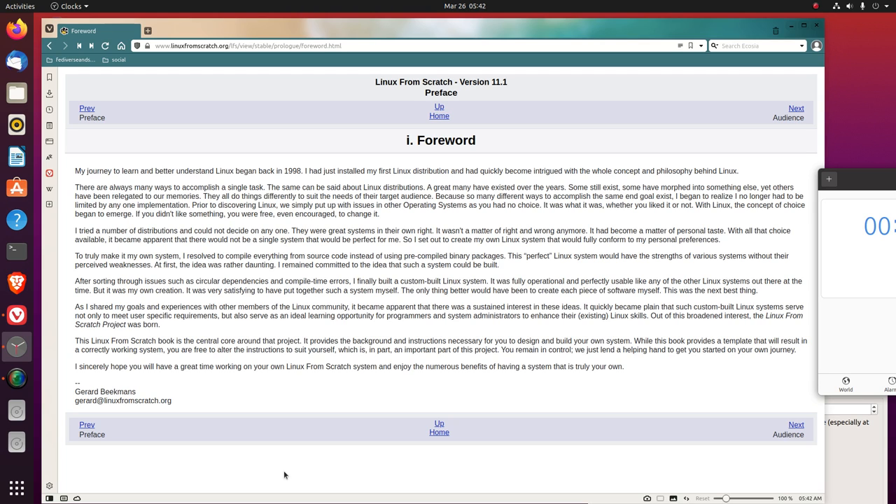
{"action": "mouse_move", "coordinate": [800, 219]}
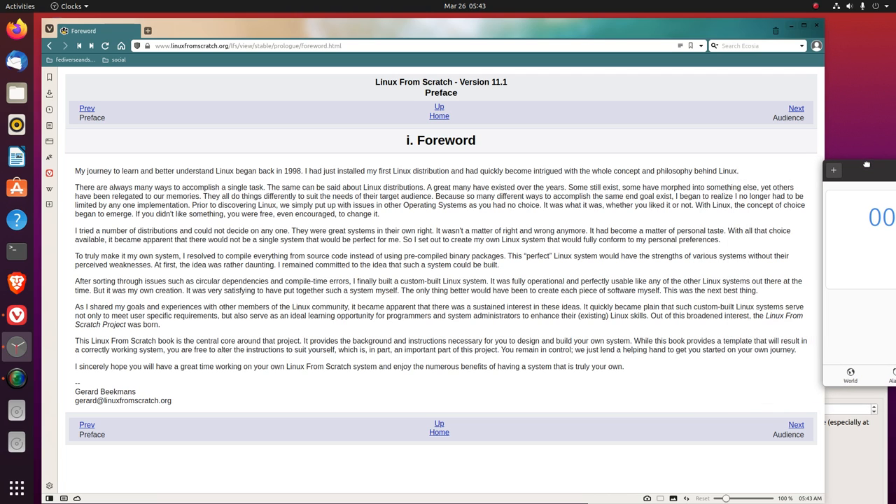
{"action": "mouse_move", "coordinate": [721, 413]}
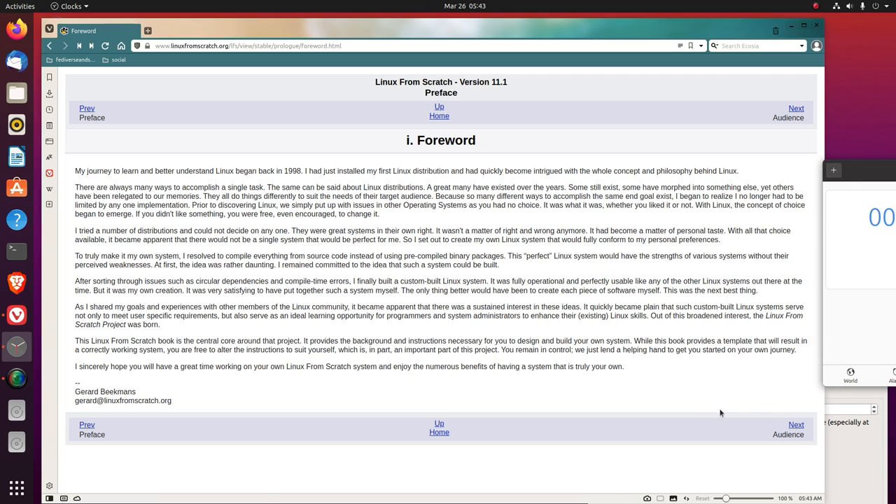
Follow the Next link from the Foreword to the Audience chapter
{"action": "left_click", "coordinate": [795, 424]}
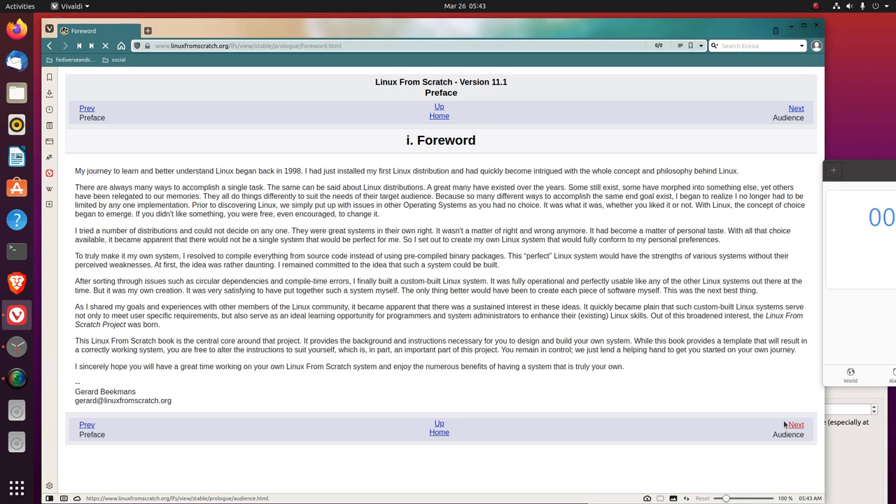
{"action": "left_click", "coordinate": [796, 424]}
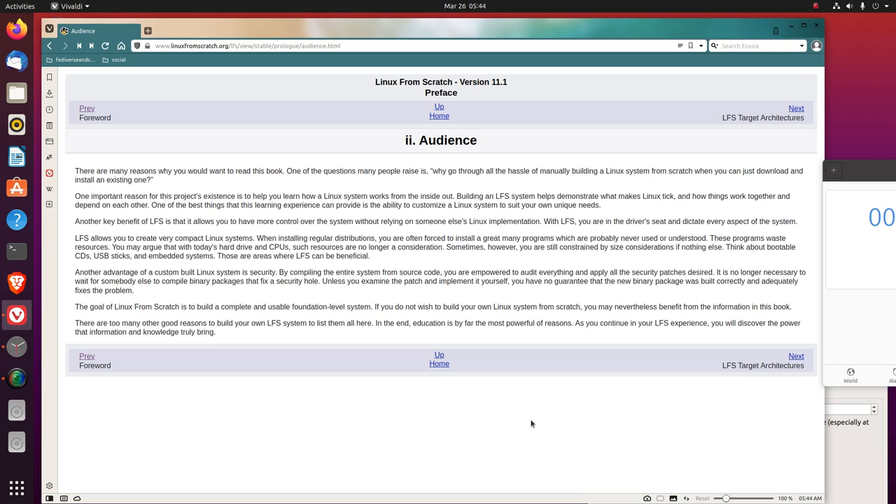
{"action": "mouse_move", "coordinate": [203, 280]}
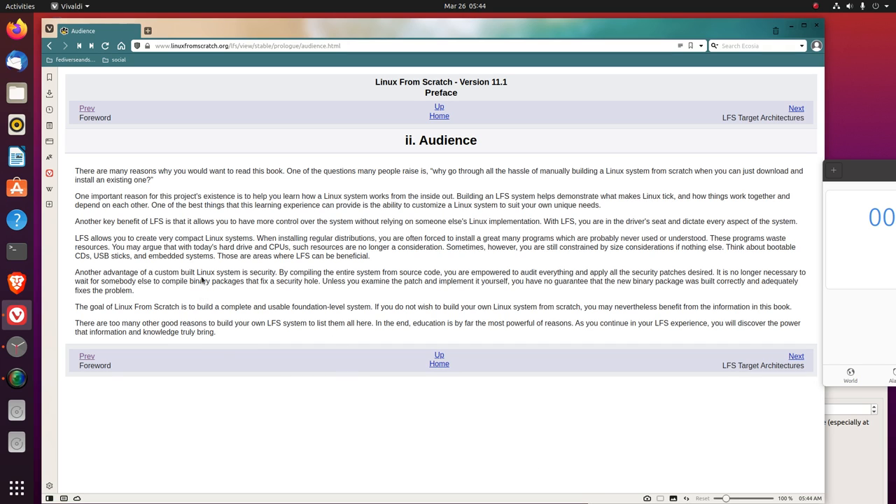
{"action": "mouse_move", "coordinate": [204, 281]}
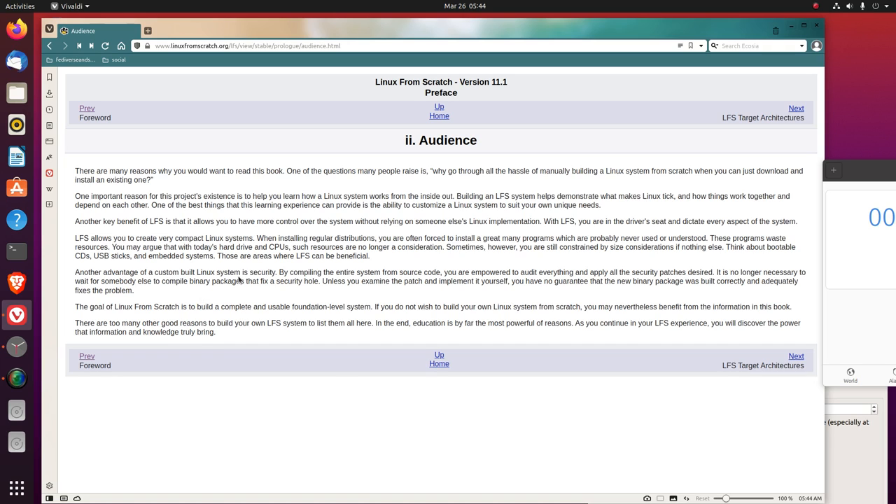
{"action": "mouse_move", "coordinate": [348, 269]}
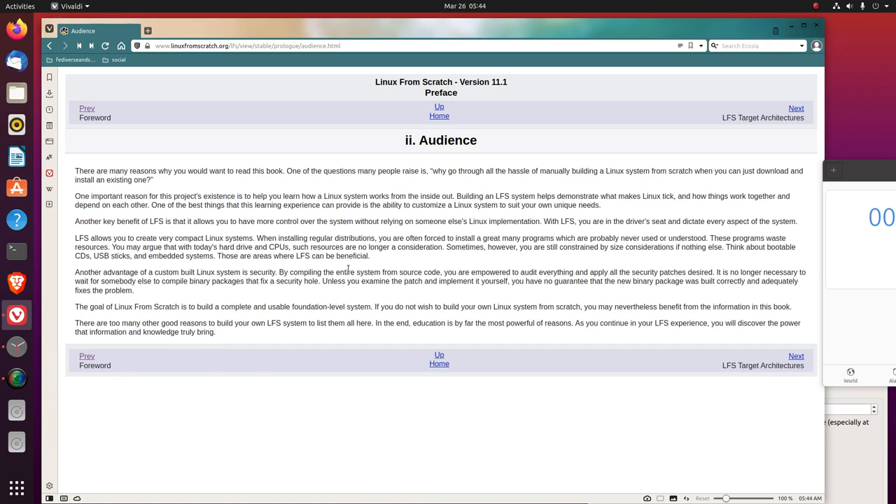
{"action": "mouse_move", "coordinate": [392, 265]}
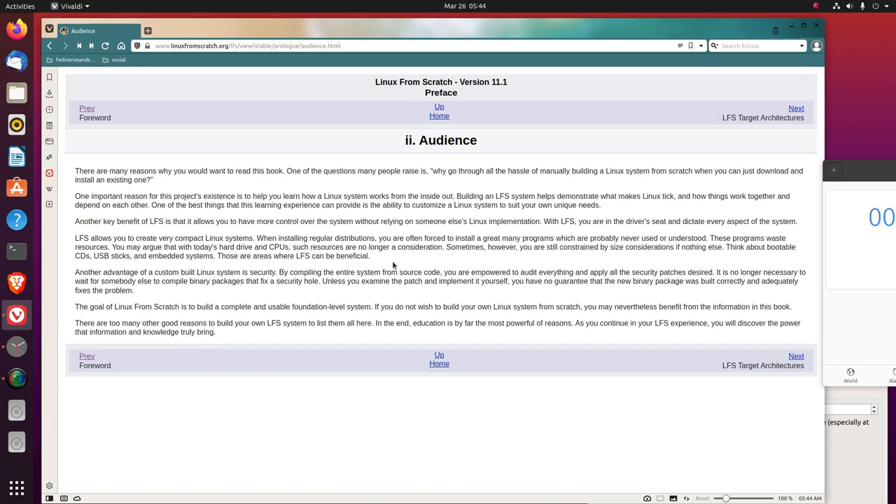
{"action": "mouse_move", "coordinate": [411, 266]}
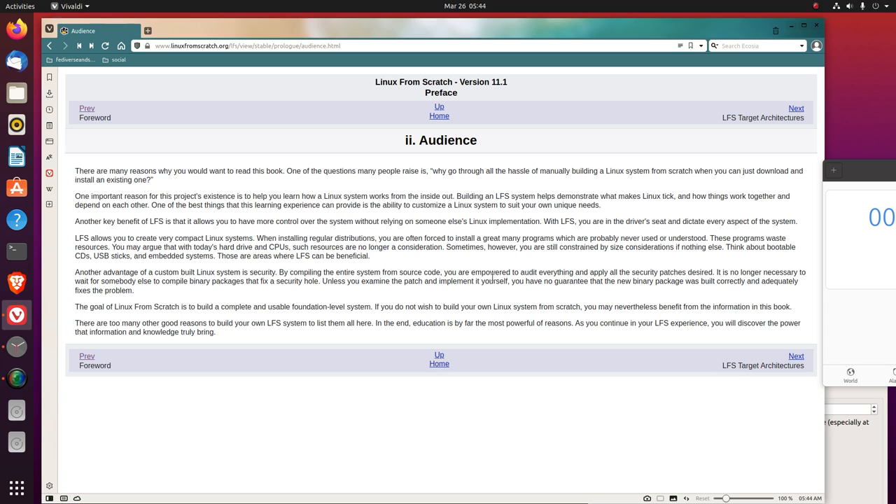
{"action": "mouse_move", "coordinate": [63, 183]}
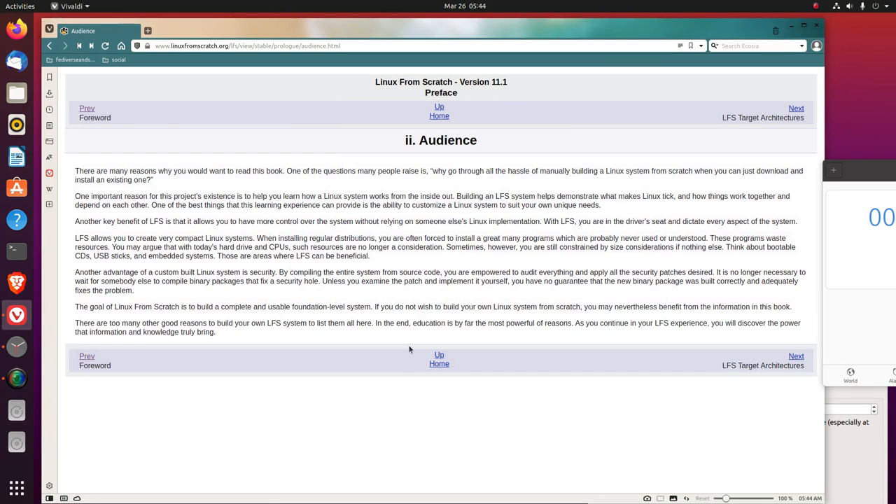
{"action": "mouse_move", "coordinate": [597, 245]}
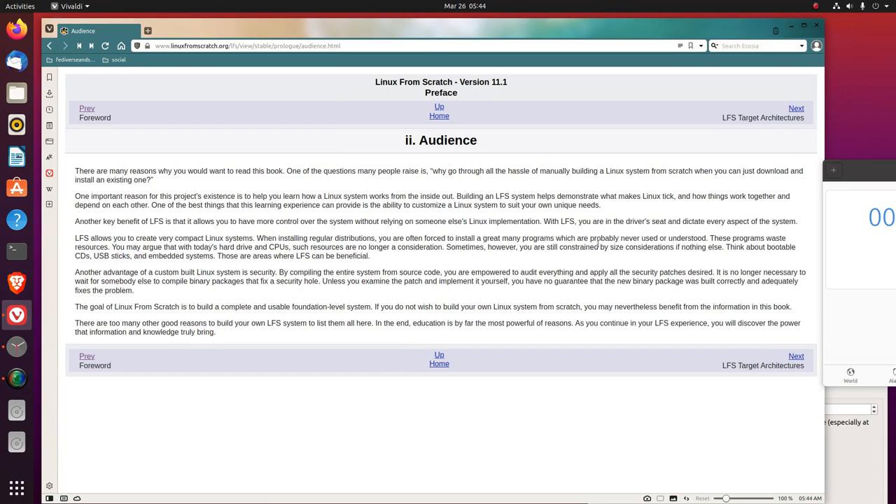
{"action": "mouse_move", "coordinate": [390, 249]}
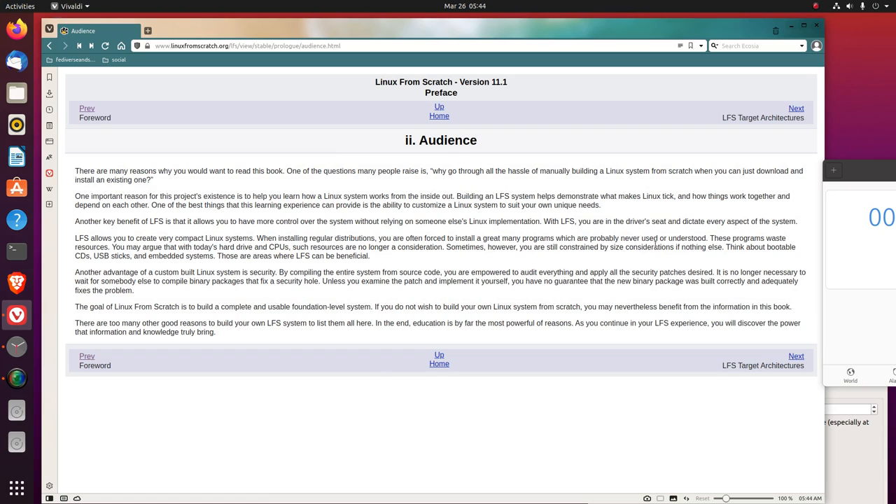
{"action": "mouse_move", "coordinate": [716, 264]}
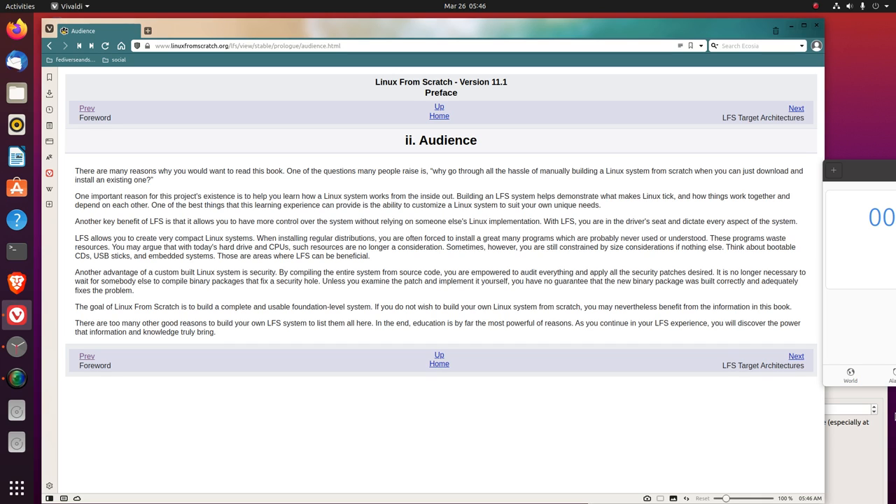
{"action": "mouse_move", "coordinate": [826, 390]}
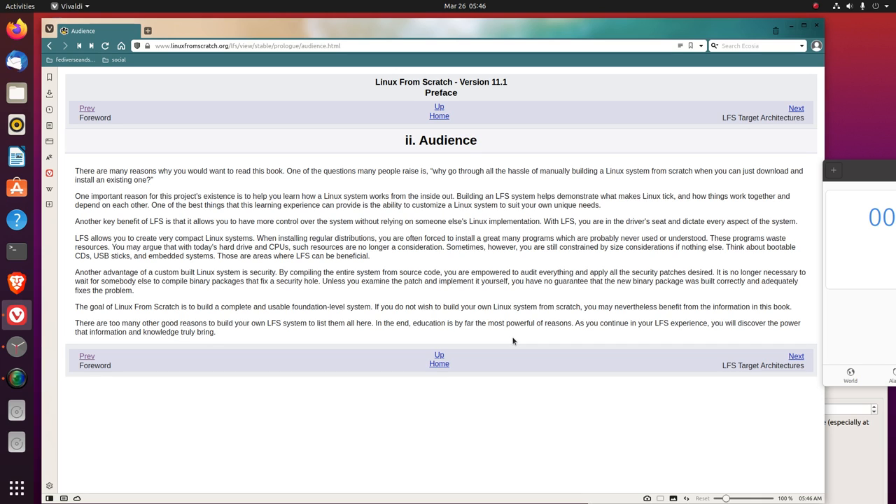
{"action": "mouse_move", "coordinate": [611, 350]}
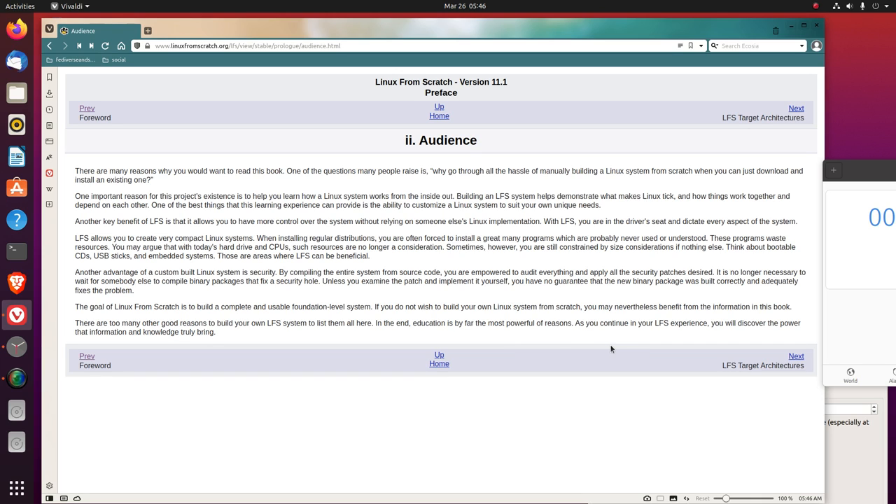
{"action": "mouse_move", "coordinate": [609, 360]}
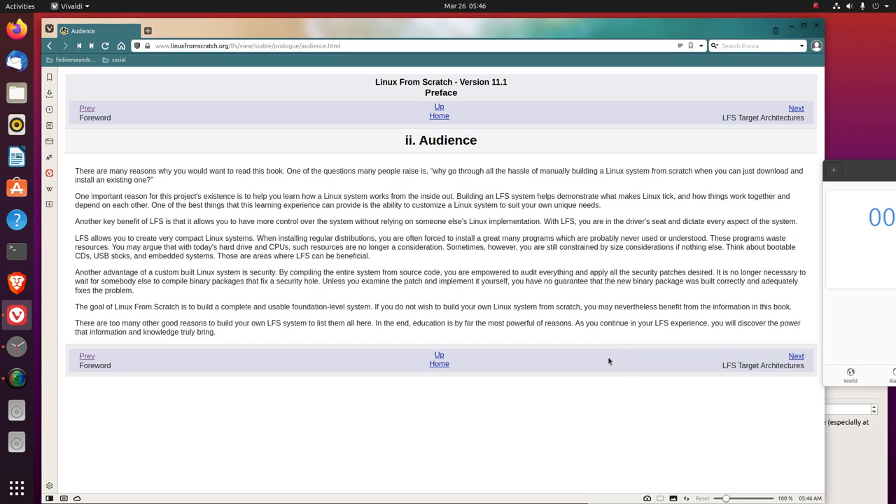
{"action": "mouse_move", "coordinate": [606, 356]}
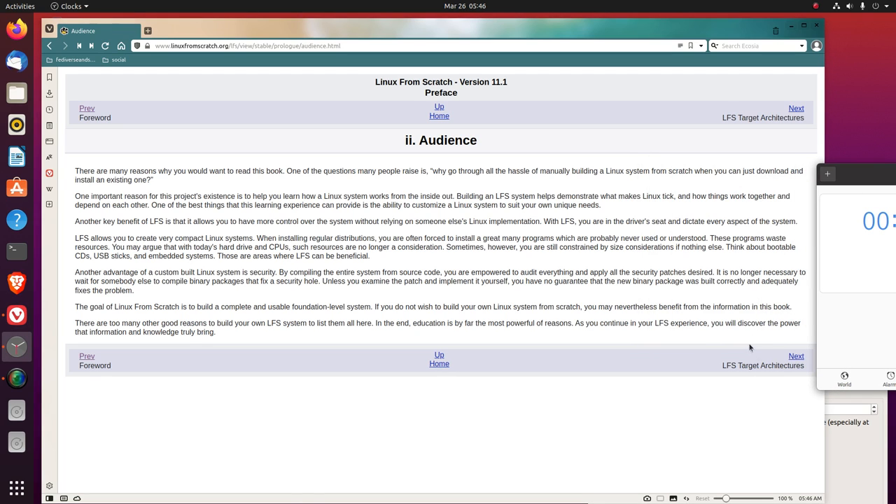
Advance from Audience to the LFS Target Architectures chapter via Next
{"action": "left_click", "coordinate": [795, 356]}
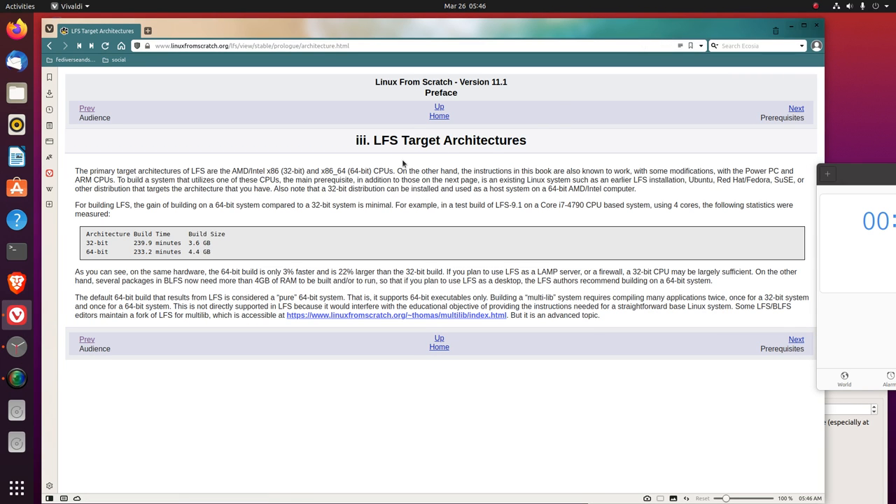
{"action": "mouse_move", "coordinate": [526, 411]}
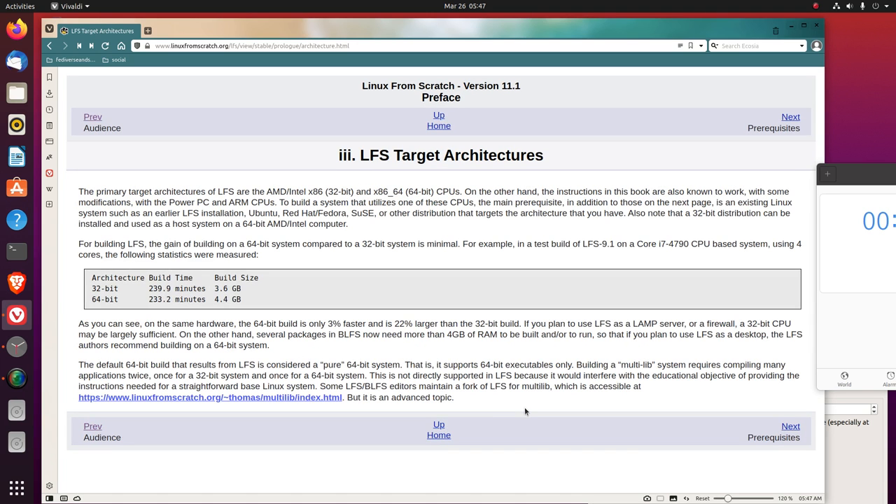
{"action": "mouse_move", "coordinate": [502, 463]}
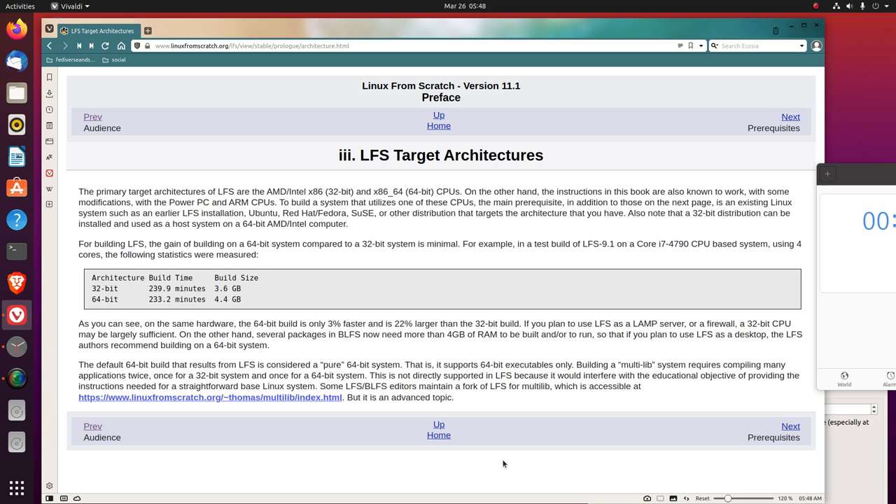
{"action": "mouse_move", "coordinate": [398, 231]}
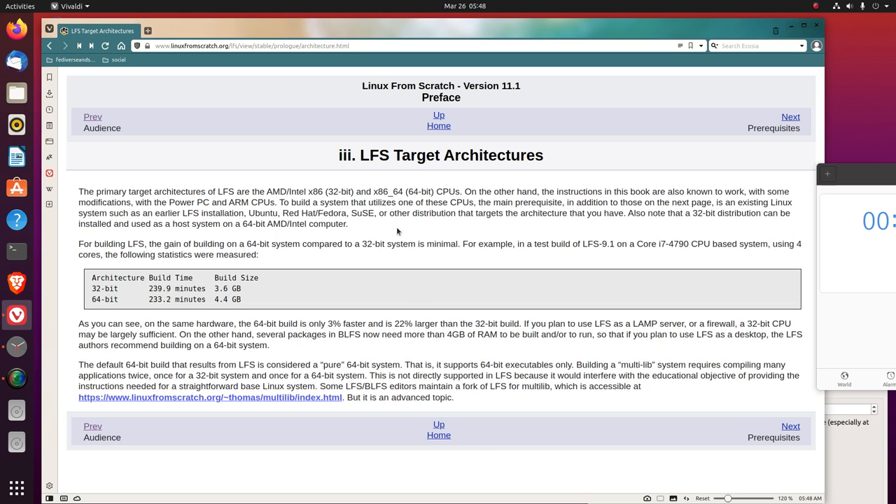
{"action": "mouse_move", "coordinate": [334, 243]}
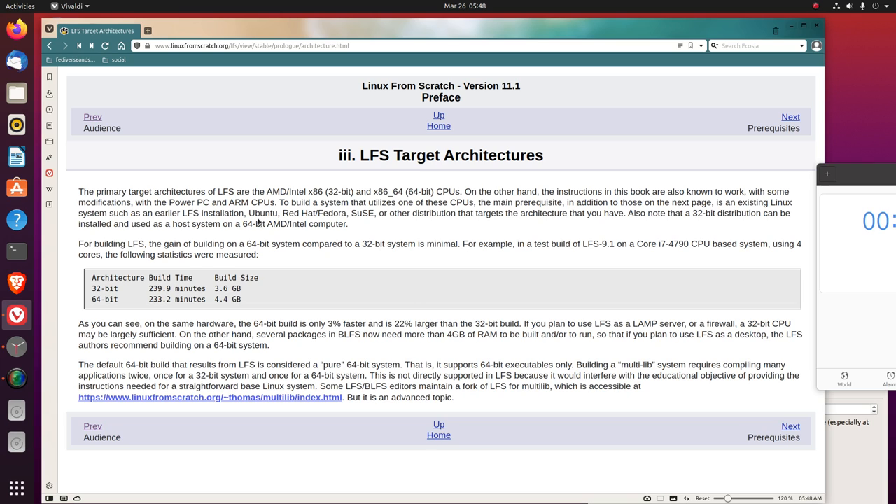
{"action": "double_click", "coordinate": [262, 213]}
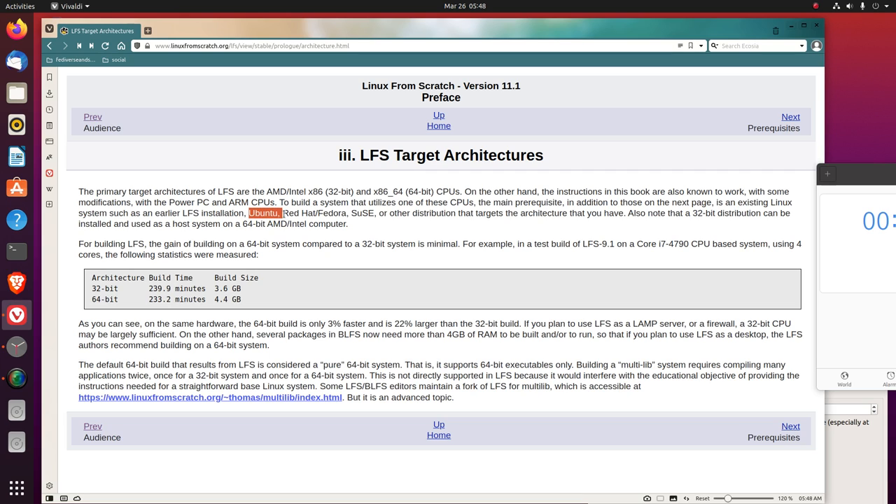
{"action": "left_click", "coordinate": [385, 235]}
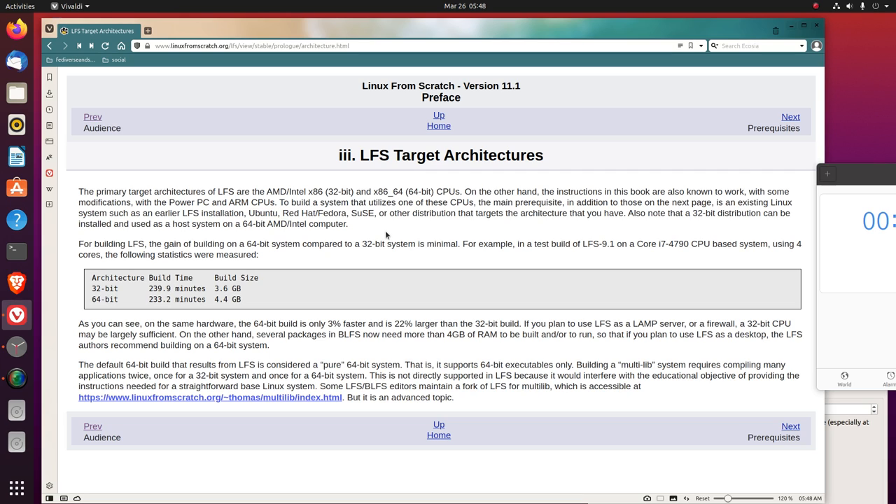
{"action": "mouse_move", "coordinate": [326, 408]}
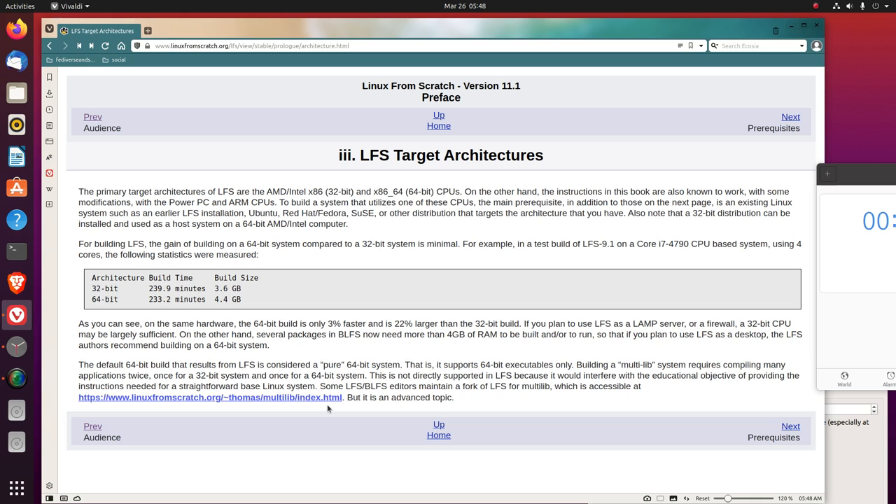
{"action": "mouse_move", "coordinate": [886, 447]}
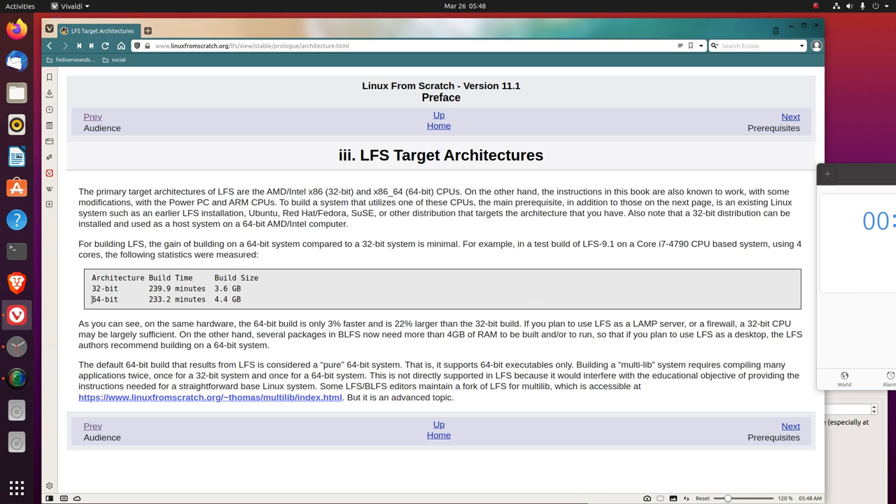
{"action": "mouse_move", "coordinate": [204, 296]}
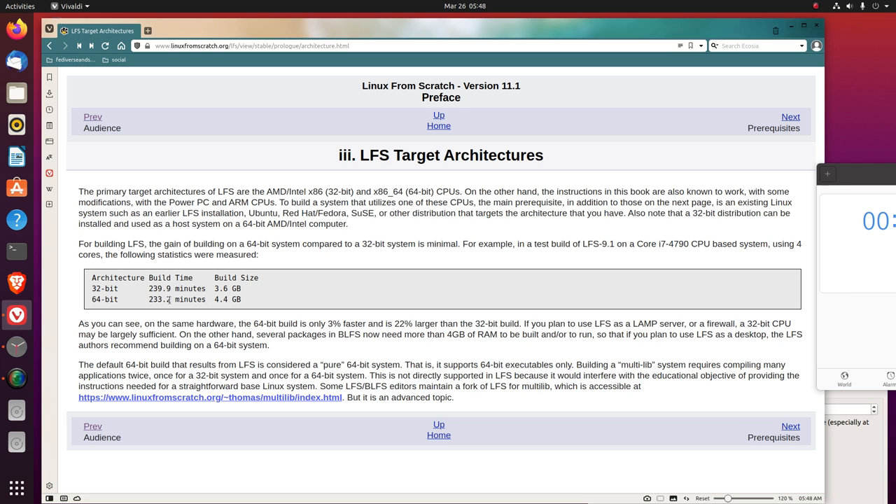
{"action": "mouse_move", "coordinate": [231, 312]}
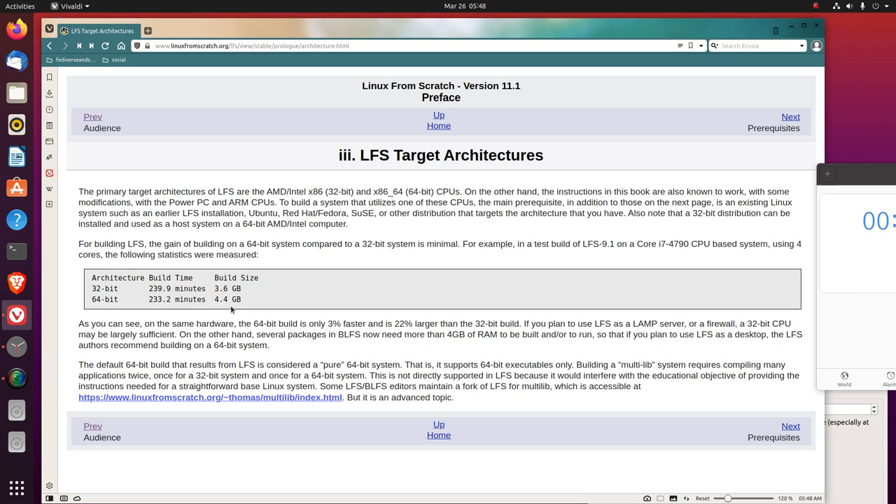
{"action": "mouse_move", "coordinate": [178, 310]}
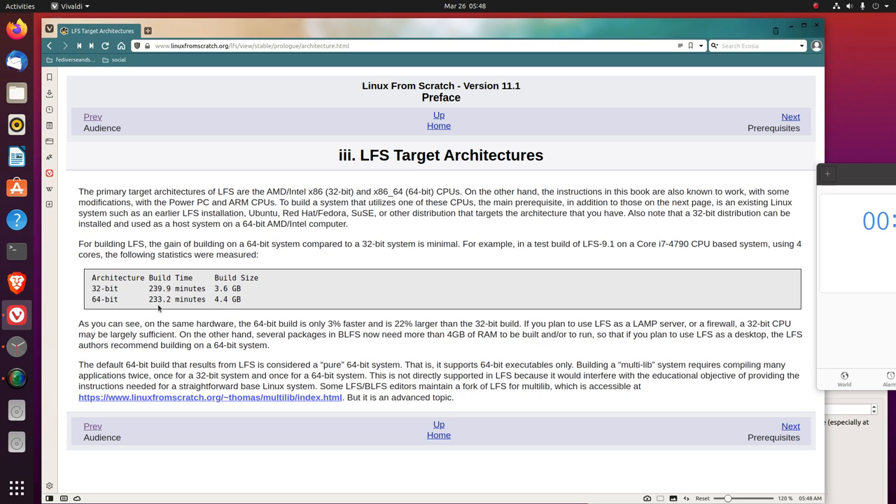
{"action": "mouse_move", "coordinate": [206, 312]}
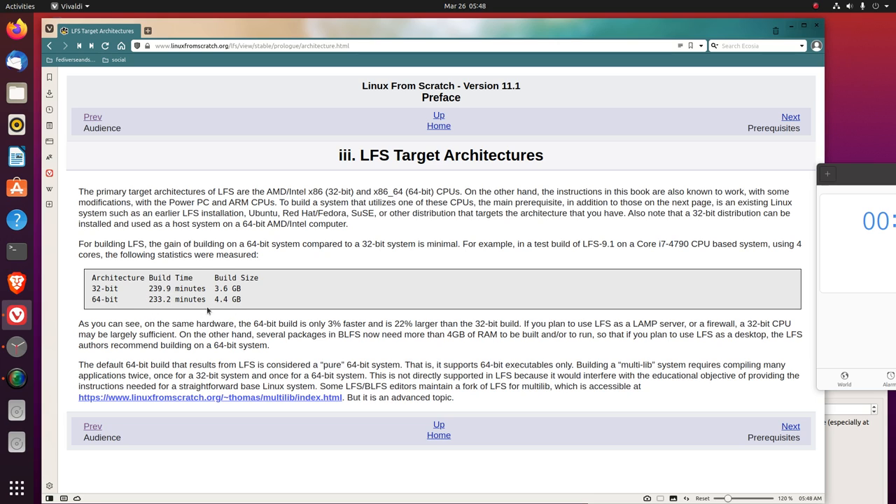
{"action": "mouse_move", "coordinate": [533, 243]}
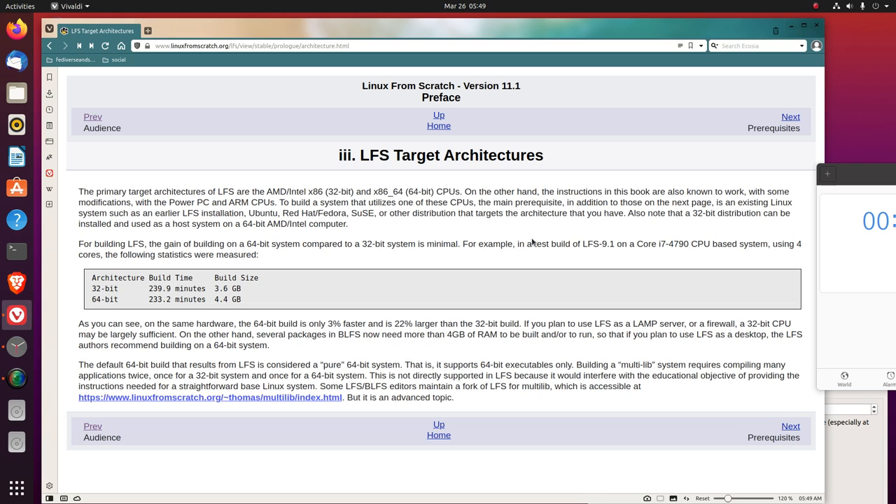
{"action": "mouse_move", "coordinate": [532, 240]}
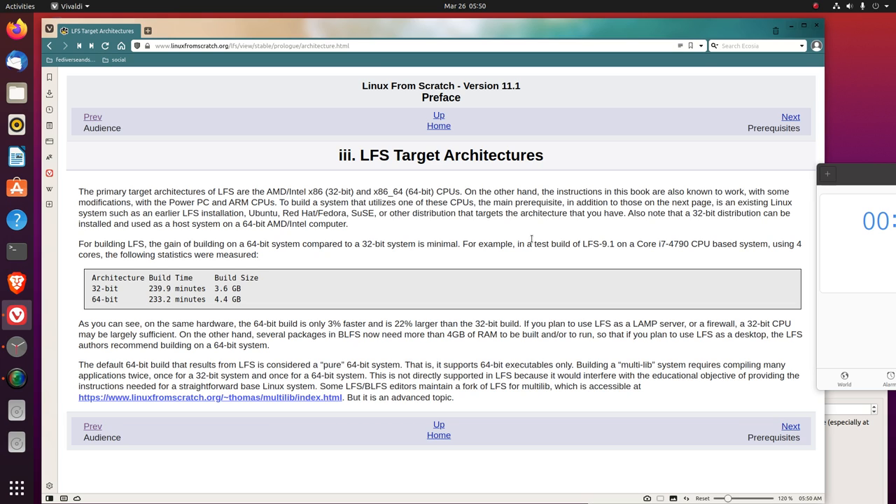
{"action": "mouse_move", "coordinate": [228, 334]}
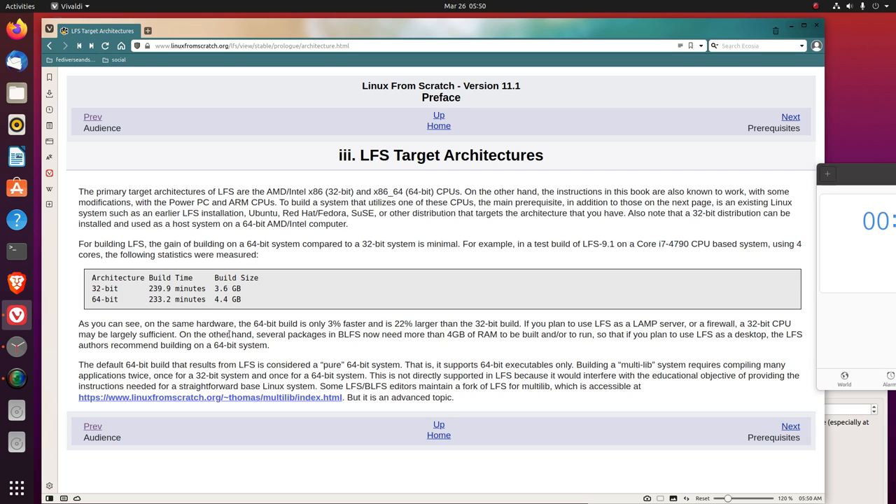
{"action": "mouse_move", "coordinate": [210, 396]}
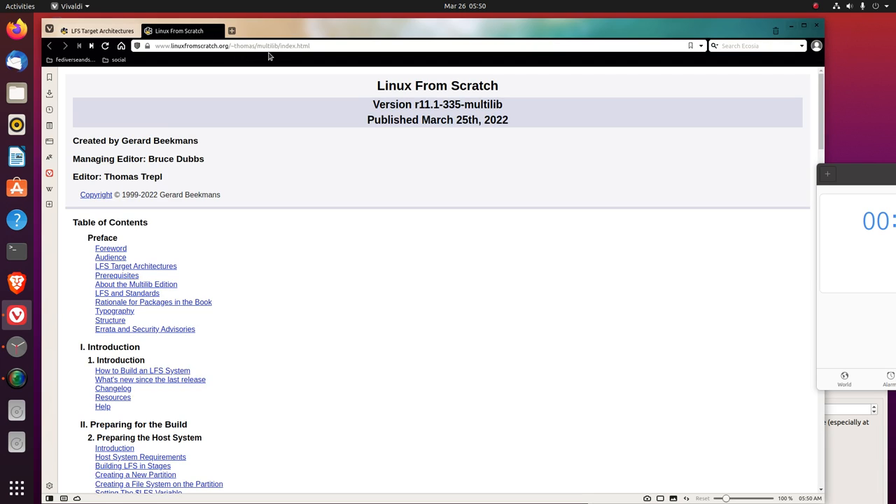
{"action": "mouse_move", "coordinate": [362, 152]}
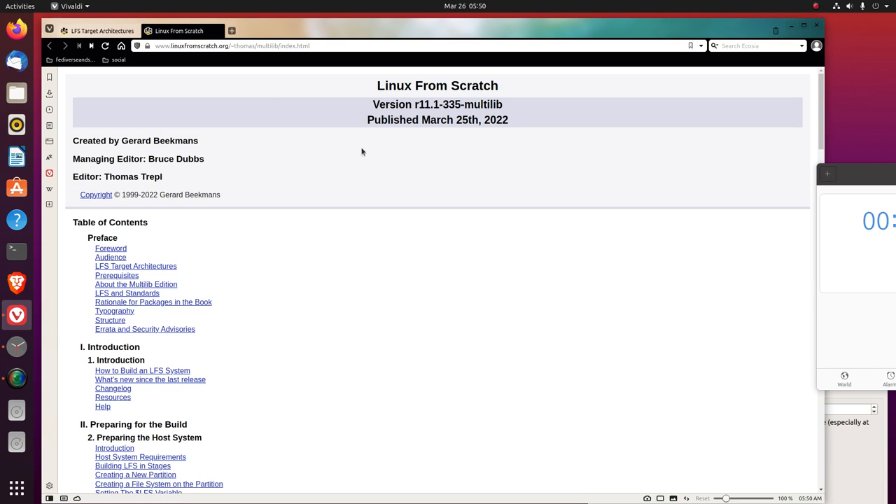
Close the 'Linux From Scratch' multilib tab, leaving the Target Architectures tab
{"action": "double_click", "coordinate": [483, 104]}
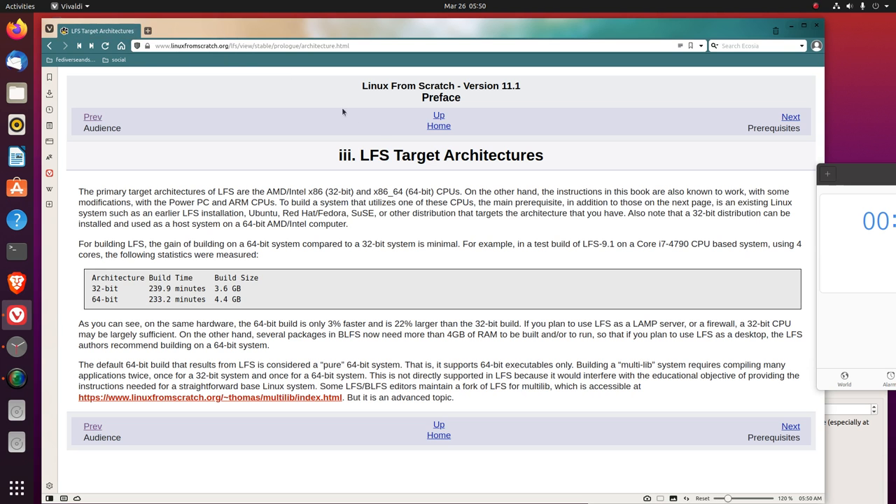
{"action": "mouse_move", "coordinate": [517, 410]}
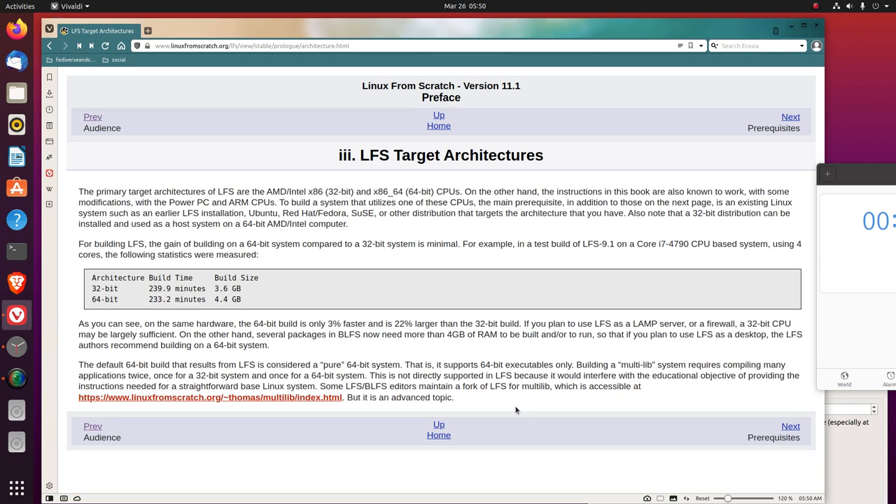
{"action": "mouse_move", "coordinate": [856, 179]}
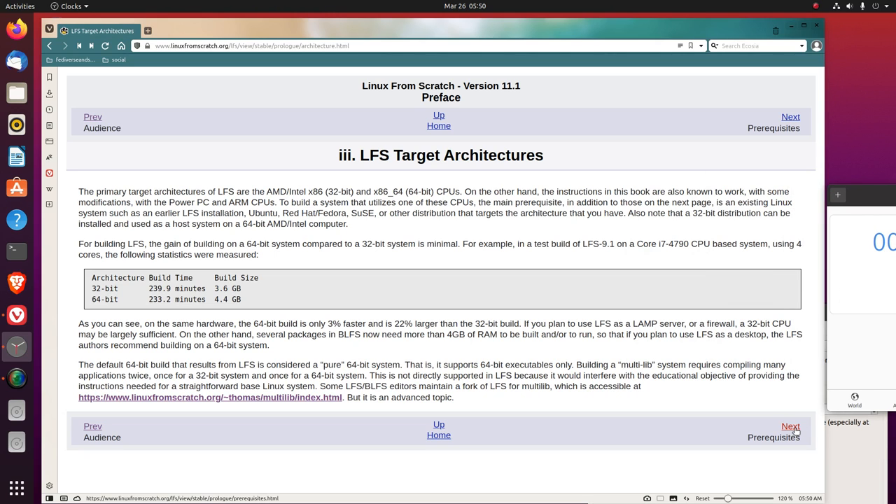
Advance from LFS Target Architectures to the Prerequisites chapter via Next
{"action": "left_click", "coordinate": [790, 425]}
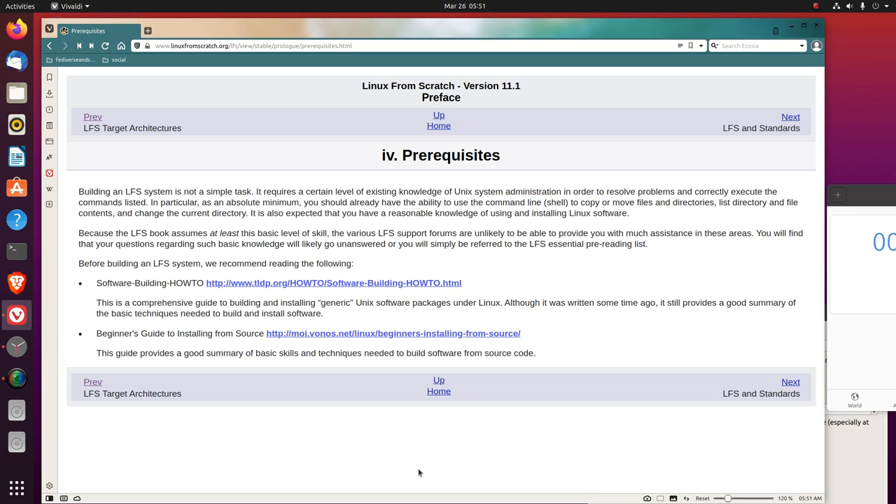
{"action": "mouse_move", "coordinate": [479, 211]}
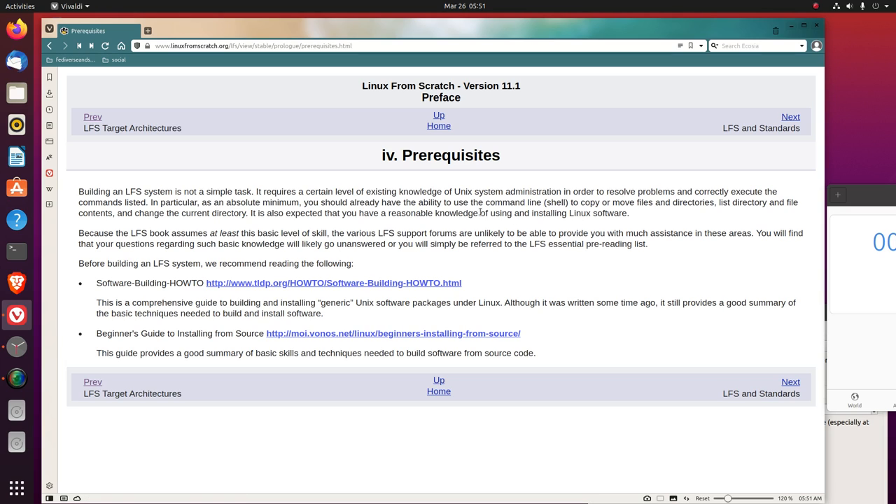
{"action": "mouse_move", "coordinate": [649, 217]}
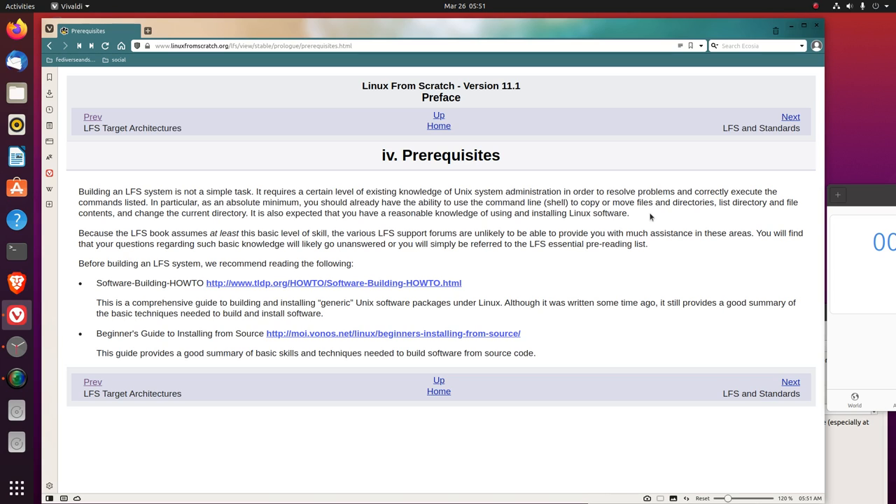
{"action": "mouse_move", "coordinate": [673, 212]}
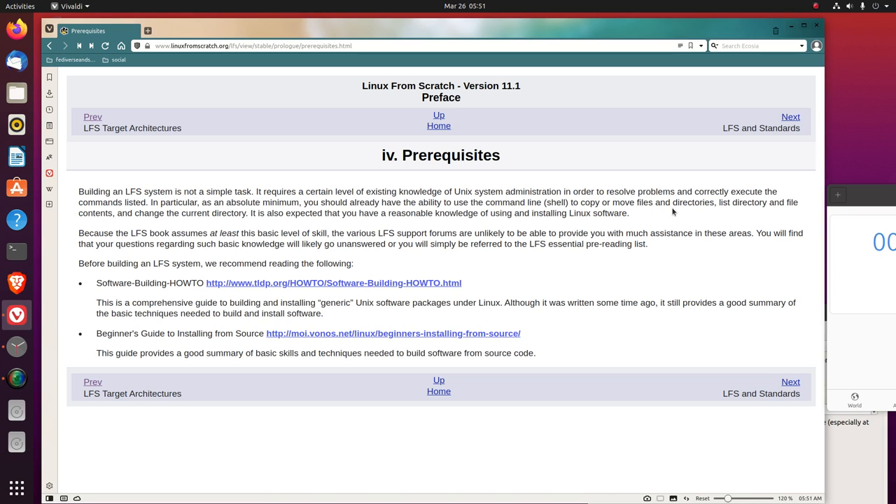
{"action": "mouse_move", "coordinate": [674, 209]}
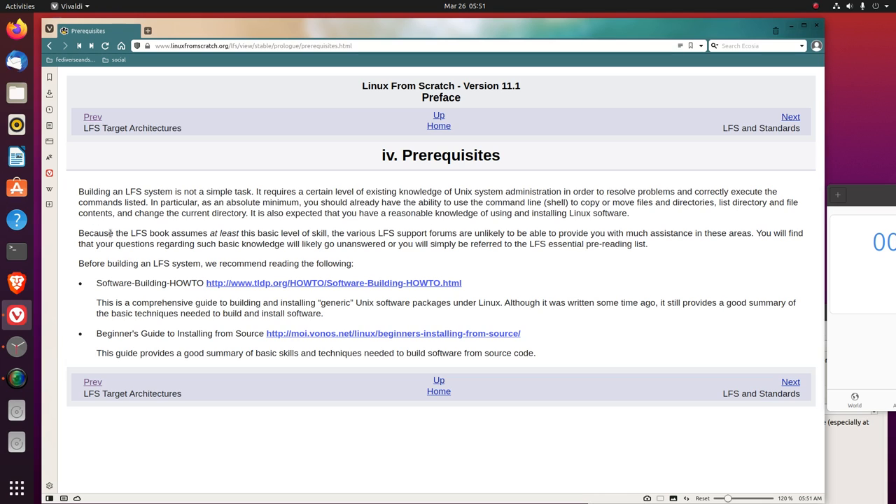
{"action": "mouse_move", "coordinate": [226, 225]}
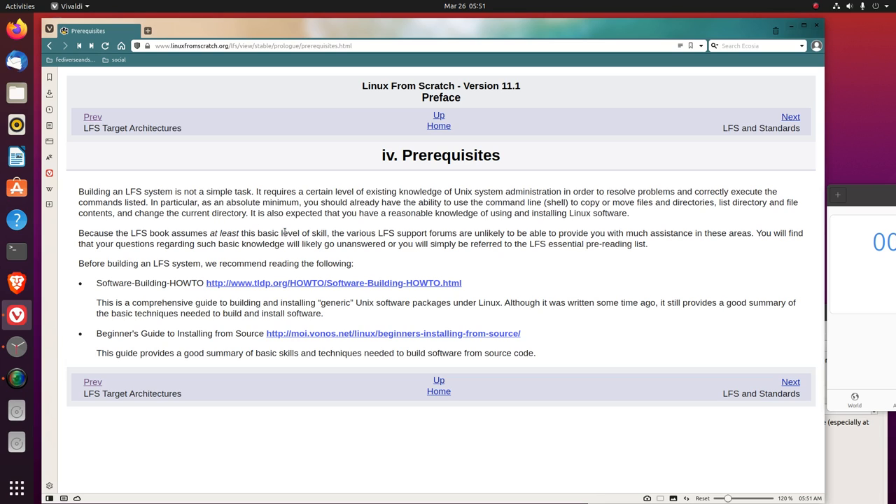
{"action": "mouse_move", "coordinate": [359, 226]}
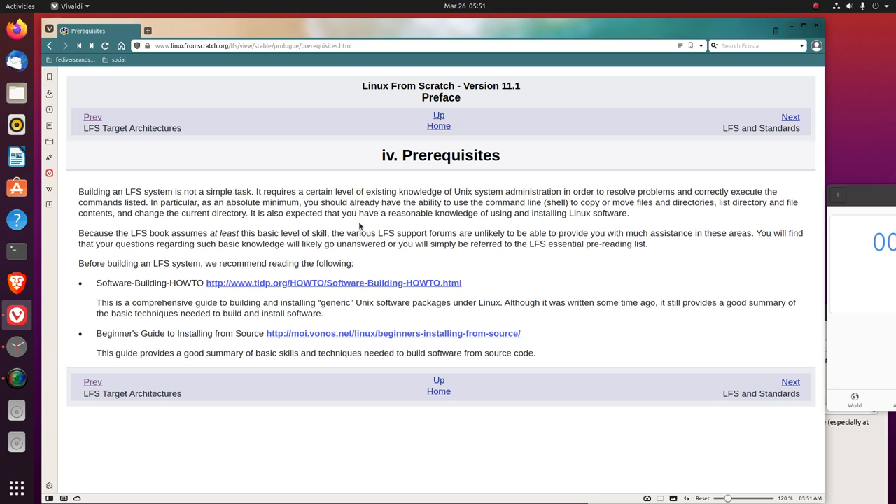
{"action": "mouse_move", "coordinate": [544, 234]}
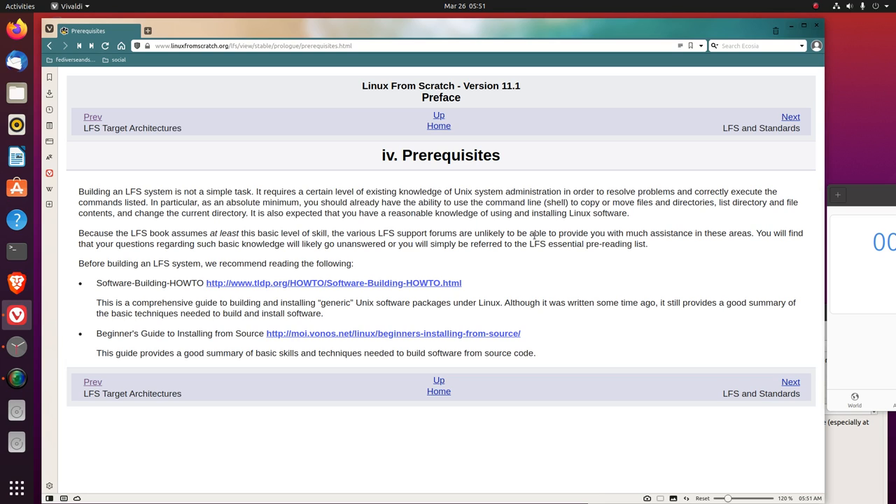
{"action": "mouse_move", "coordinate": [585, 217]}
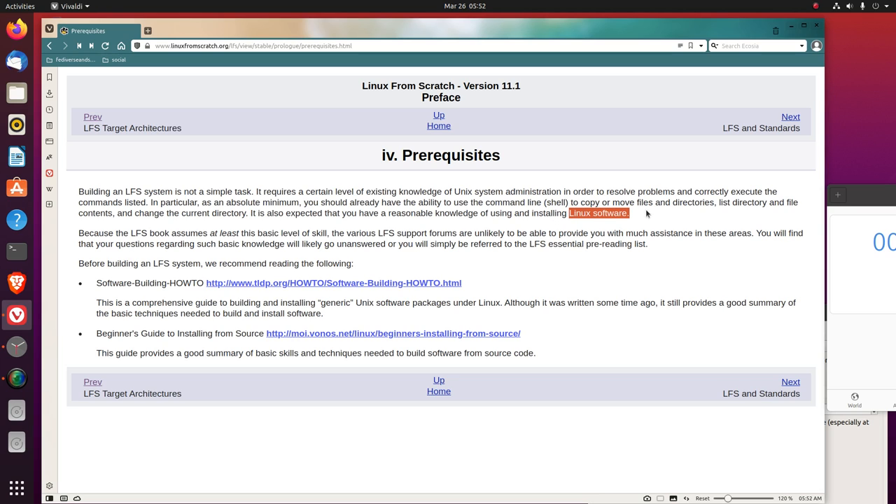
{"action": "mouse_move", "coordinate": [17, 189]}
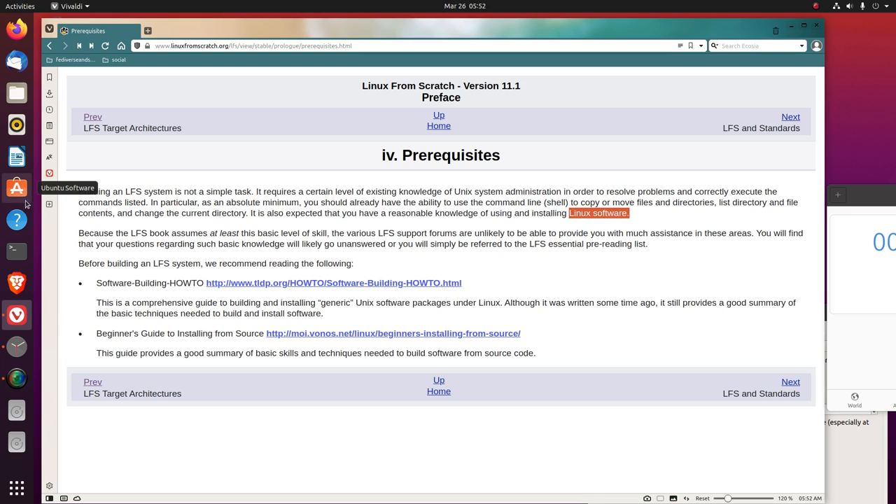
{"action": "mouse_move", "coordinate": [610, 249]}
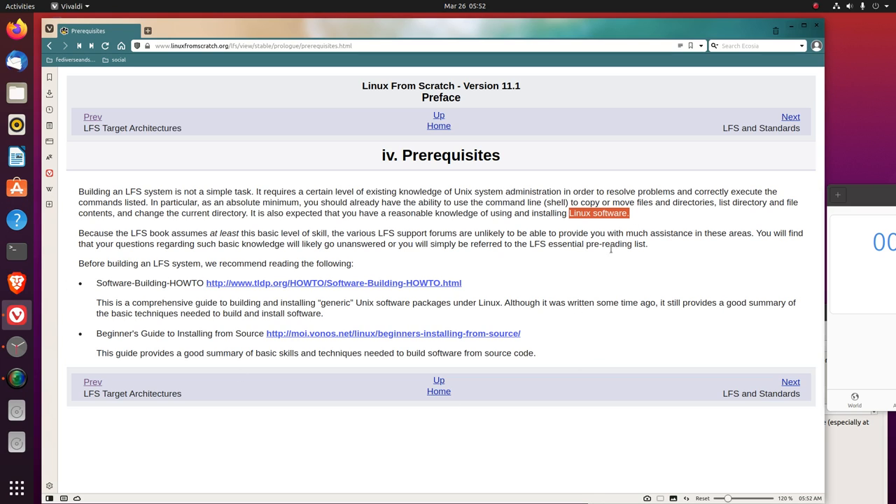
{"action": "mouse_move", "coordinate": [469, 265]}
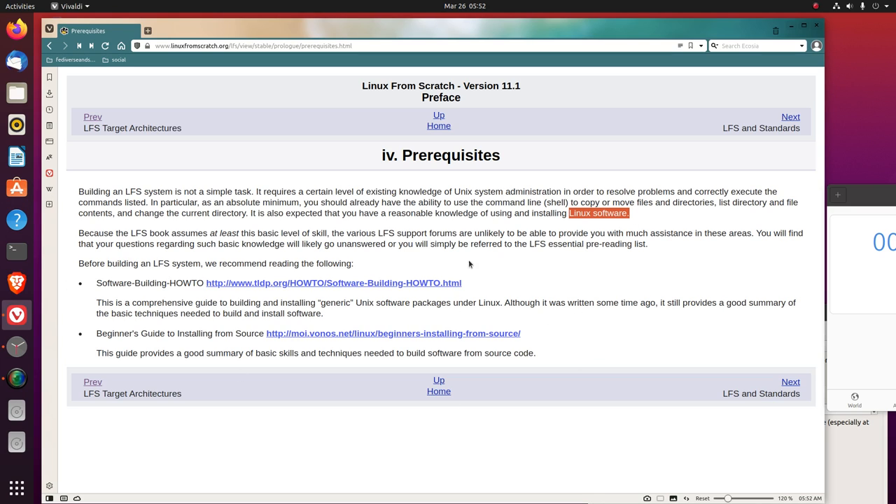
{"action": "mouse_move", "coordinate": [594, 295]}
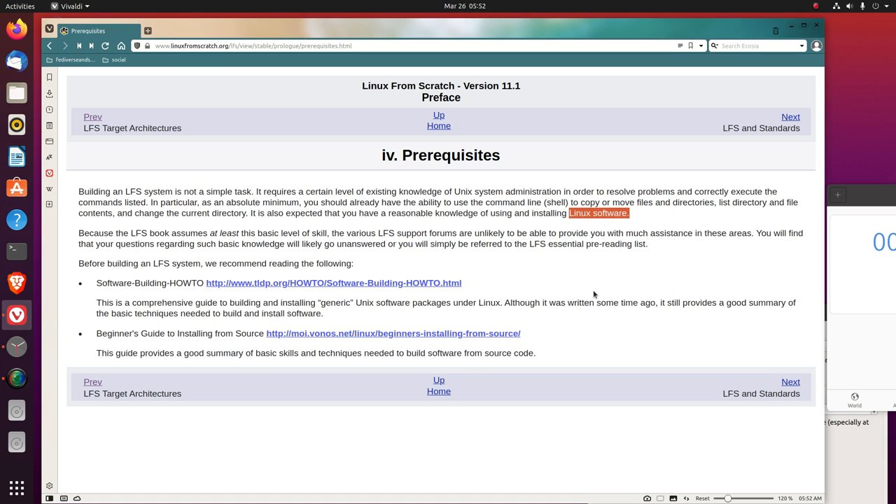
{"action": "mouse_move", "coordinate": [787, 327]}
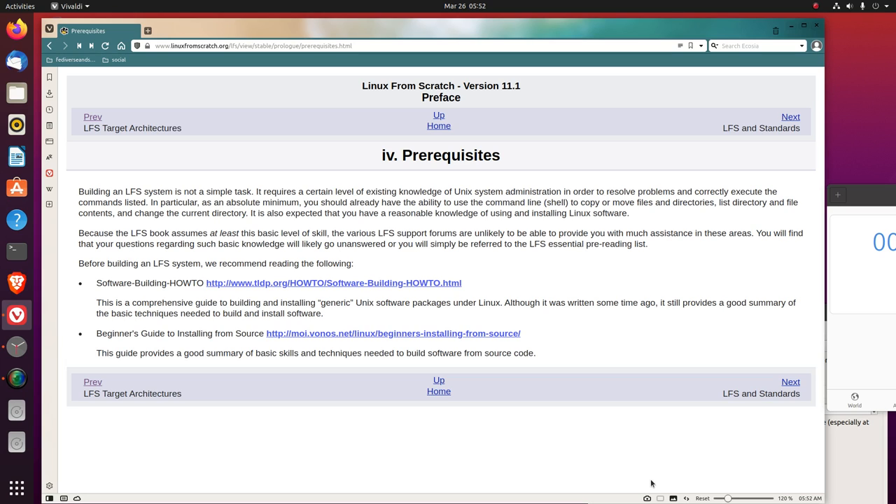
{"action": "mouse_move", "coordinate": [576, 284]}
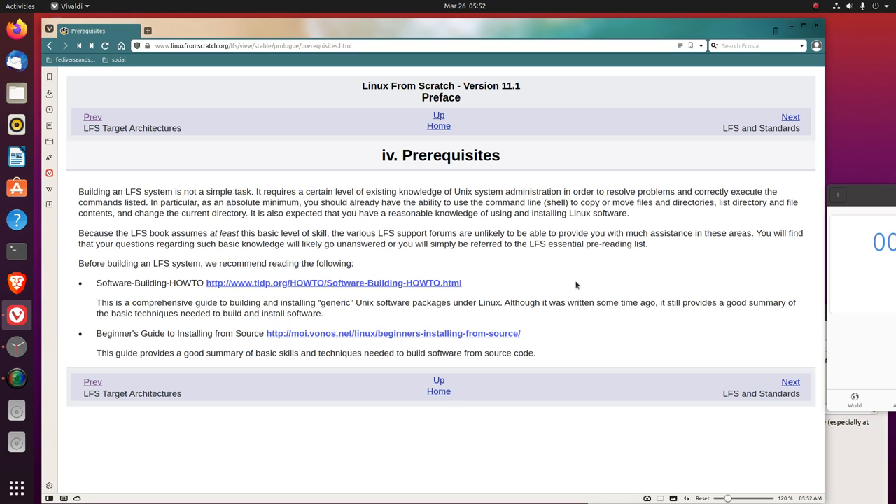
{"action": "mouse_move", "coordinate": [575, 287]}
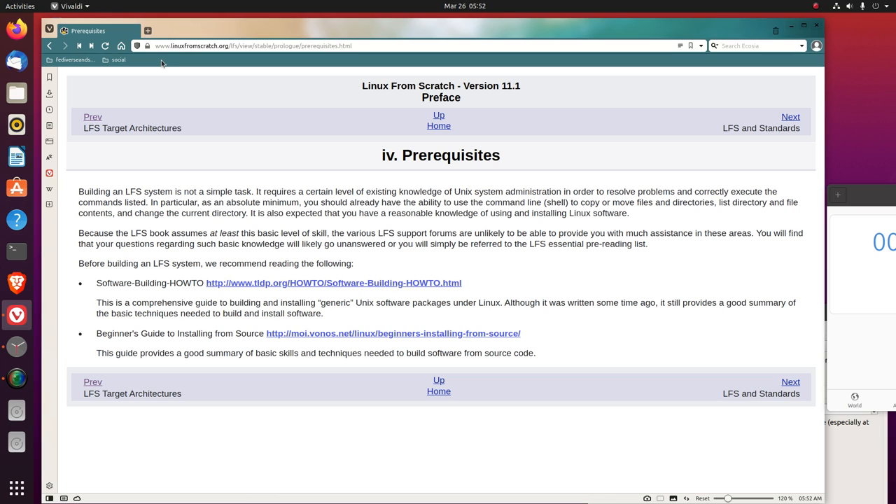
Add a bookmarks-bar folder named 'LFS'
{"action": "right_click", "coordinate": [161, 63]}
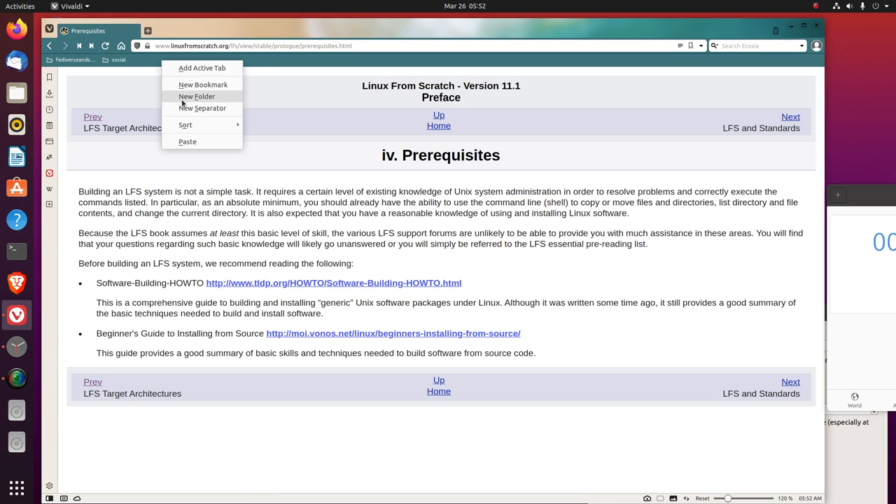
{"action": "left_click", "coordinate": [197, 96]}
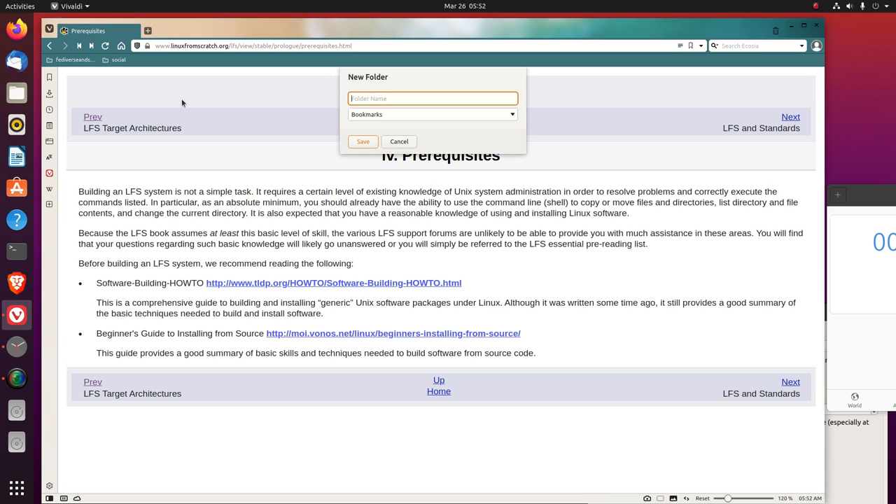
{"action": "mouse_move", "coordinate": [389, 119]}
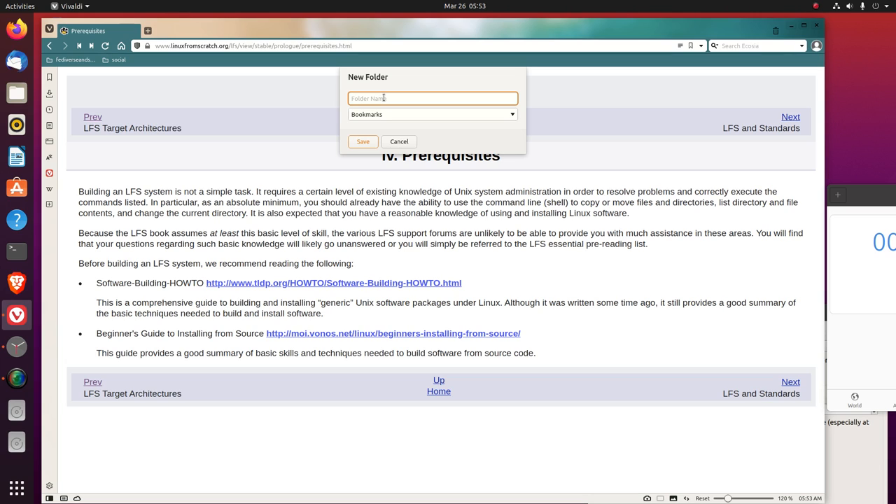
{"action": "type", "text": "LFS"}
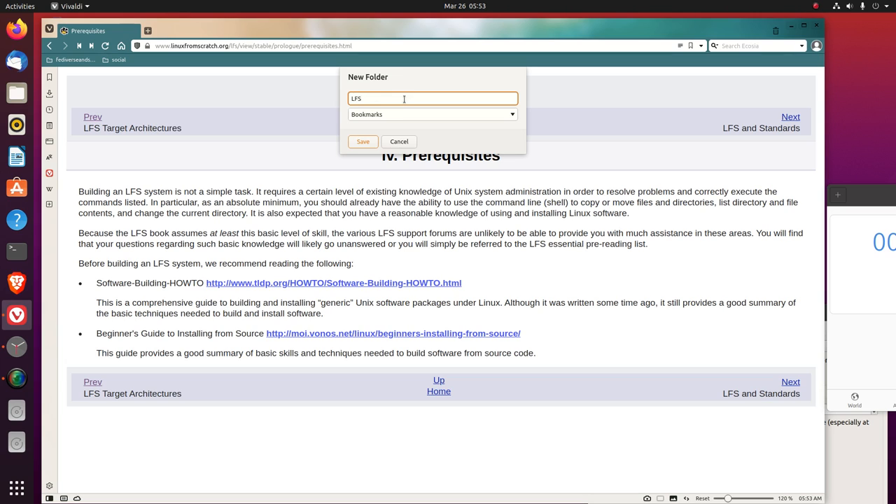
{"action": "left_click", "coordinate": [362, 141]}
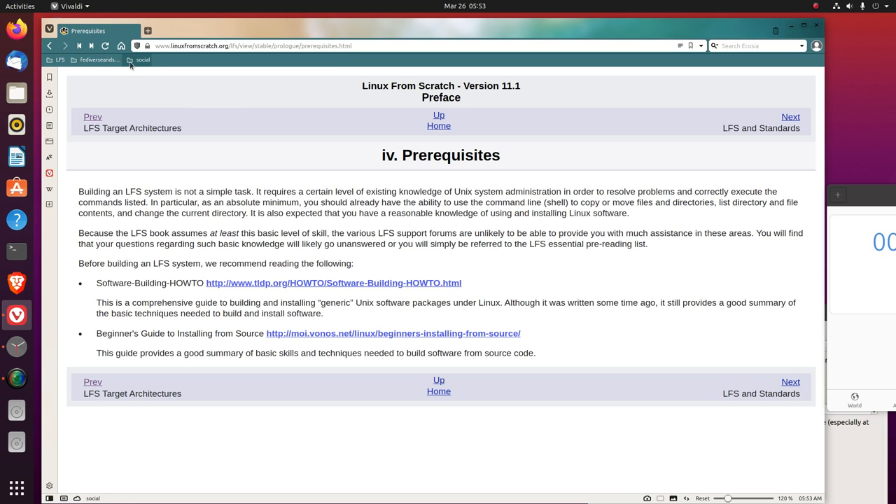
Create a second bookmark folder, 'RecommendedReading', and rearrange the bookmarks bar folders
{"action": "right_click", "coordinate": [143, 59]}
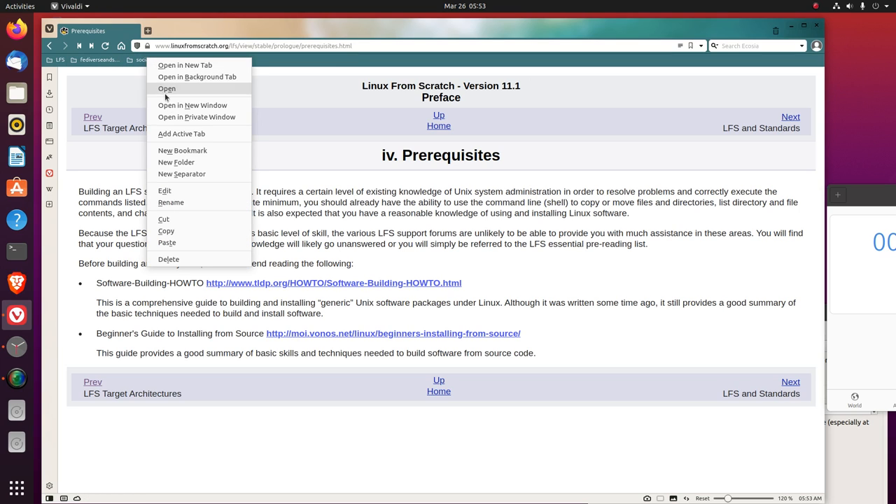
{"action": "left_click", "coordinate": [176, 162]}
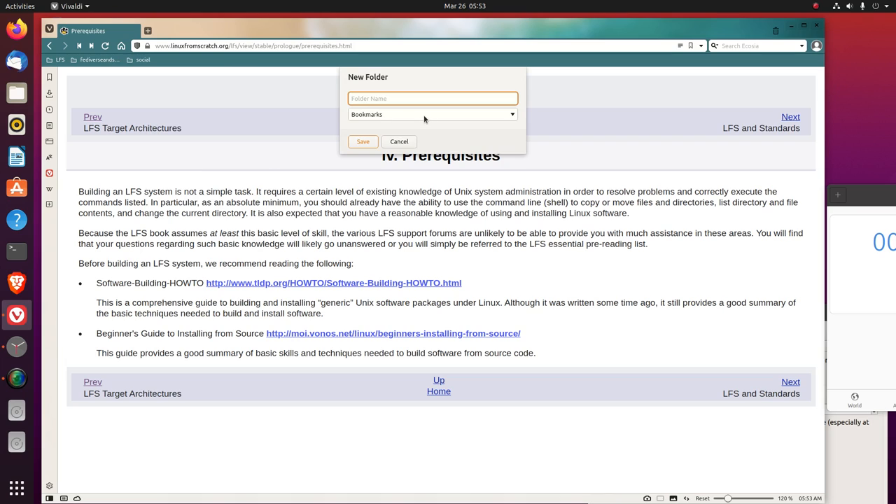
{"action": "type", "text": "recommended"}
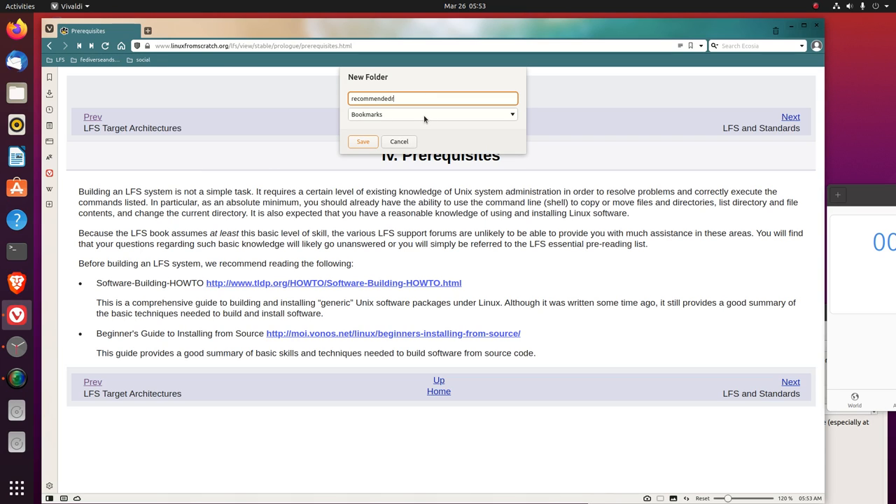
{"action": "type", "text": "reading"}
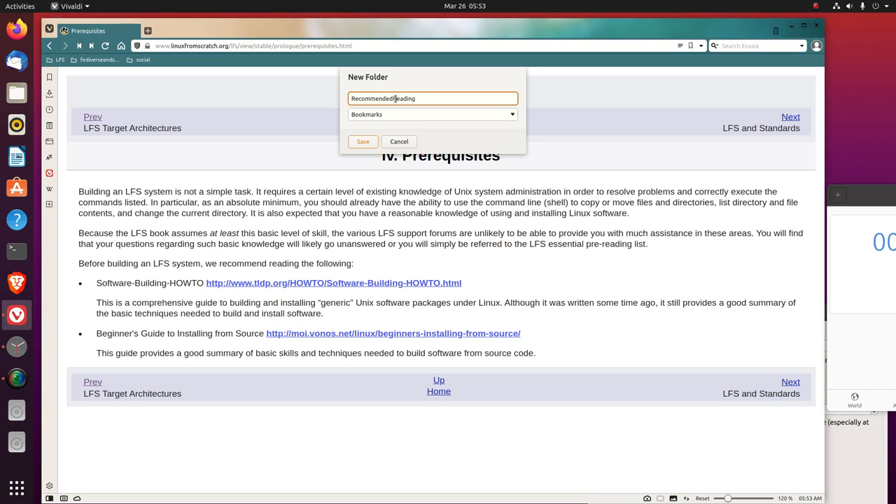
{"action": "left_click", "coordinate": [362, 141]}
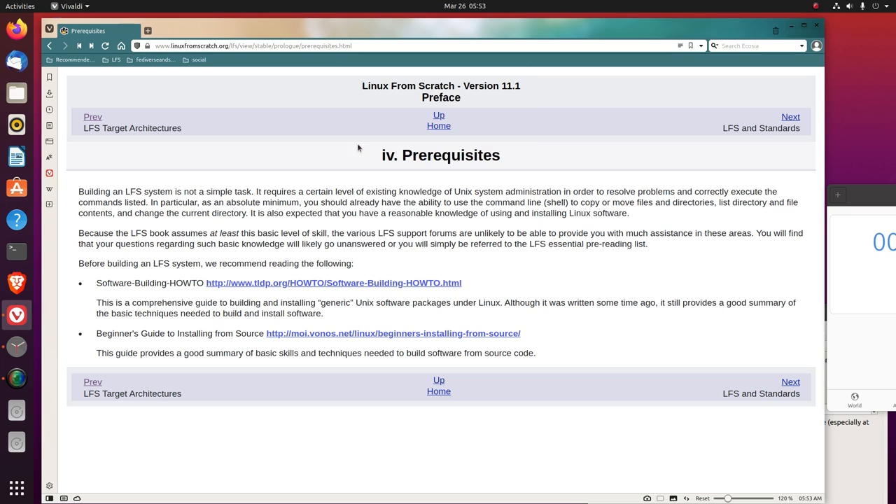
{"action": "mouse_move", "coordinate": [248, 125]}
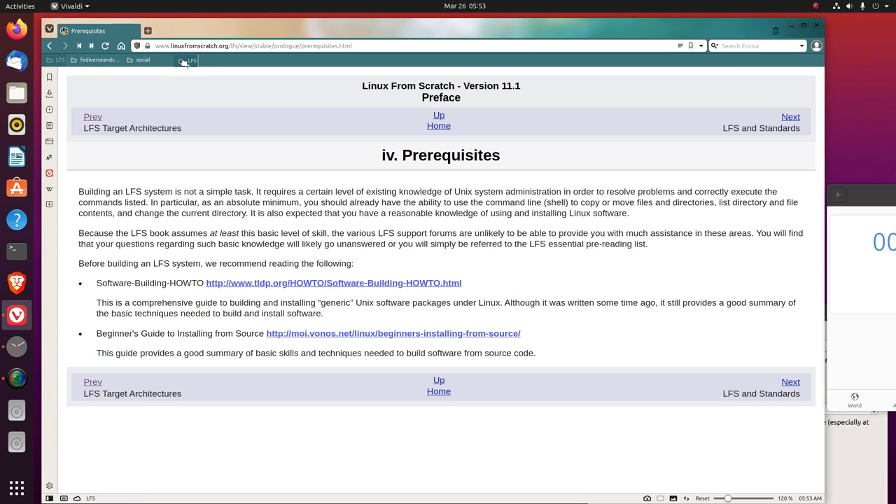
{"action": "left_click", "coordinate": [146, 60]}
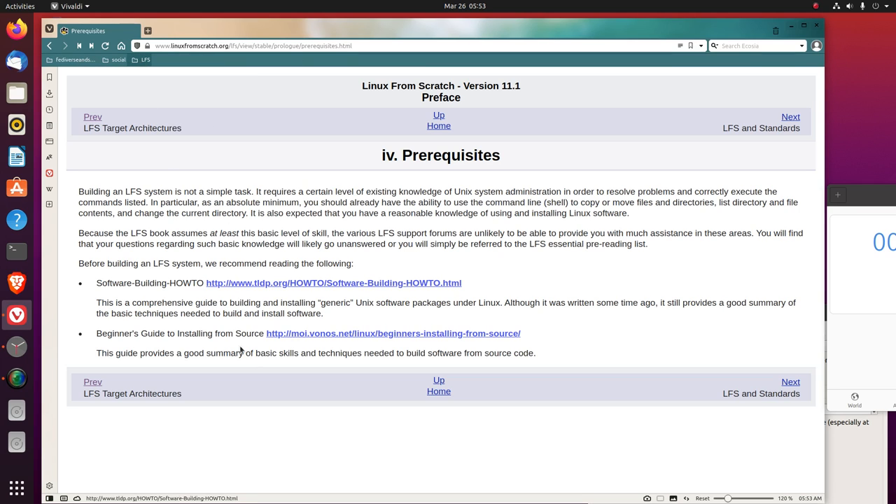
Open the Software-Building-HOWTO link in a new tab and bookmark that page
{"action": "left_click", "coordinate": [392, 333]}
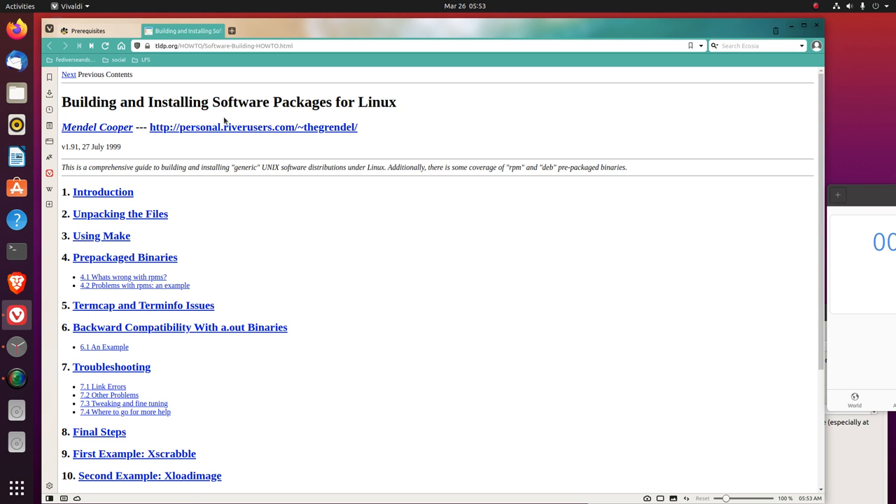
{"action": "mouse_move", "coordinate": [253, 127]}
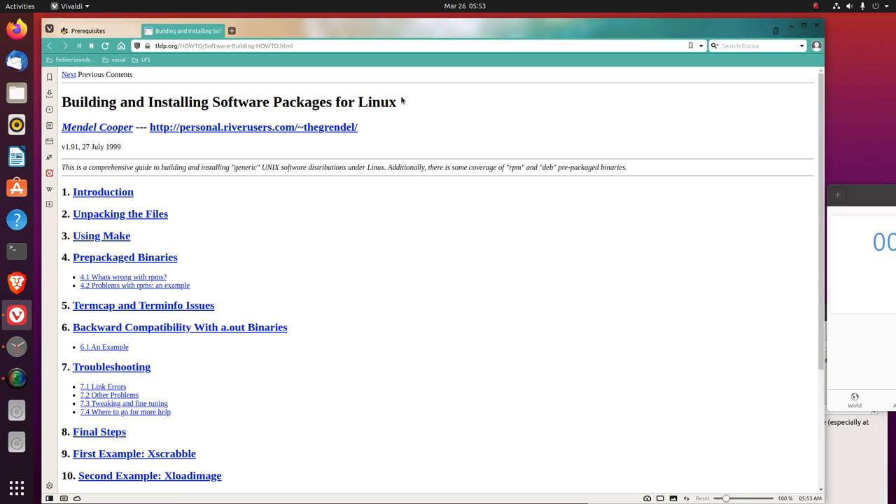
{"action": "left_click", "coordinate": [643, 45]}
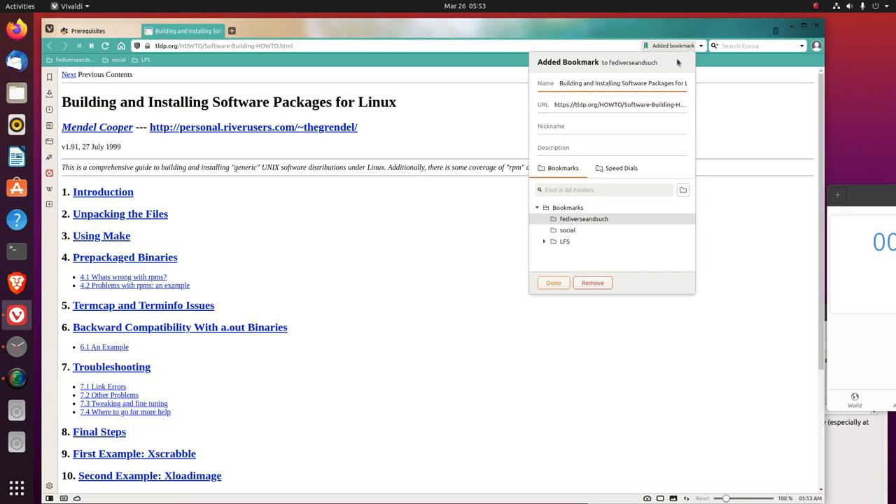
{"action": "mouse_move", "coordinate": [545, 244]}
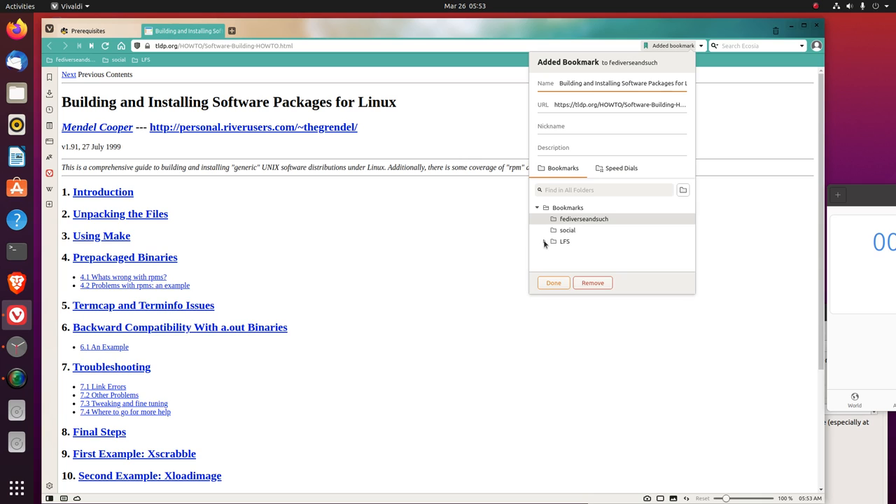
{"action": "left_click", "coordinate": [553, 283]}
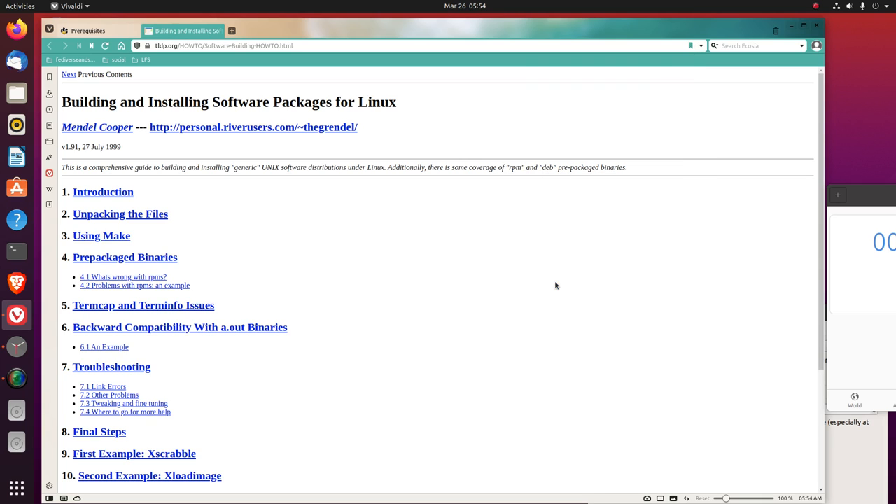
{"action": "mouse_move", "coordinate": [182, 31]}
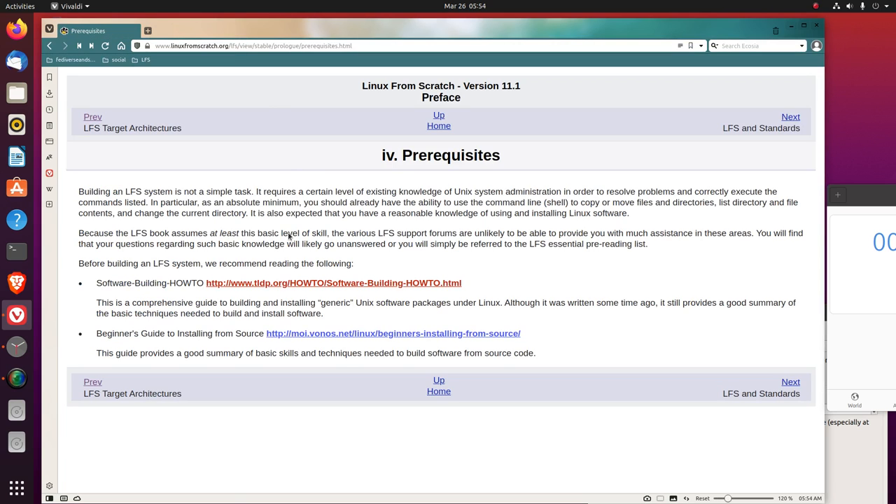
{"action": "mouse_move", "coordinate": [223, 349]}
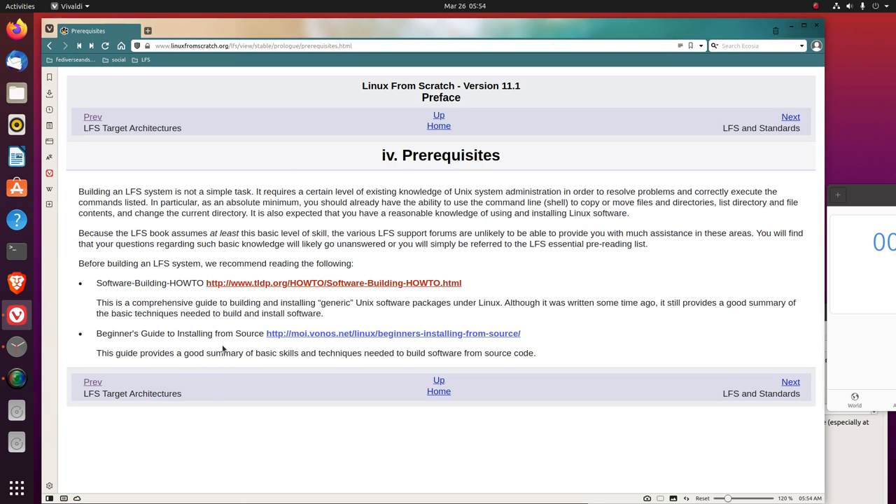
{"action": "mouse_move", "coordinate": [209, 462]}
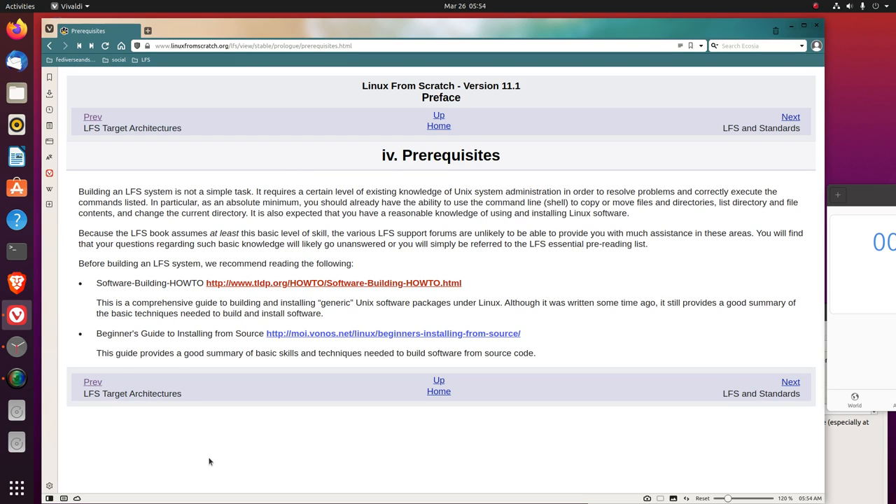
{"action": "mouse_move", "coordinate": [491, 390]}
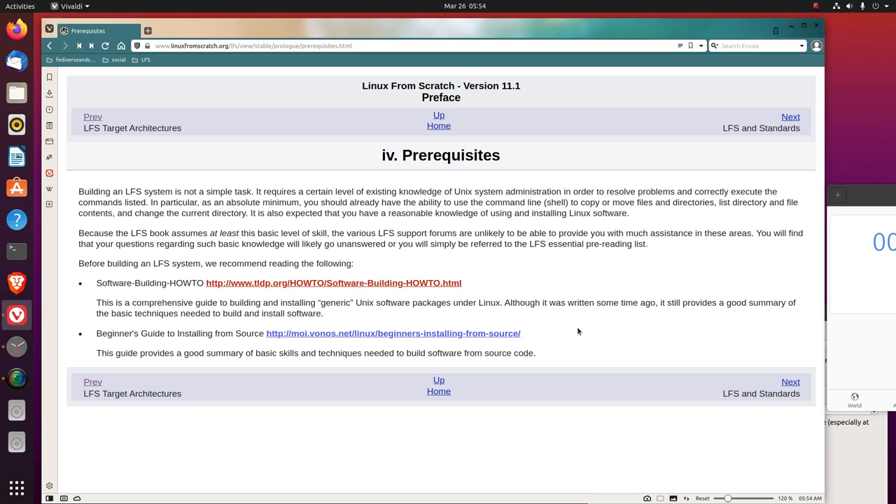
{"action": "mouse_move", "coordinate": [417, 343]}
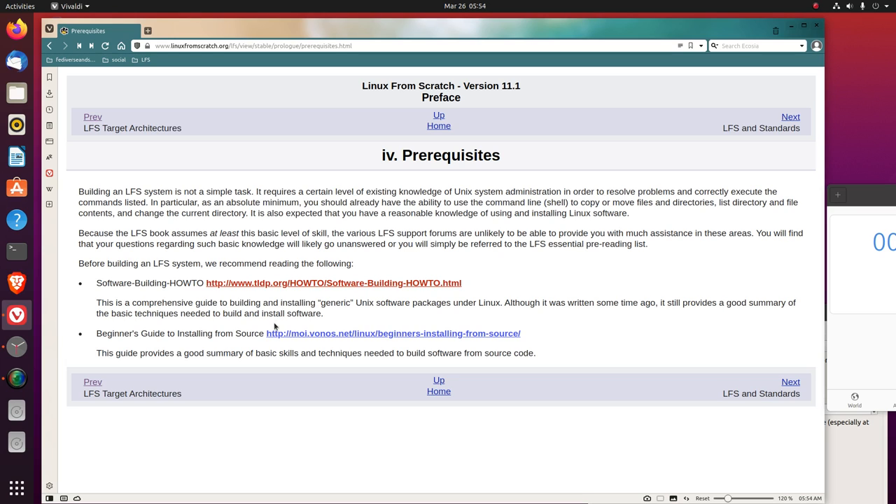
{"action": "mouse_move", "coordinate": [130, 336]}
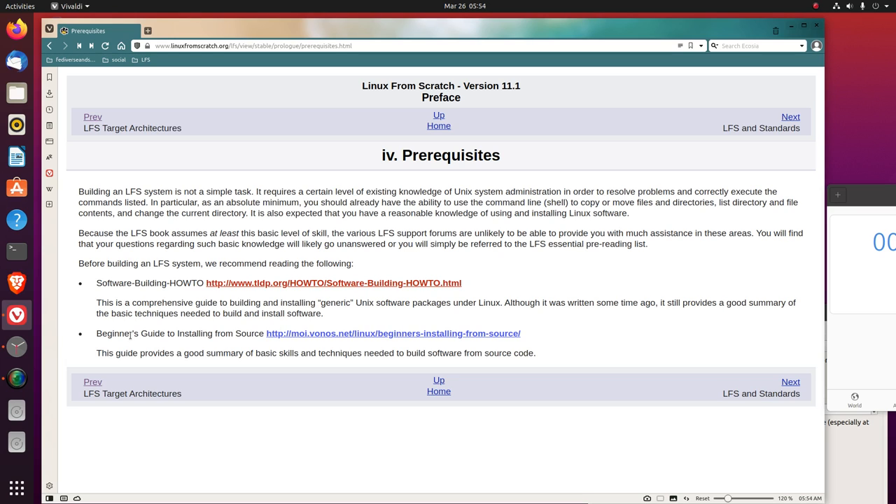
{"action": "mouse_move", "coordinate": [203, 349]}
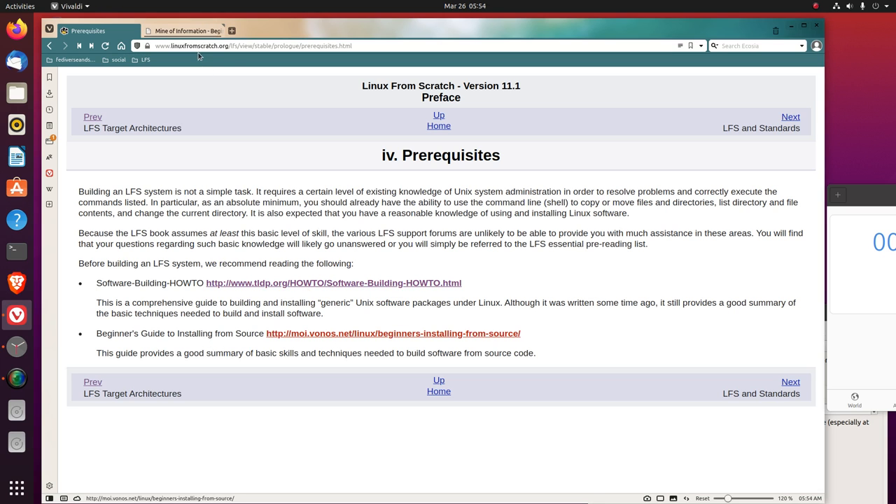
Bookmark the Beginner's Guide to Installing from Source under LFS > RecommendedReading
{"action": "left_click", "coordinate": [183, 31]}
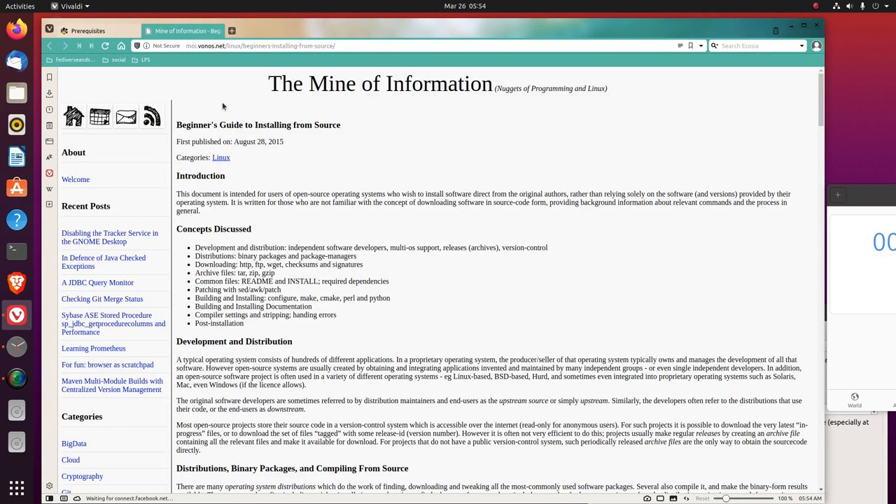
{"action": "double_click", "coordinate": [274, 142]}
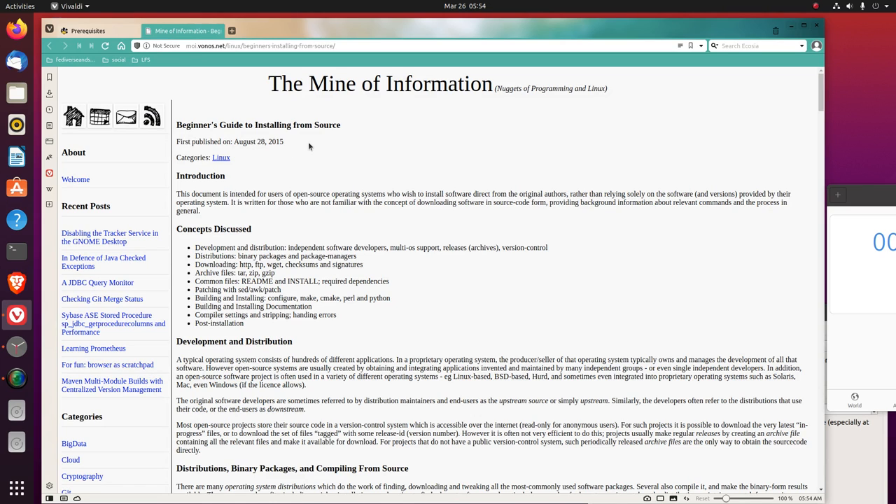
{"action": "mouse_move", "coordinate": [324, 151]}
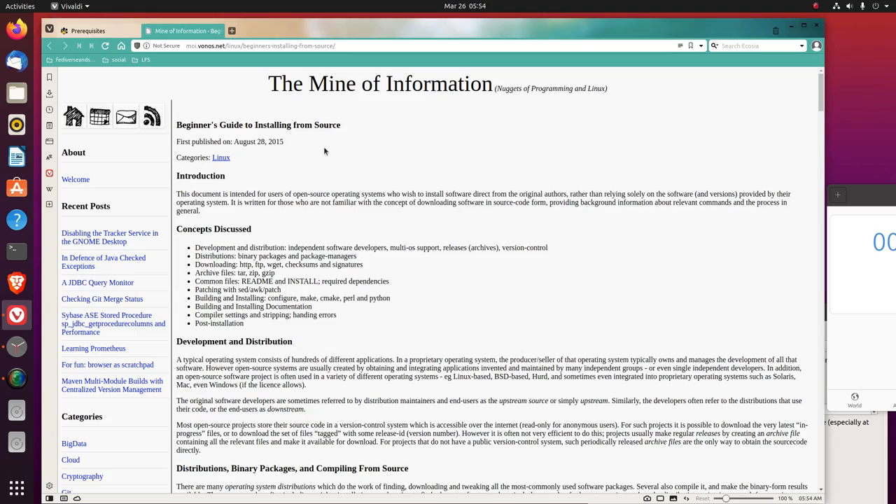
{"action": "mouse_move", "coordinate": [188, 113]}
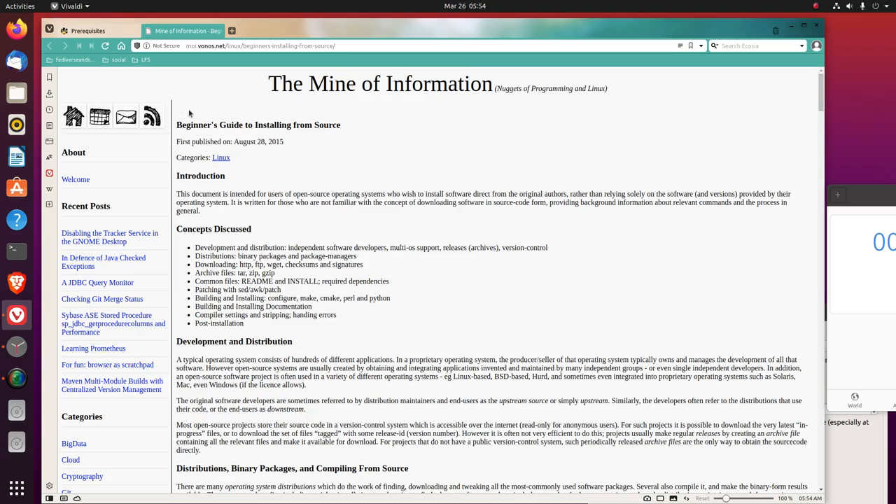
{"action": "mouse_move", "coordinate": [280, 325]}
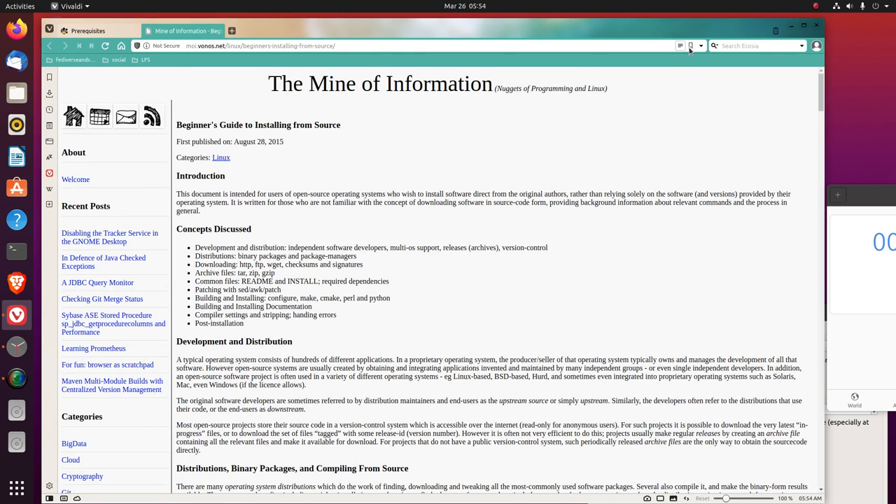
{"action": "left_click", "coordinate": [691, 45]}
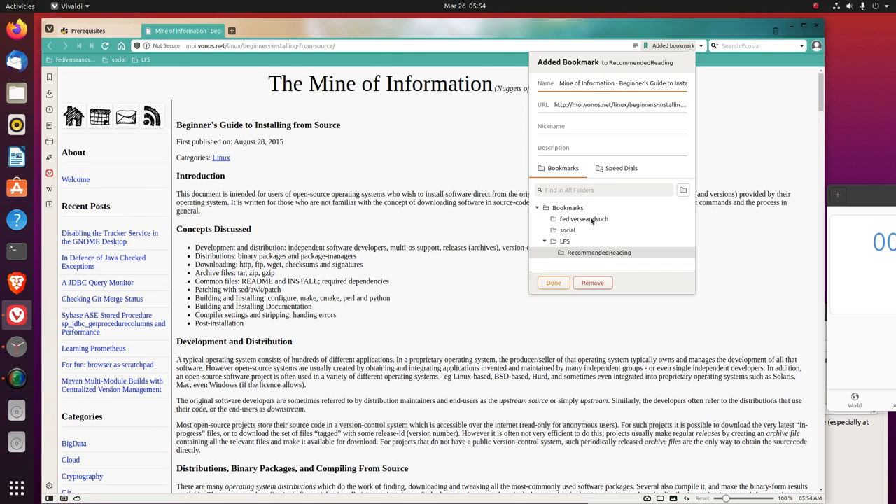
{"action": "left_click", "coordinate": [553, 282]}
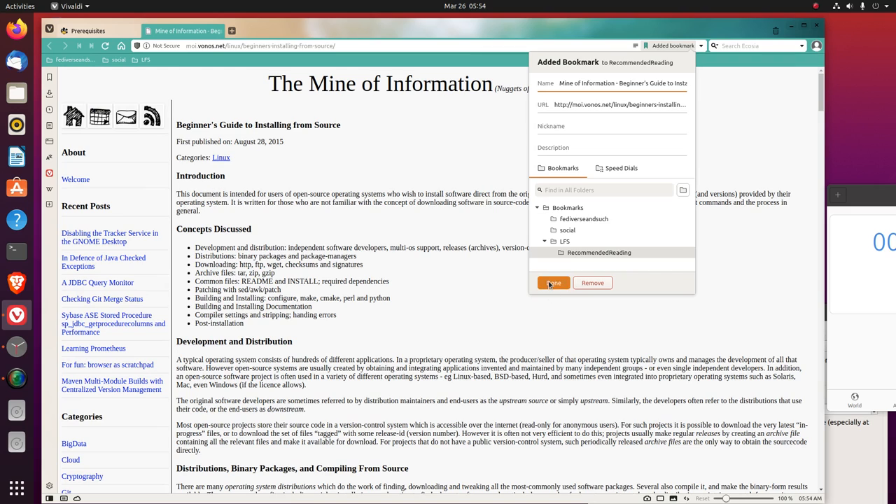
{"action": "left_click", "coordinate": [553, 283]}
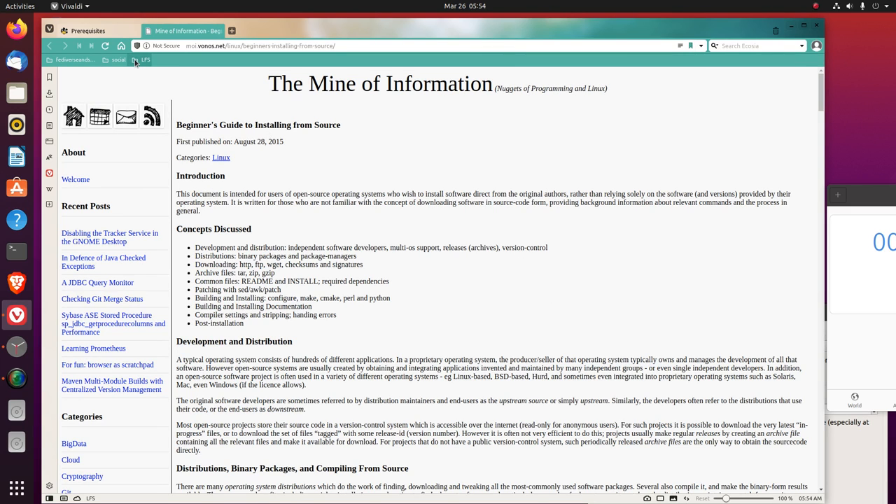
{"action": "left_click", "coordinate": [145, 60]}
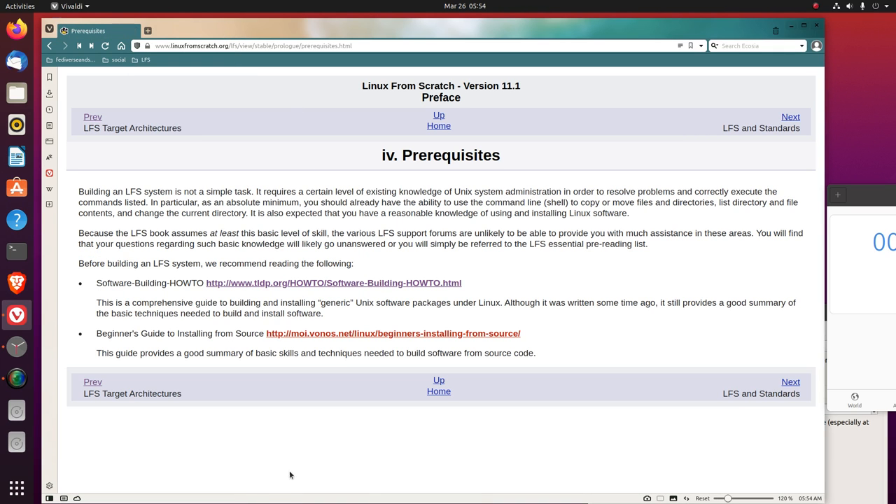
{"action": "mouse_move", "coordinate": [301, 439]}
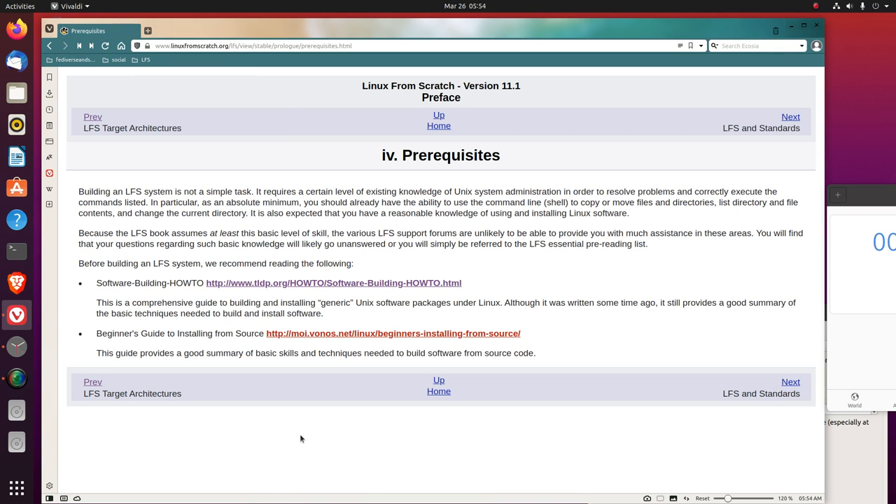
{"action": "mouse_move", "coordinate": [370, 424]}
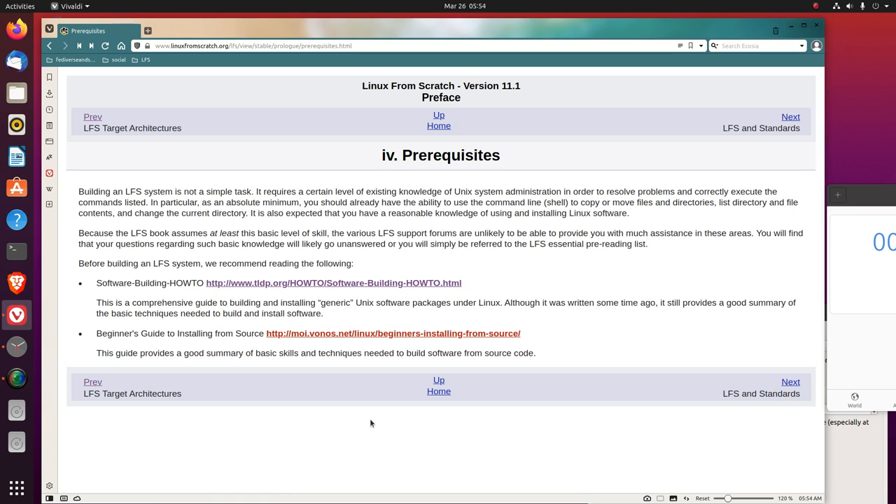
{"action": "mouse_move", "coordinate": [577, 391]}
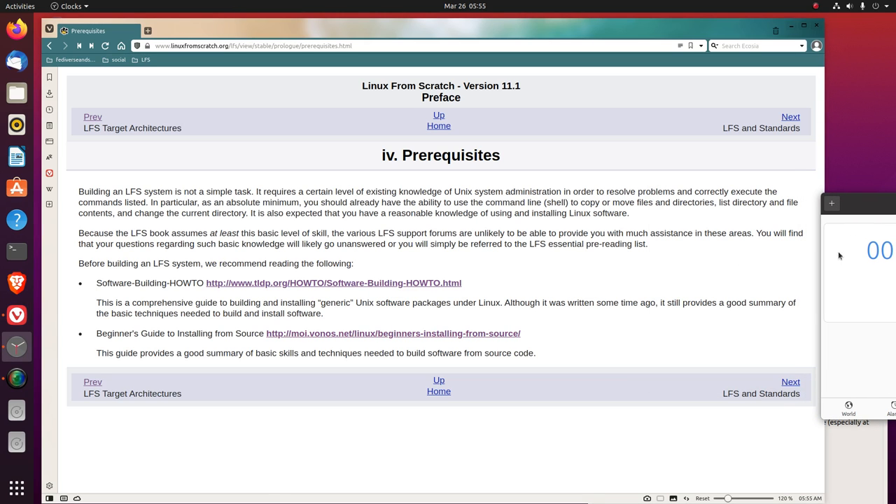
Bring the GNOME Clocks countdown window to the front over the LFS book
{"action": "left_click", "coordinate": [790, 117]}
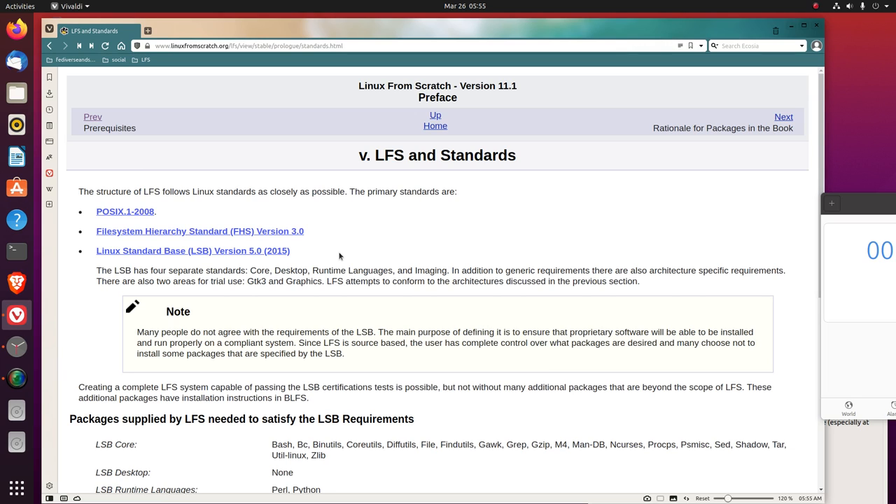
{"action": "mouse_move", "coordinate": [177, 210]}
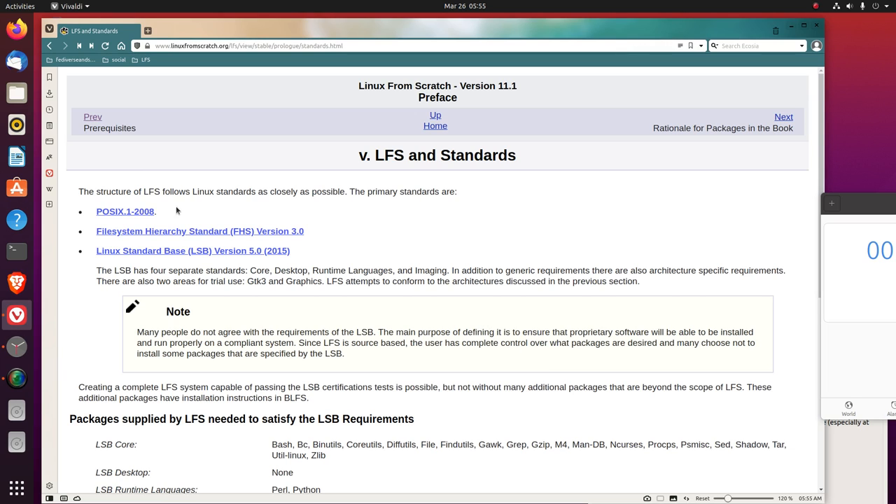
{"action": "mouse_move", "coordinate": [126, 211]}
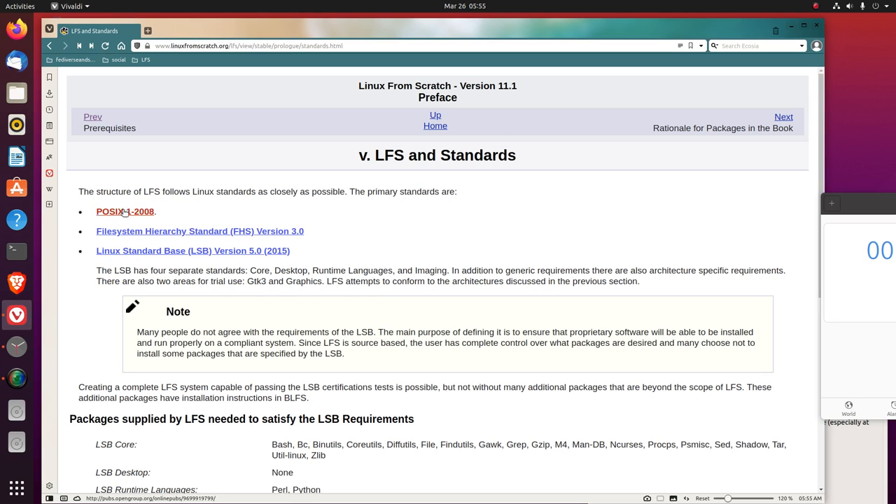
{"action": "mouse_move", "coordinate": [192, 210]}
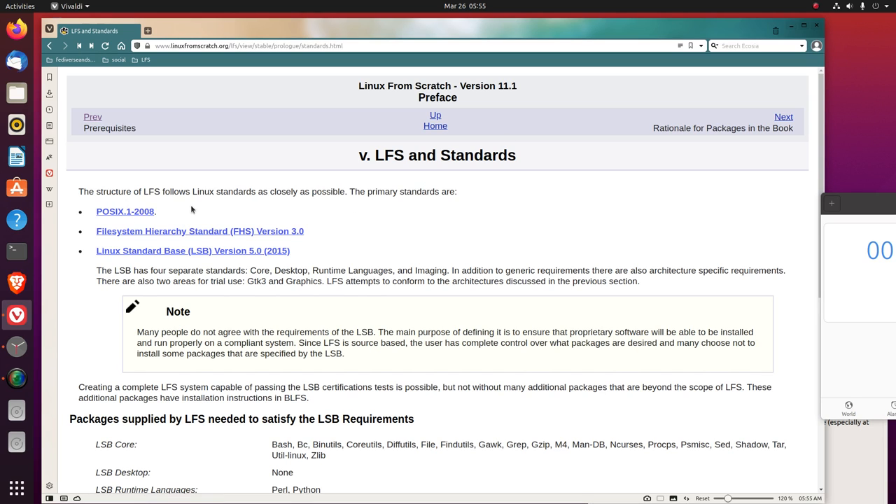
{"action": "mouse_move", "coordinate": [281, 209]}
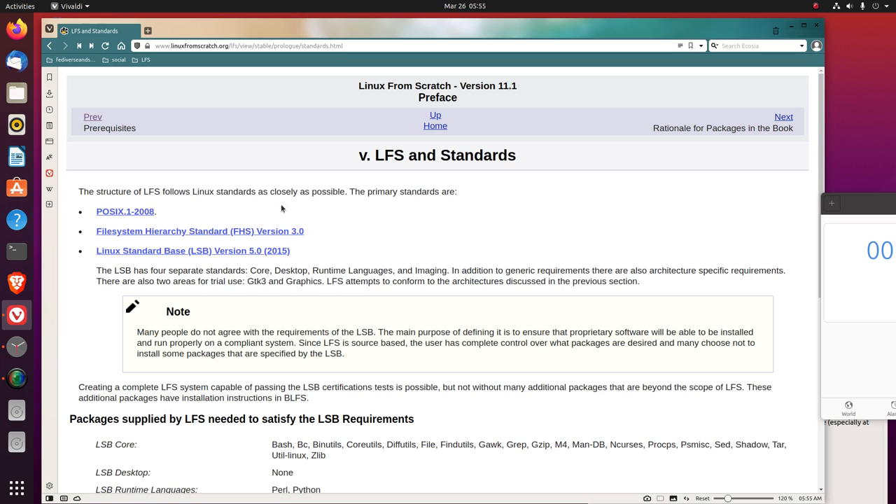
{"action": "mouse_move", "coordinate": [376, 217]}
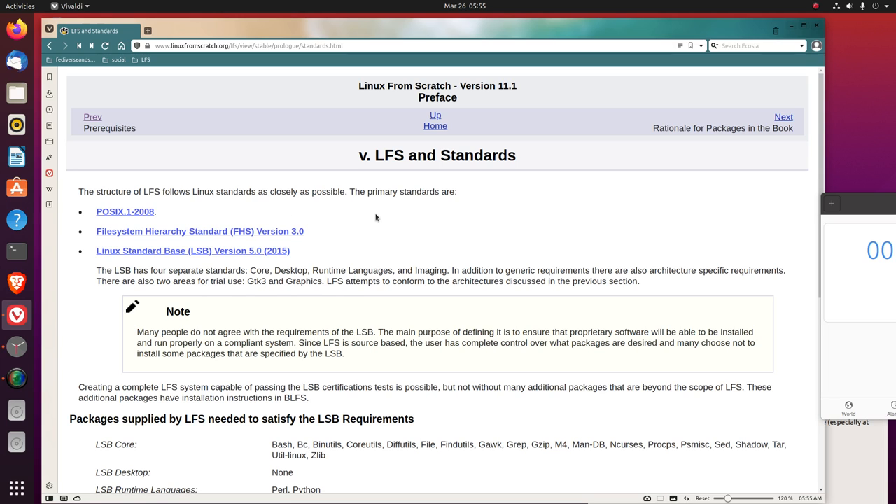
{"action": "mouse_move", "coordinate": [163, 217]}
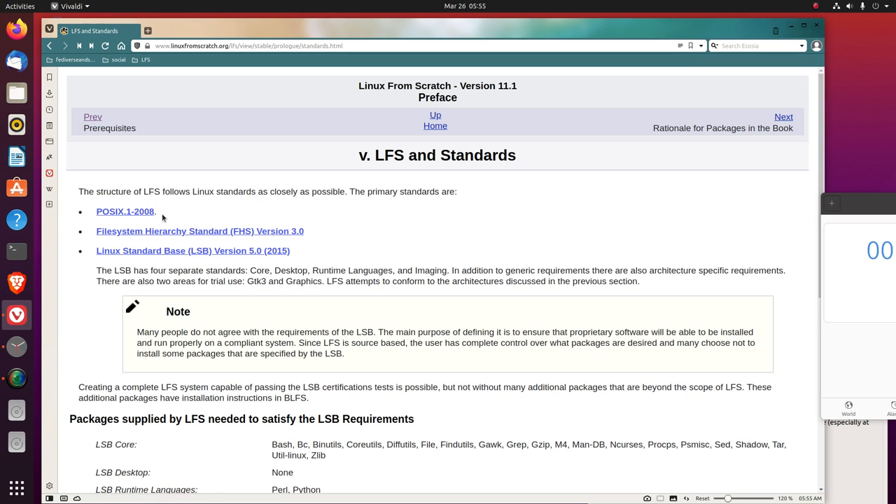
{"action": "mouse_move", "coordinate": [124, 210]}
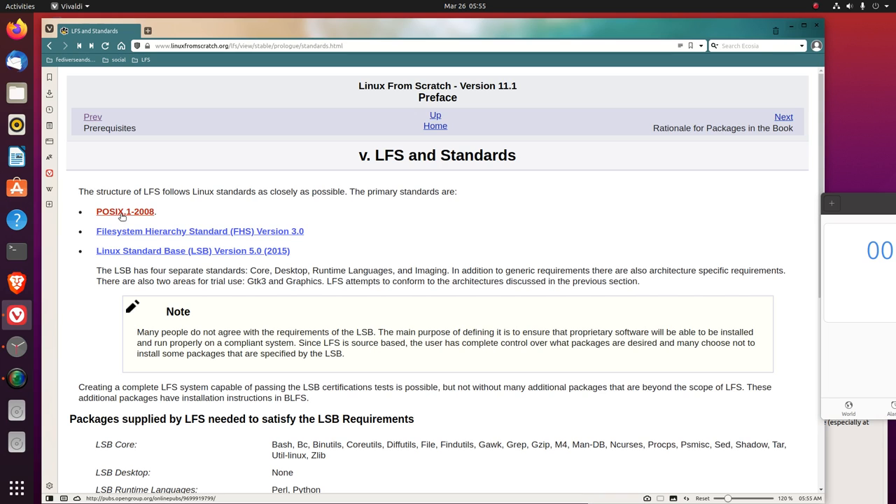
Open the POSIX.1-2008 link from LFS and Standards in a background tab
{"action": "left_click", "coordinate": [124, 212]}
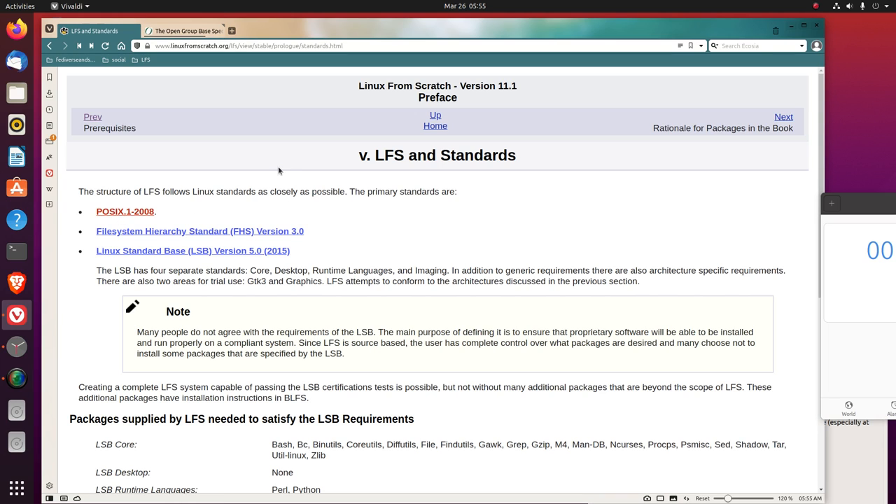
{"action": "mouse_move", "coordinate": [245, 203]}
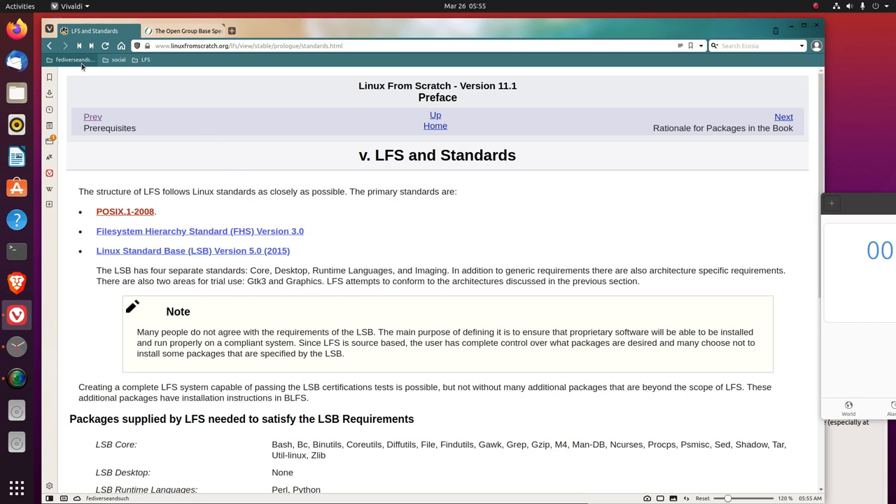
Add a new 'Standards' bookmark folder via the LFS bookmark-bar folder's menu
{"action": "right_click", "coordinate": [73, 59]}
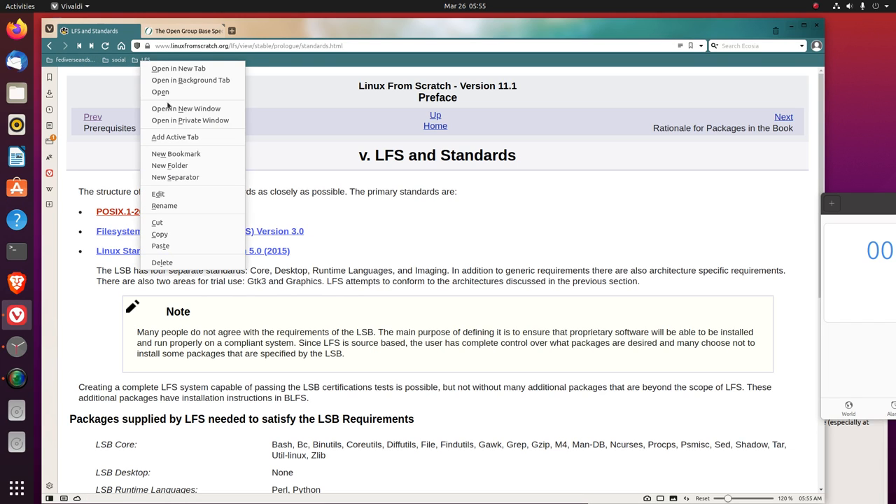
{"action": "left_click", "coordinate": [170, 165]}
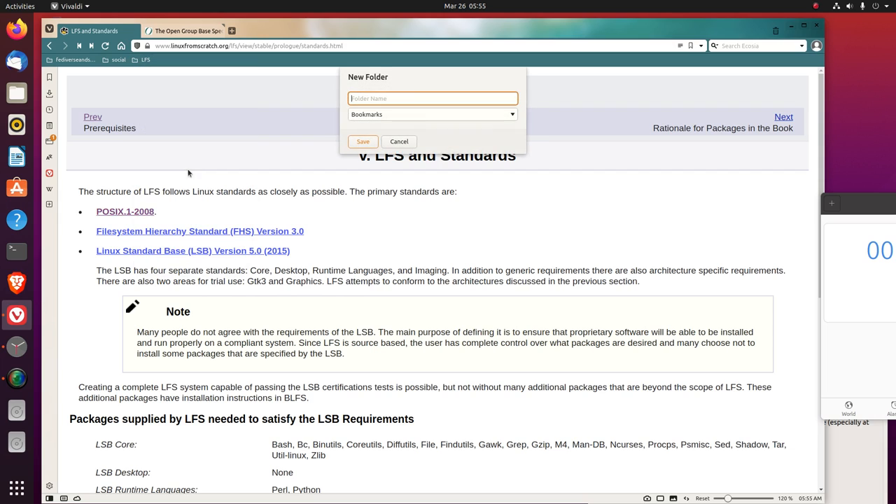
{"action": "type", "text": "Standards"}
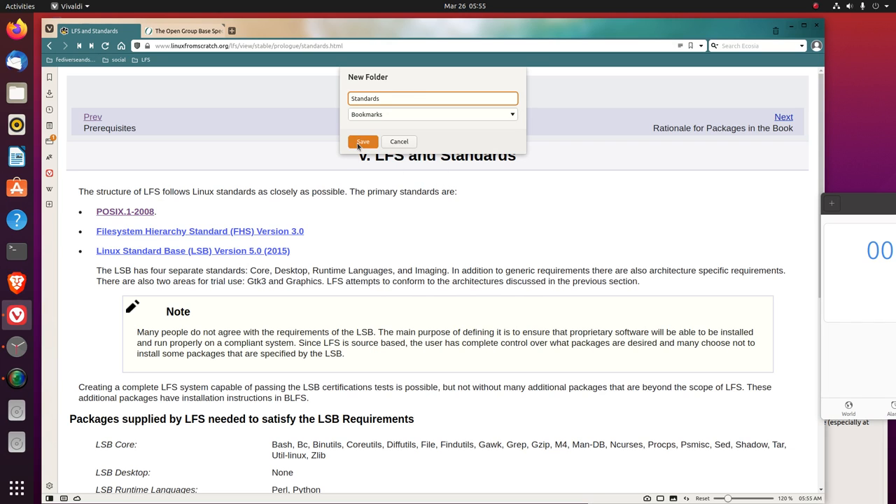
{"action": "left_click", "coordinate": [362, 141]}
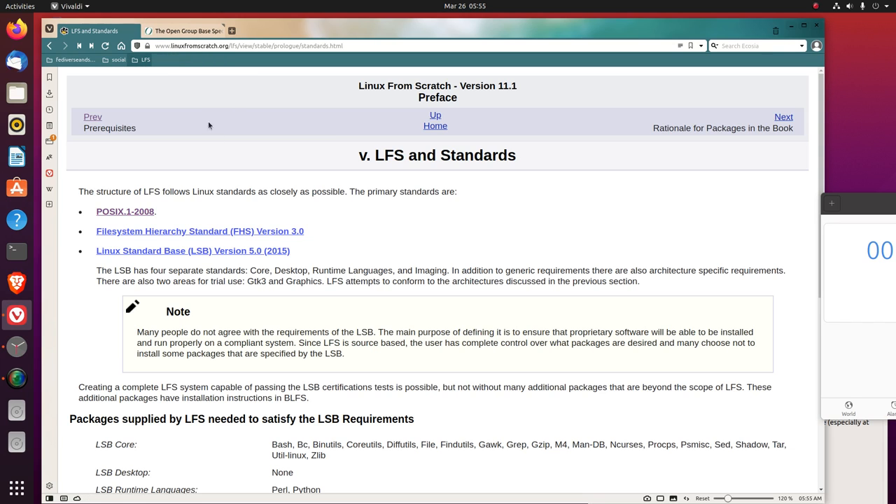
{"action": "mouse_move", "coordinate": [184, 30]}
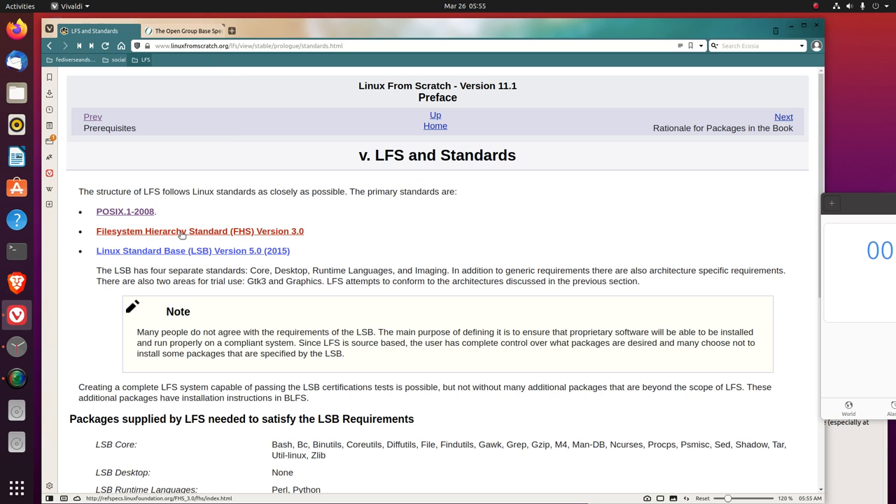
Open the FHS link in a tab and bookmark the POSIX page under RecommendedReading
{"action": "left_click", "coordinate": [199, 231]}
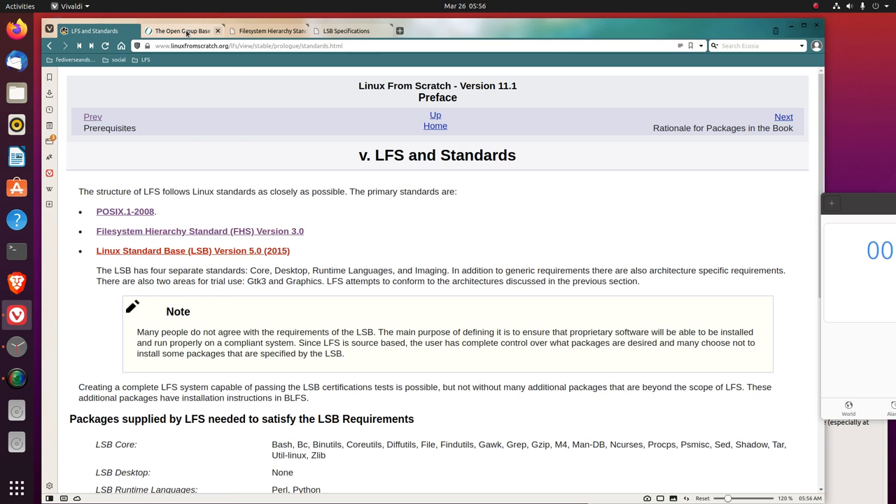
{"action": "left_click", "coordinate": [180, 31]}
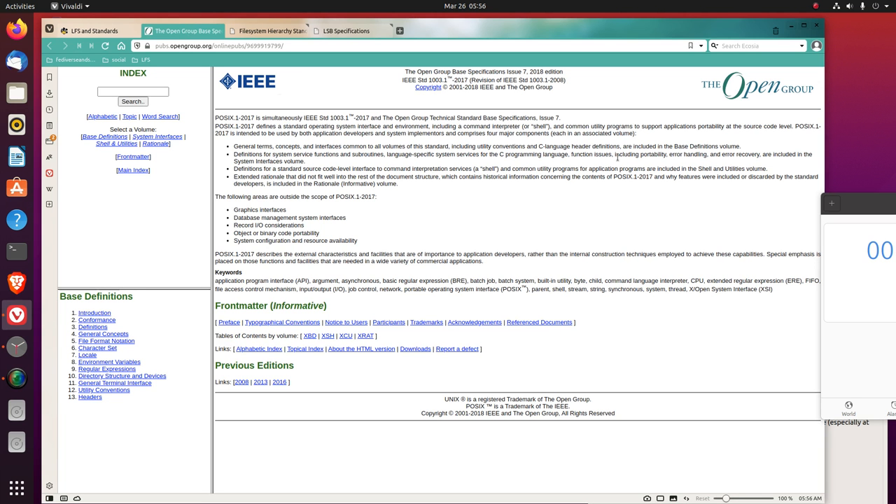
{"action": "mouse_move", "coordinate": [464, 95]}
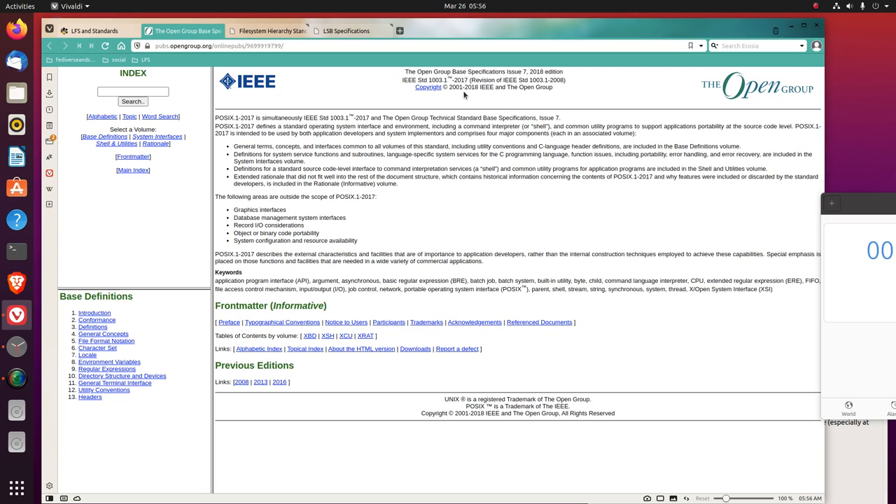
{"action": "left_click", "coordinate": [689, 45]}
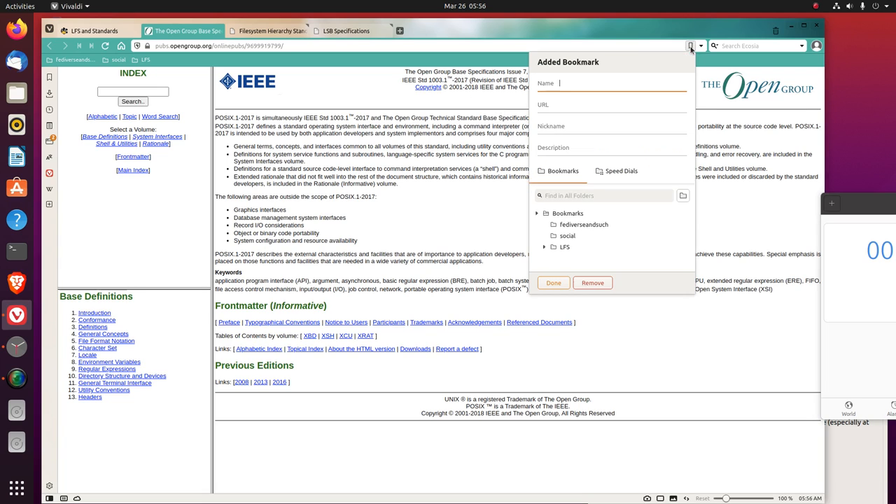
{"action": "left_click", "coordinate": [565, 247]}
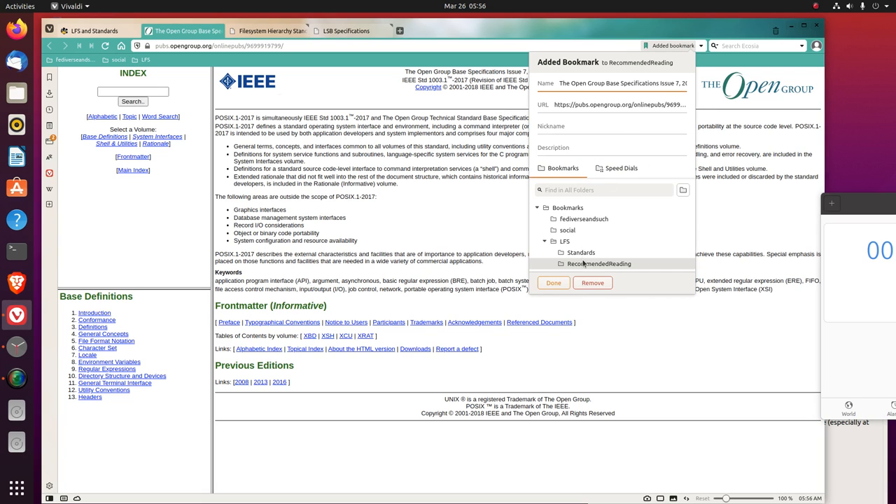
{"action": "left_click", "coordinate": [553, 282]}
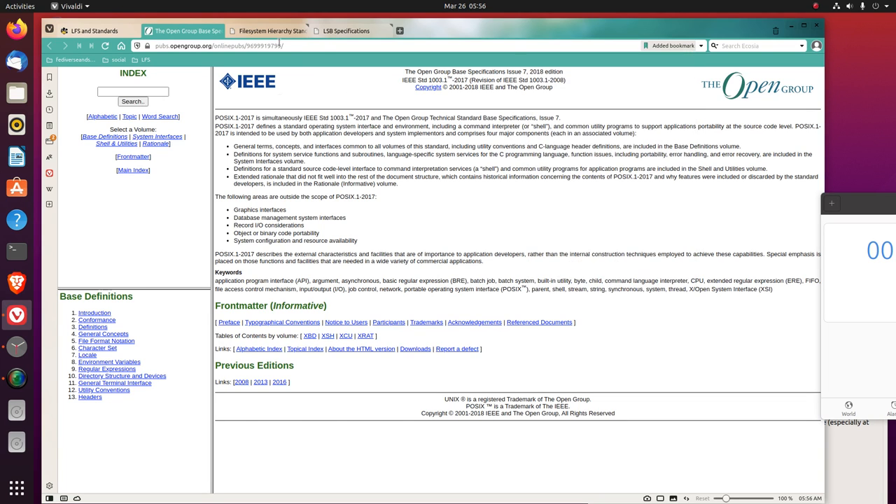
Bookmark the FHS and LSB Specifications pages under Standards, then close the LSB tab
{"action": "left_click", "coordinate": [268, 31]}
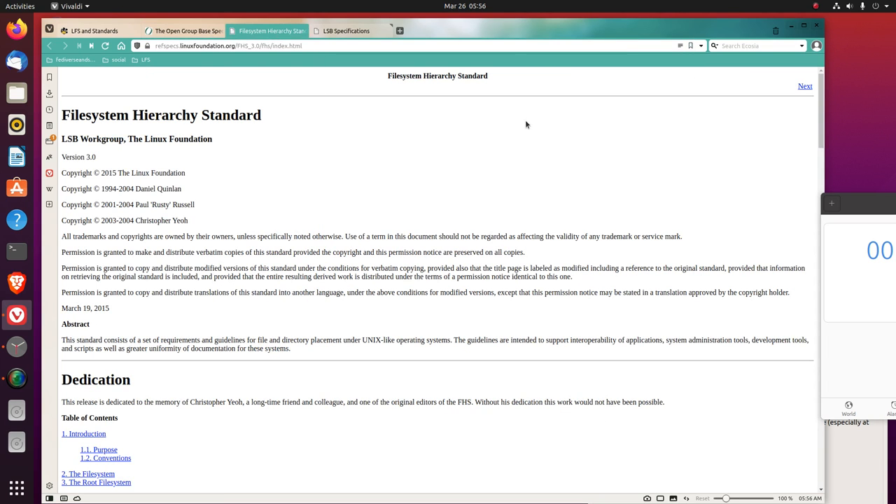
{"action": "mouse_move", "coordinate": [127, 176]}
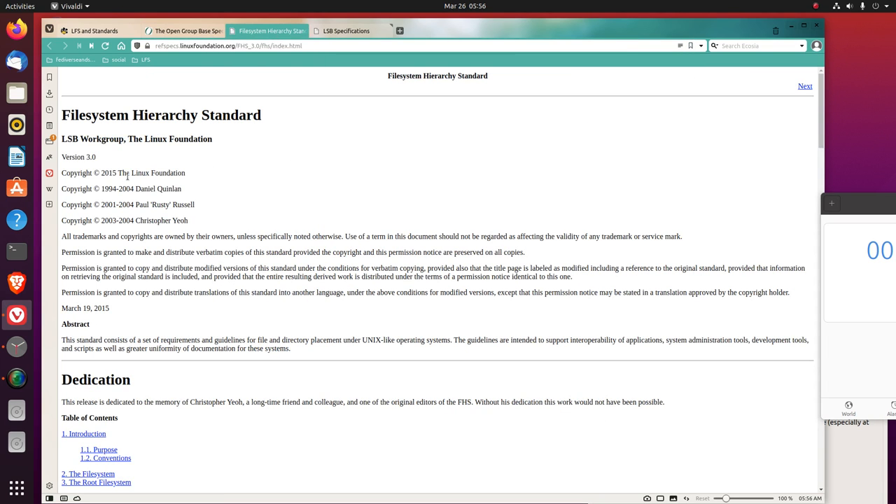
{"action": "mouse_move", "coordinate": [650, 72]}
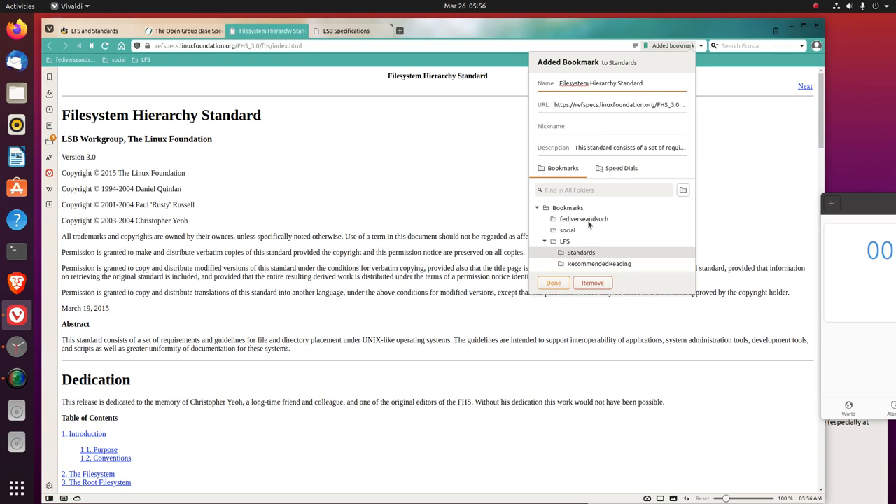
{"action": "left_click", "coordinate": [553, 283]}
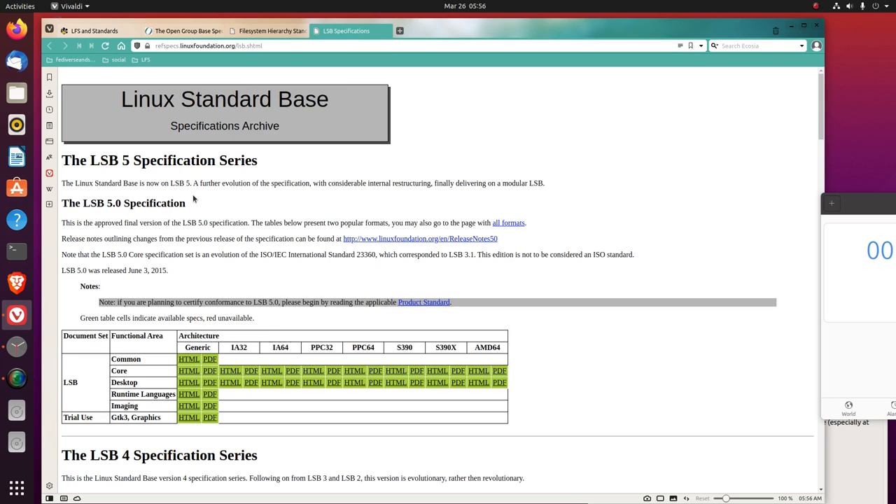
{"action": "left_click", "coordinate": [690, 45]}
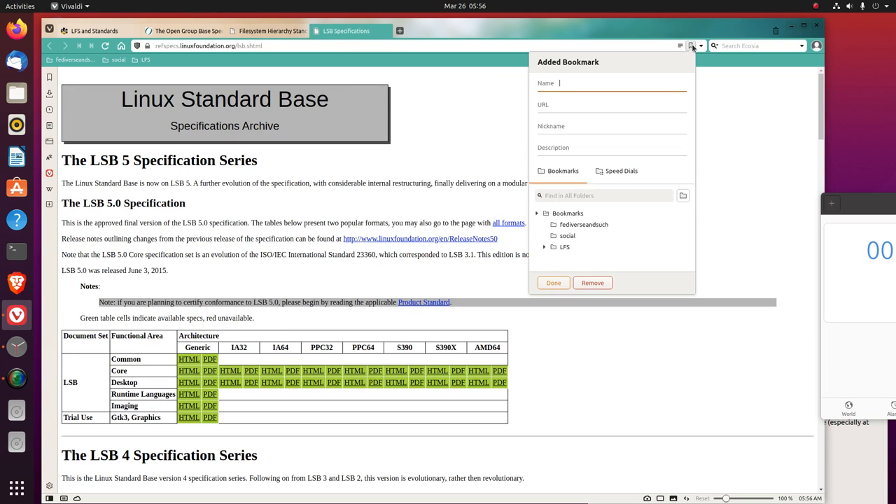
{"action": "left_click", "coordinate": [580, 252]}
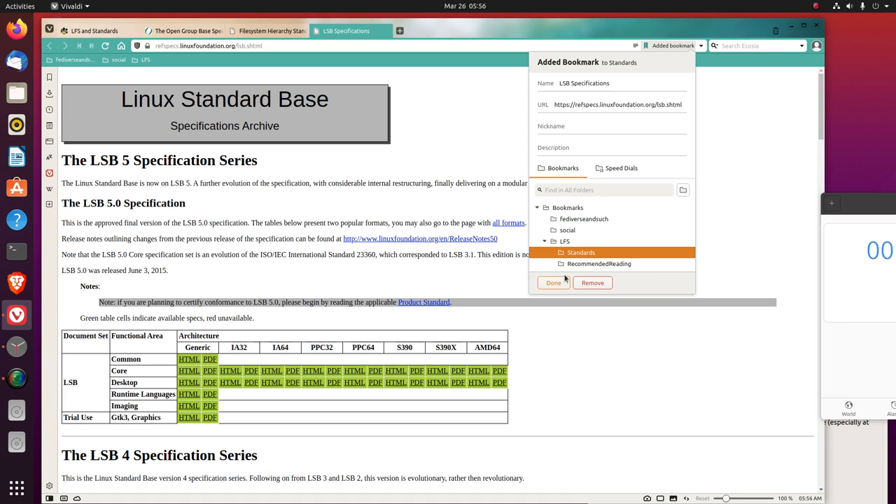
{"action": "left_click", "coordinate": [553, 283]}
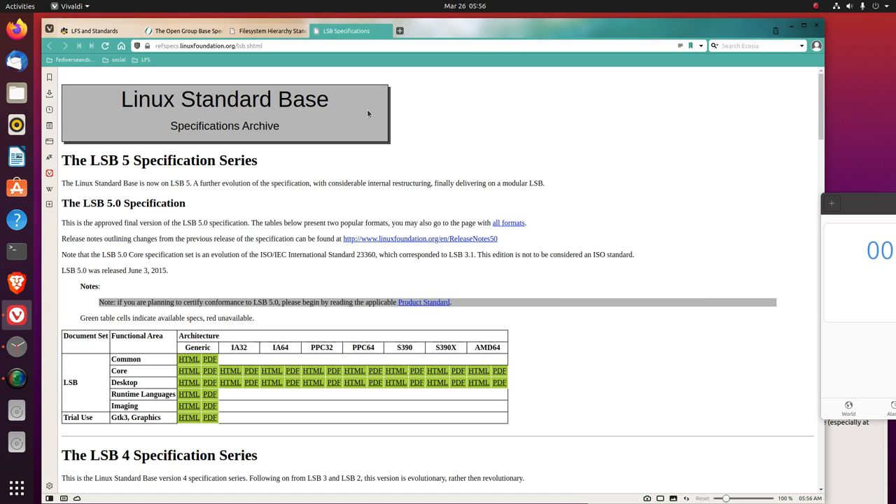
{"action": "left_click", "coordinate": [266, 31]}
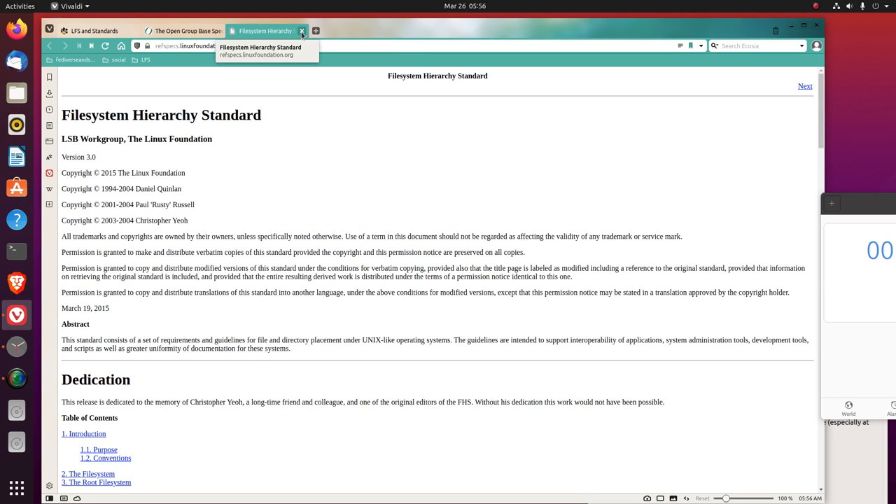
{"action": "left_click", "coordinate": [302, 31]}
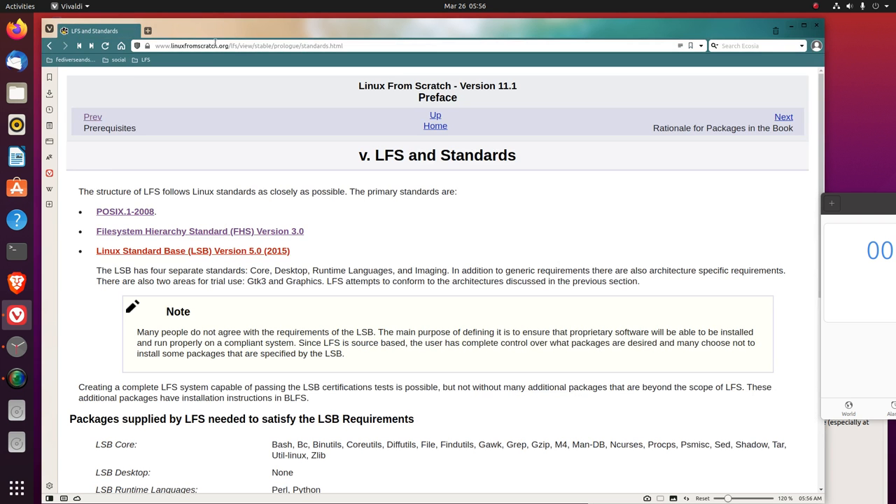
{"action": "mouse_move", "coordinate": [429, 415]}
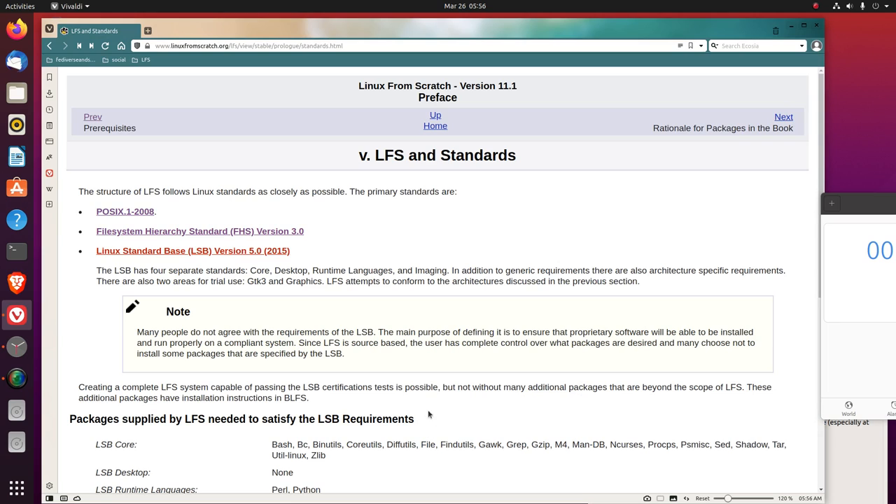
{"action": "mouse_move", "coordinate": [412, 415]}
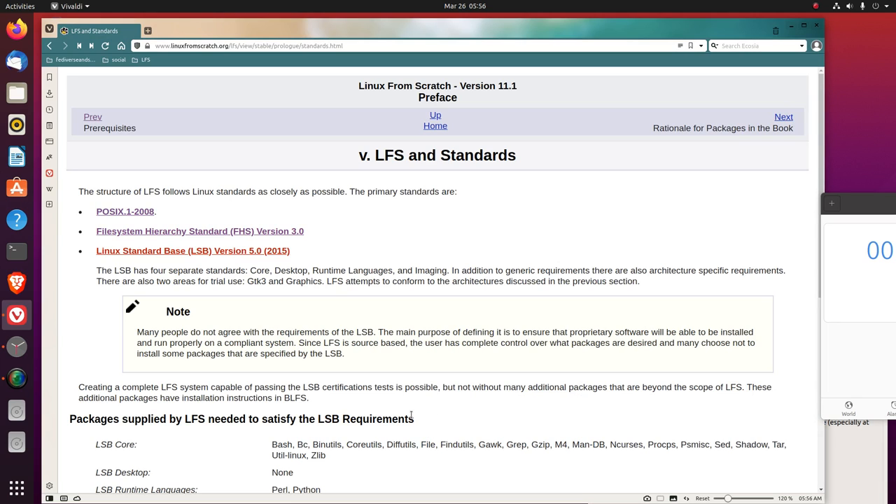
{"action": "mouse_move", "coordinate": [850, 361]}
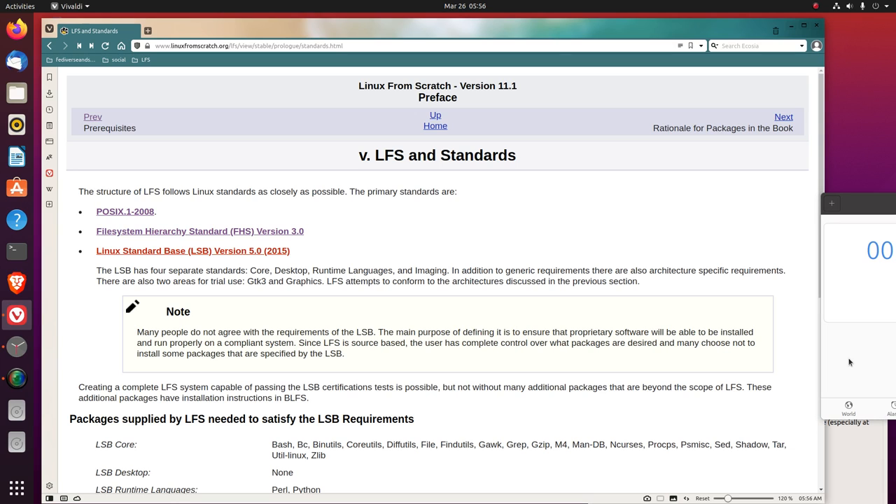
{"action": "mouse_move", "coordinate": [842, 366]}
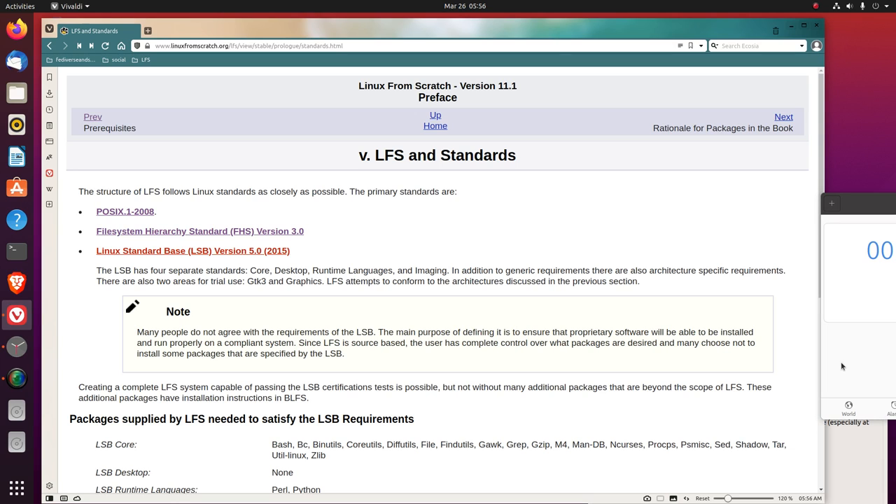
{"action": "mouse_move", "coordinate": [296, 267]}
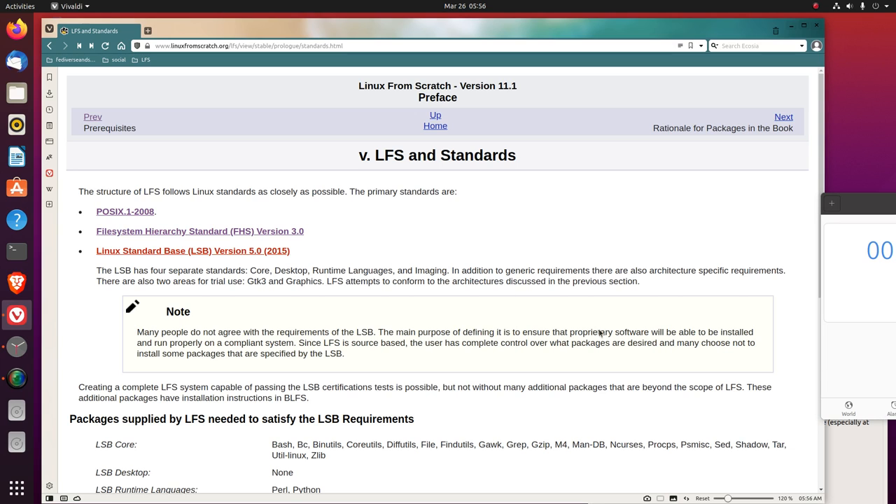
{"action": "mouse_move", "coordinate": [823, 322]}
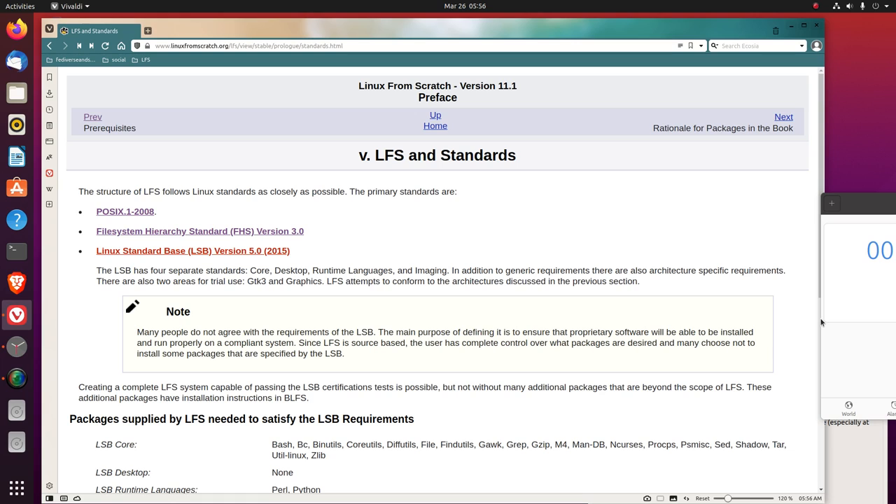
{"action": "mouse_move", "coordinate": [833, 320]}
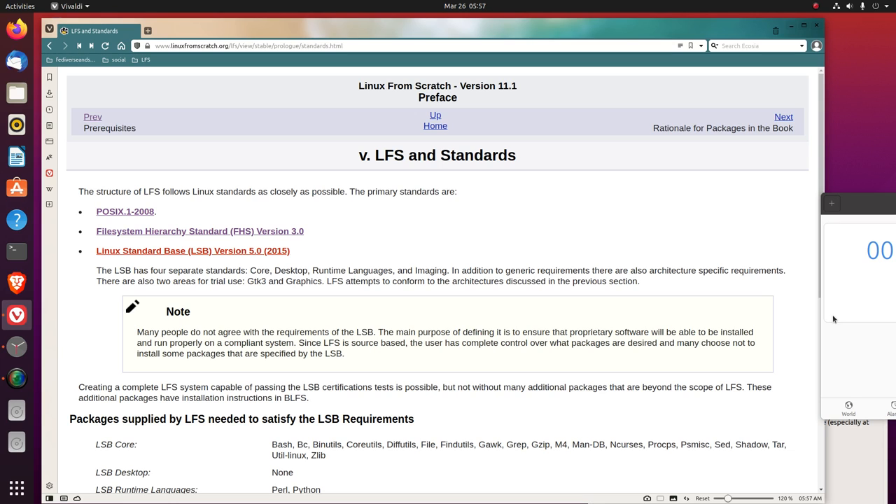
{"action": "mouse_move", "coordinate": [296, 296]}
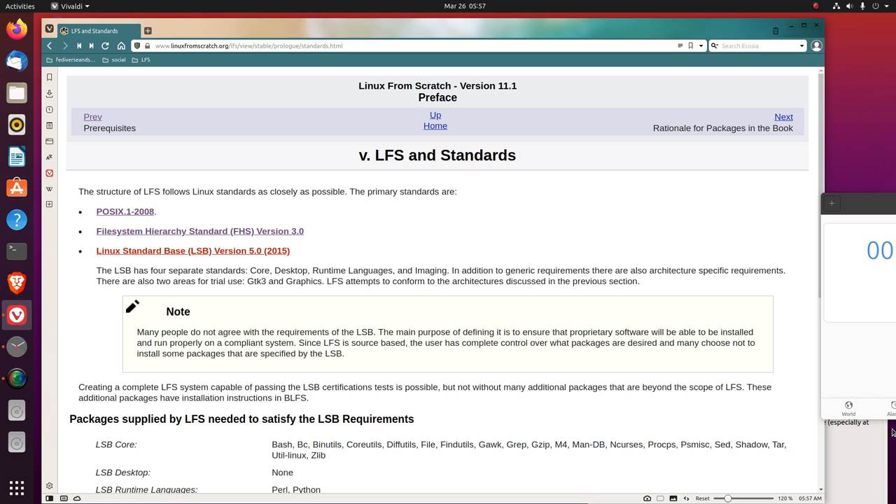
{"action": "mouse_move", "coordinate": [602, 290]}
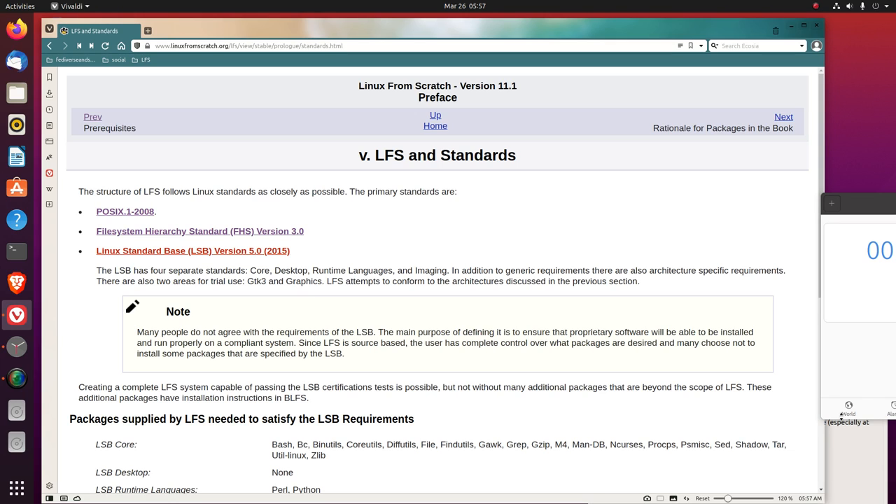
{"action": "mouse_move", "coordinate": [882, 379]}
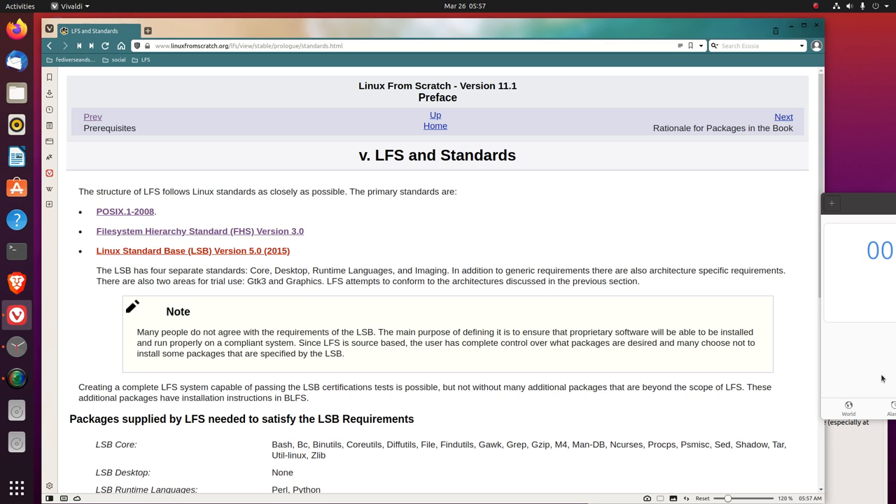
{"action": "mouse_move", "coordinate": [878, 381]}
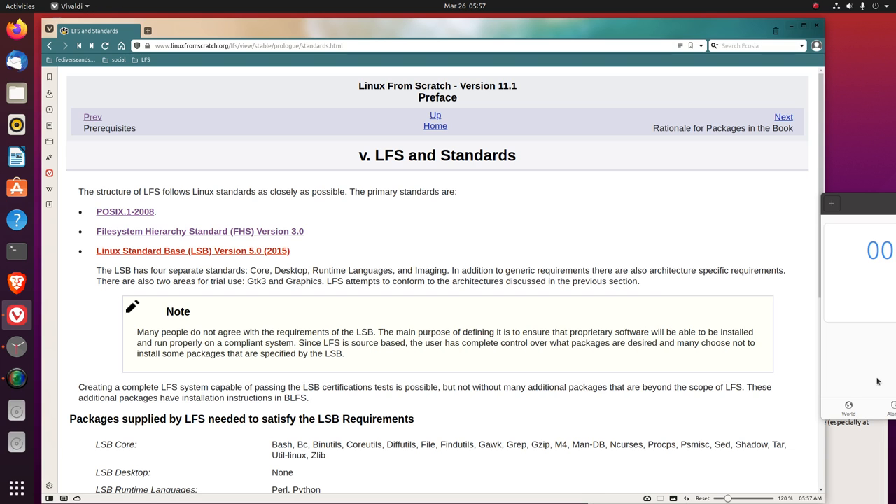
{"action": "mouse_move", "coordinate": [793, 419]}
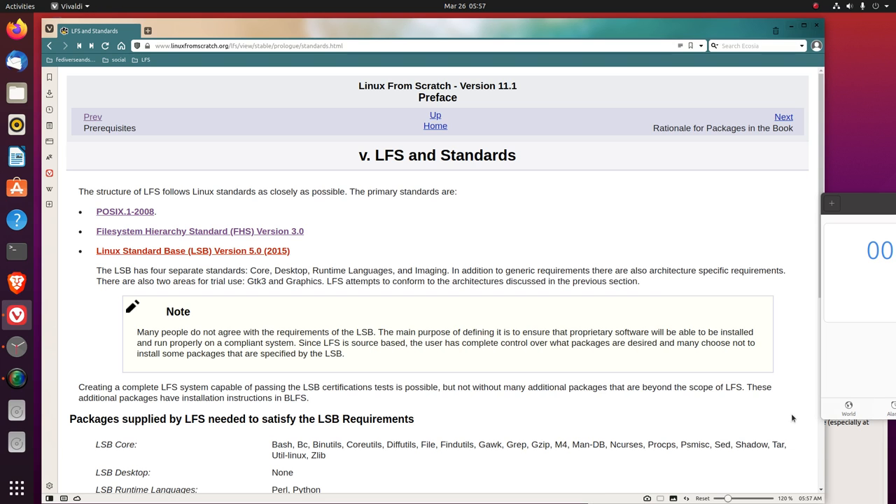
{"action": "scroll", "scroll_direction": "down", "scroll_amount": 3}
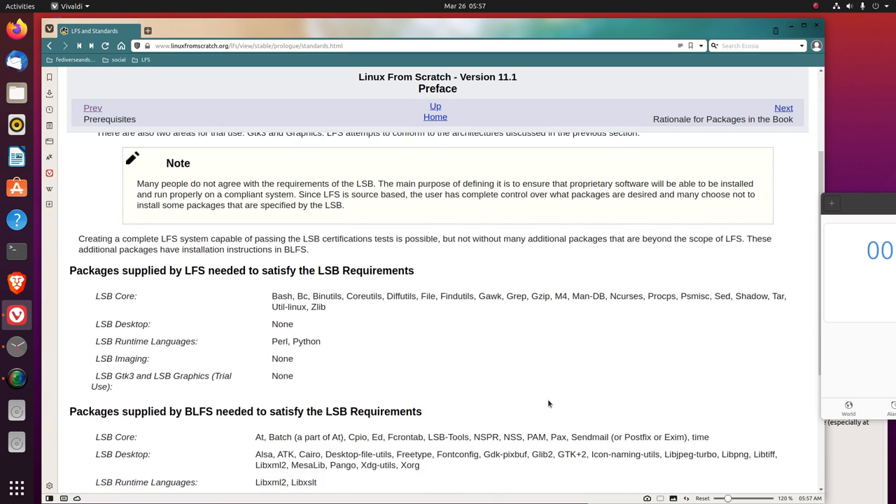
{"action": "mouse_move", "coordinate": [593, 358]}
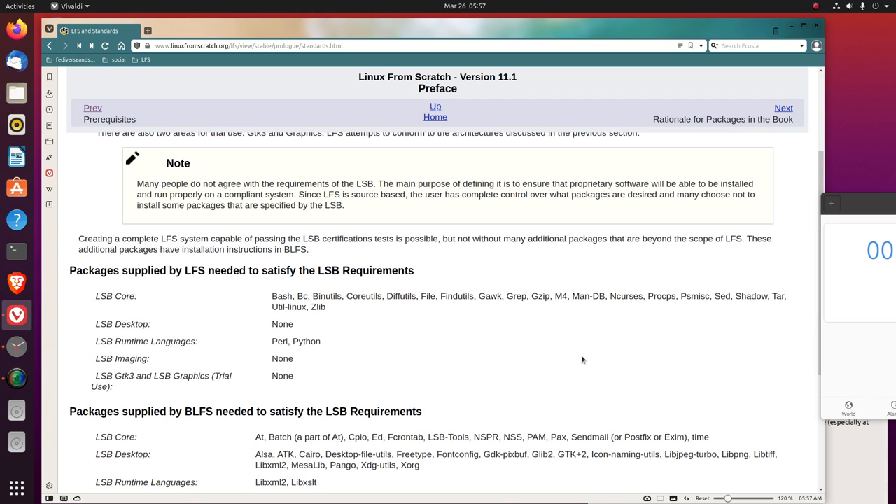
{"action": "mouse_move", "coordinate": [580, 345]}
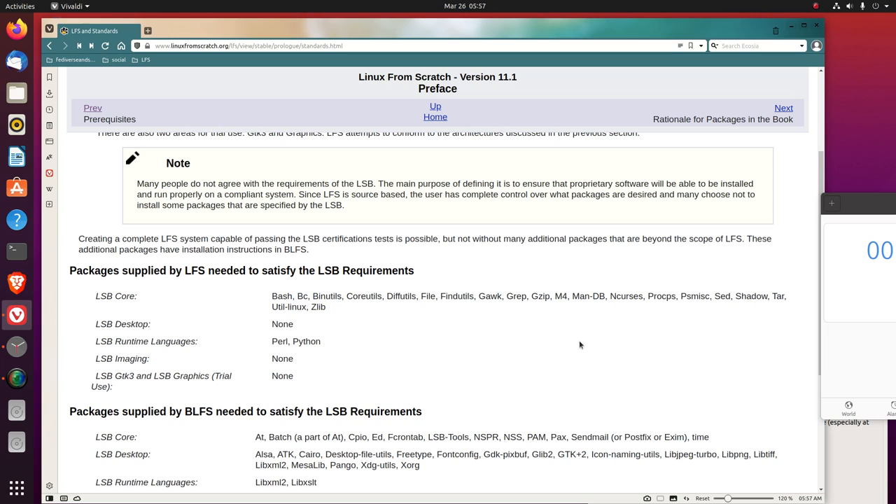
{"action": "mouse_move", "coordinate": [588, 341]}
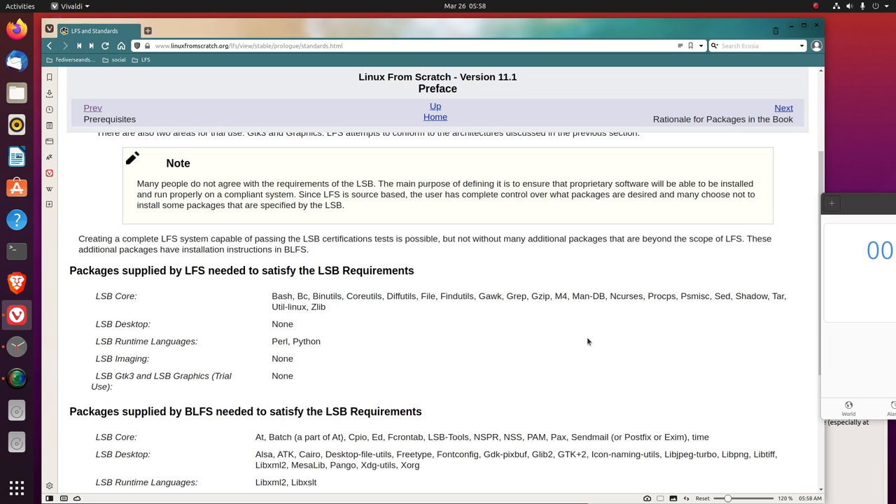
{"action": "mouse_move", "coordinate": [604, 342]}
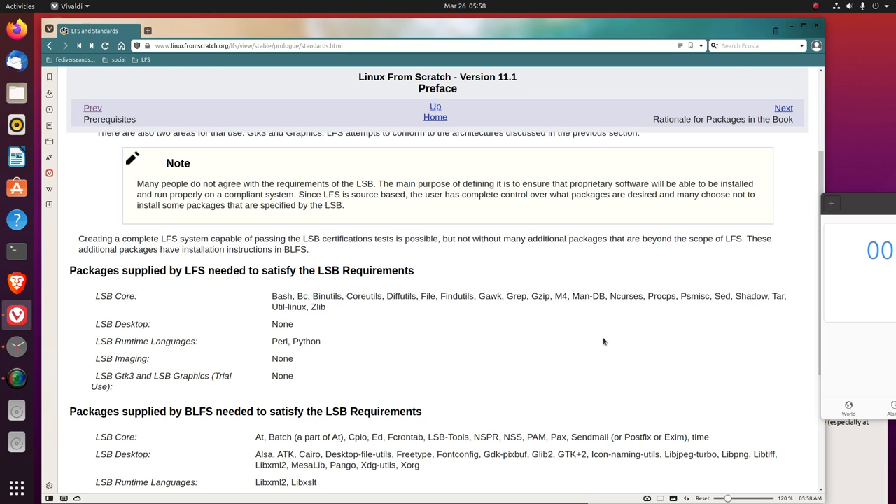
{"action": "scroll", "scroll_direction": "down", "scroll_amount": 3}
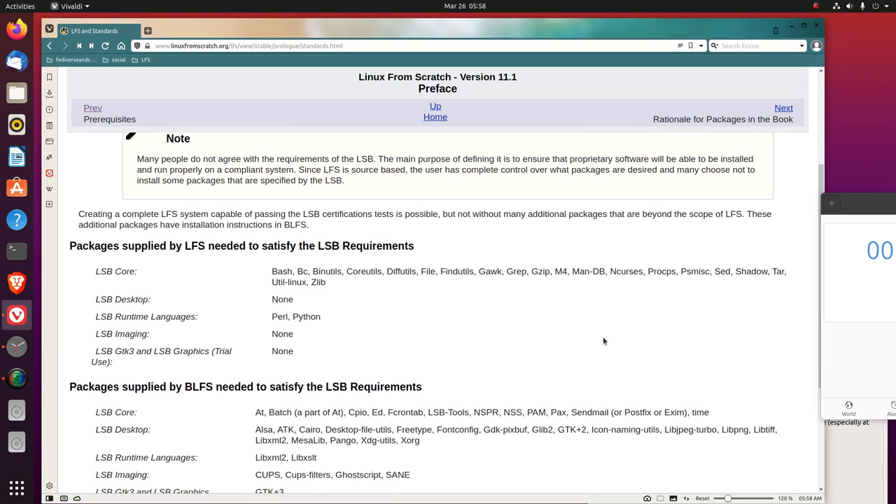
{"action": "mouse_move", "coordinate": [622, 325]}
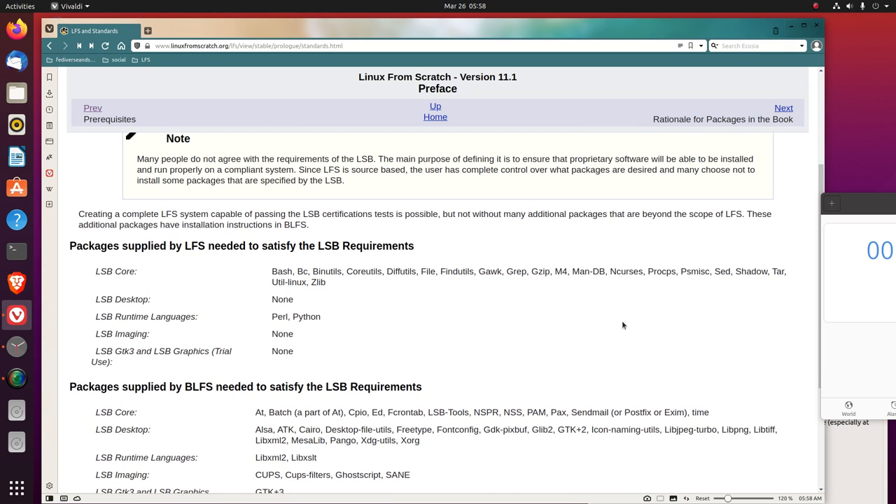
{"action": "mouse_move", "coordinate": [648, 360]}
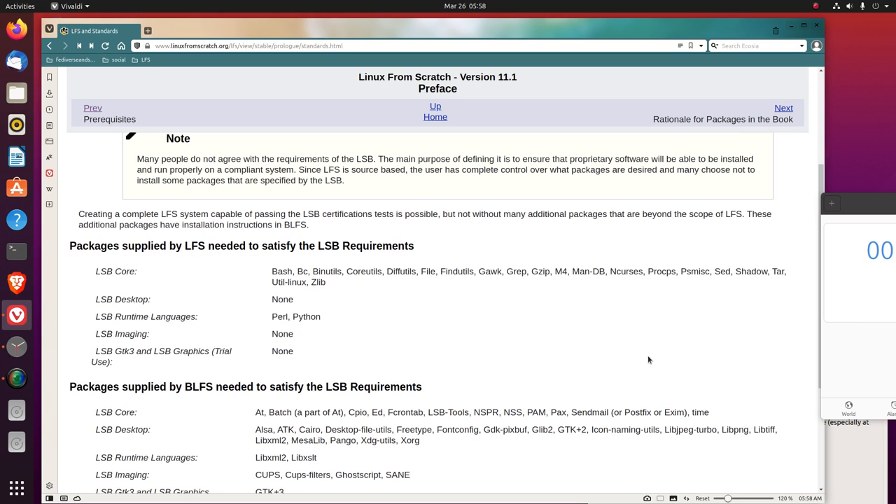
{"action": "mouse_move", "coordinate": [630, 328]}
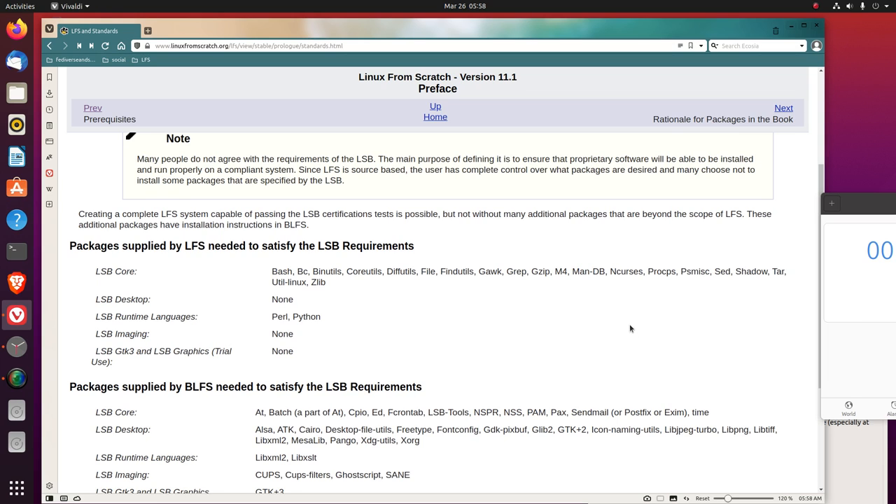
{"action": "scroll", "scroll_direction": "down", "scroll_amount": 3}
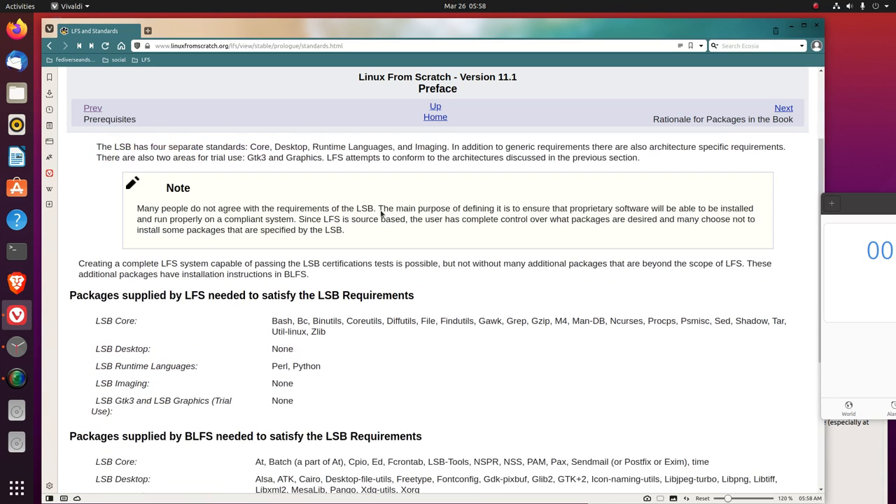
{"action": "scroll", "scroll_direction": "down", "scroll_amount": 3}
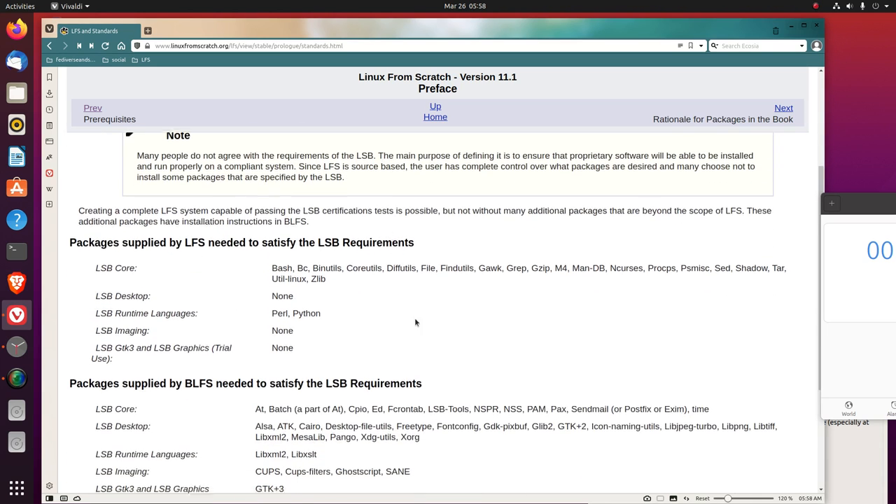
{"action": "scroll", "scroll_direction": "down", "scroll_amount": 3}
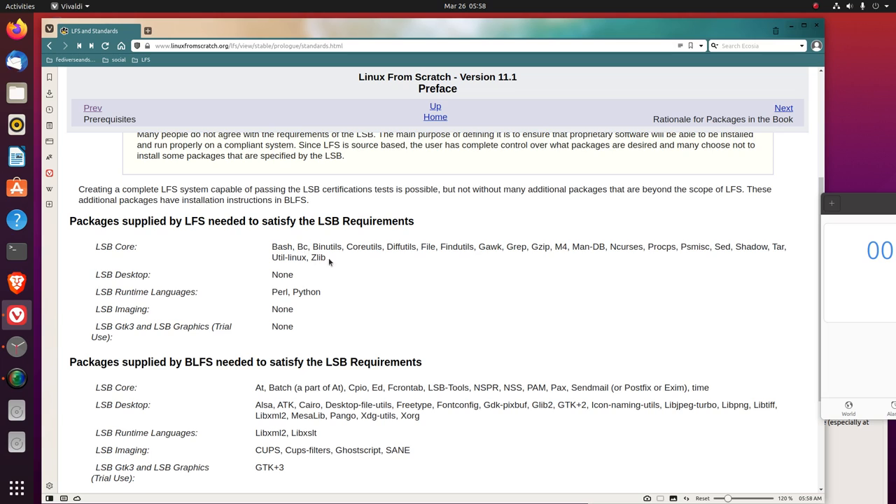
{"action": "mouse_move", "coordinate": [337, 257]}
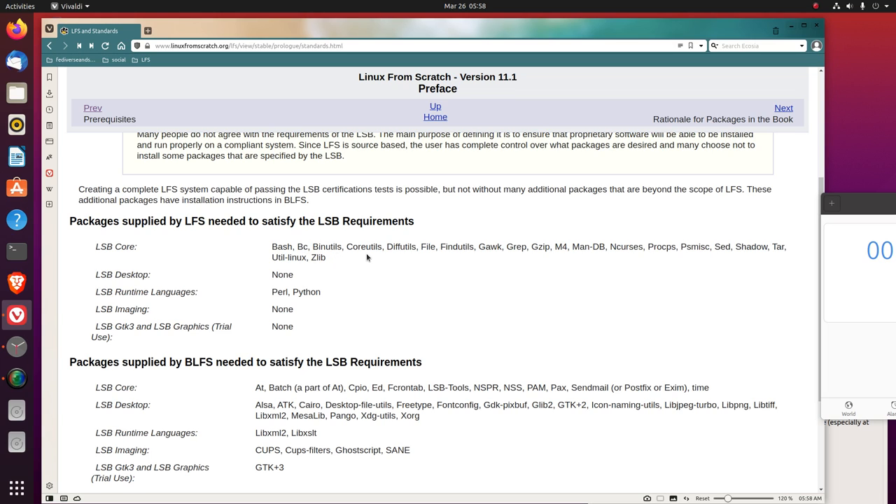
{"action": "mouse_move", "coordinate": [370, 256]}
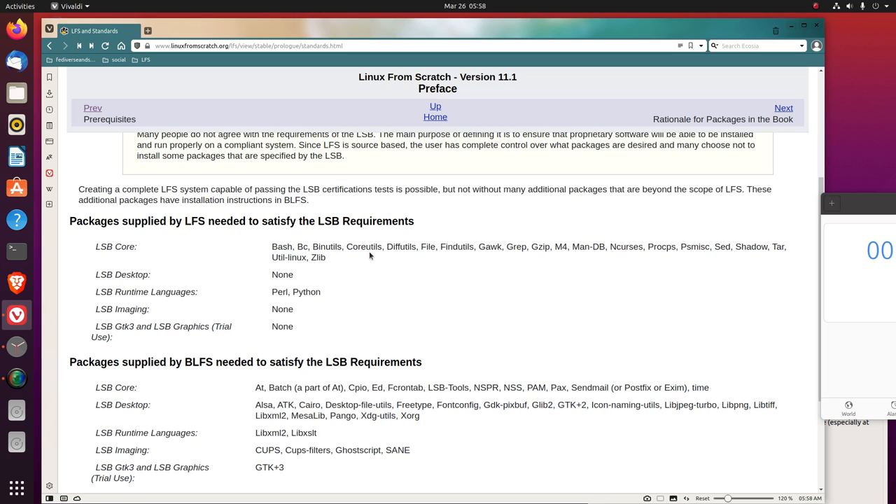
{"action": "mouse_move", "coordinate": [404, 255]}
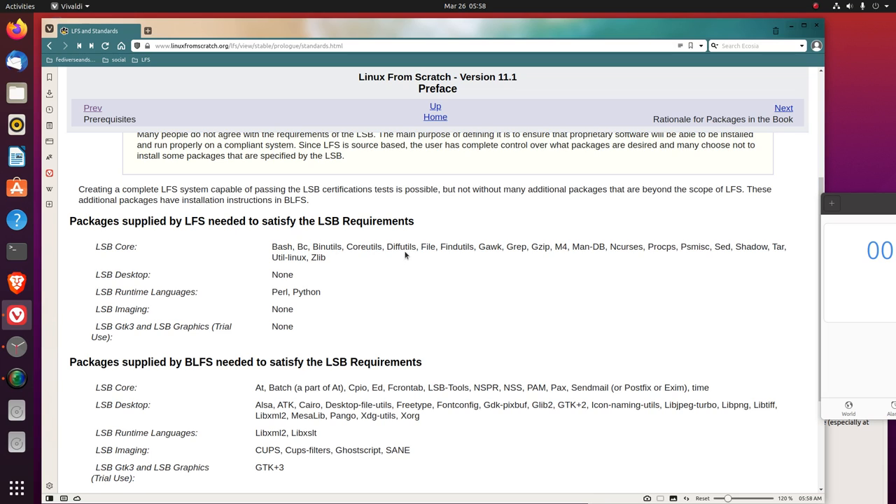
{"action": "mouse_move", "coordinate": [458, 261]}
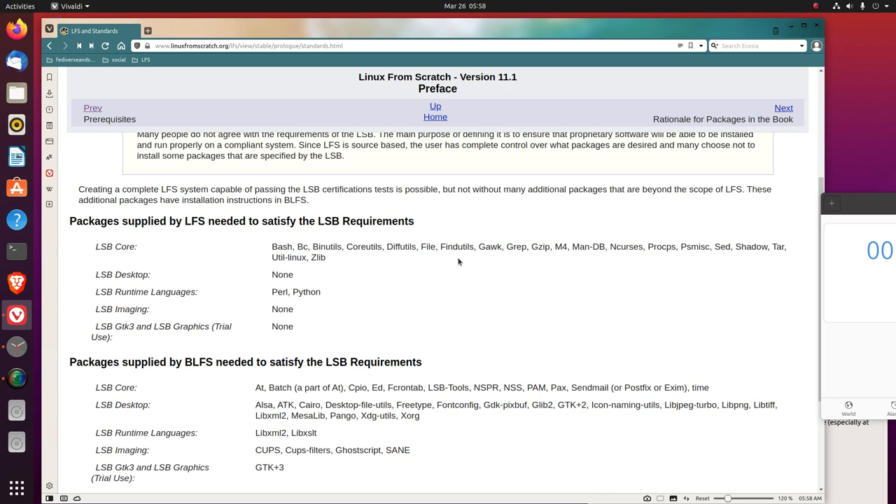
{"action": "mouse_move", "coordinate": [524, 265]}
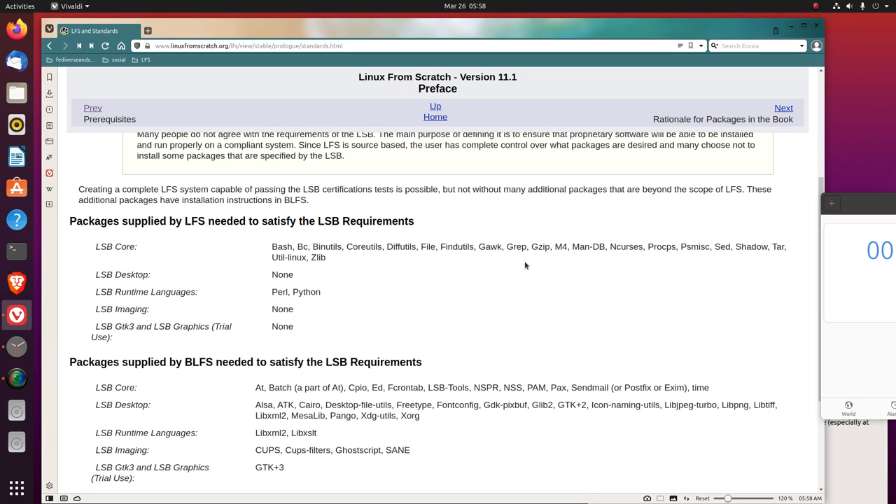
{"action": "mouse_move", "coordinate": [546, 259]}
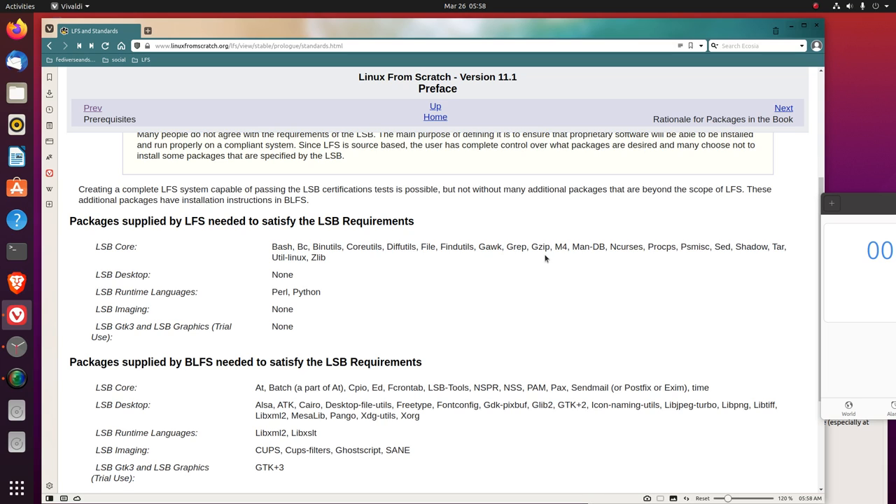
{"action": "mouse_move", "coordinate": [604, 257]}
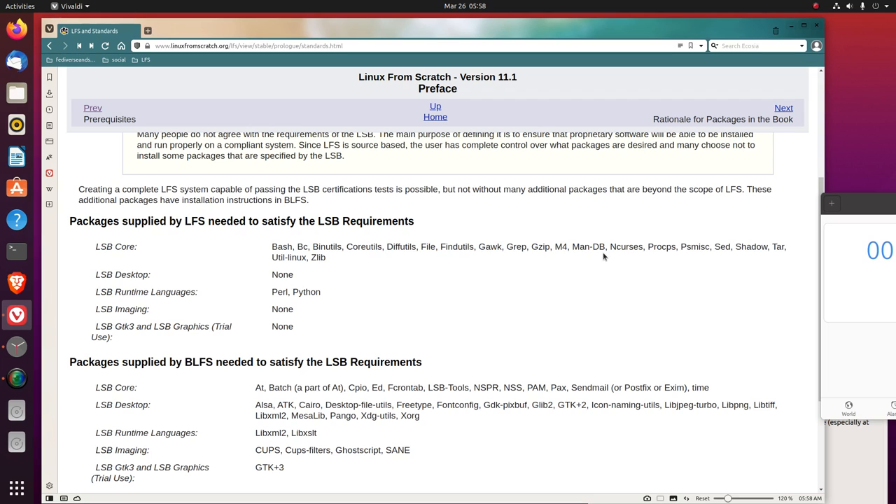
{"action": "mouse_move", "coordinate": [628, 262]}
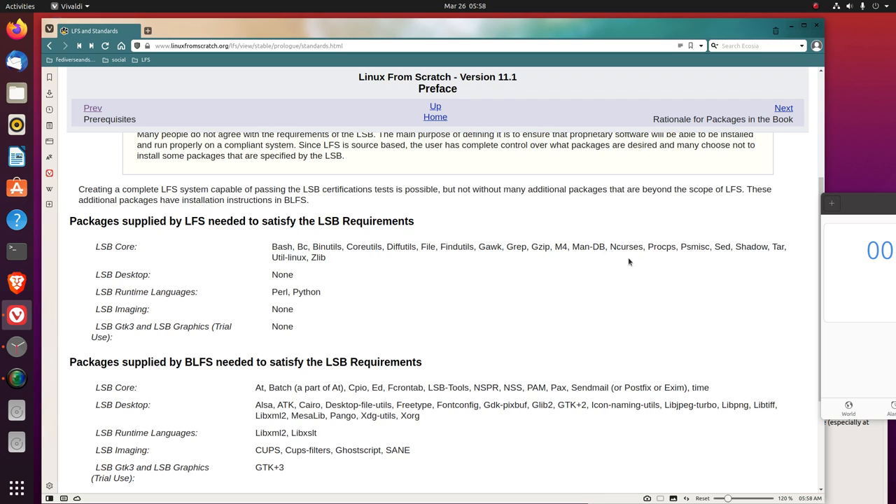
{"action": "mouse_move", "coordinate": [664, 258]}
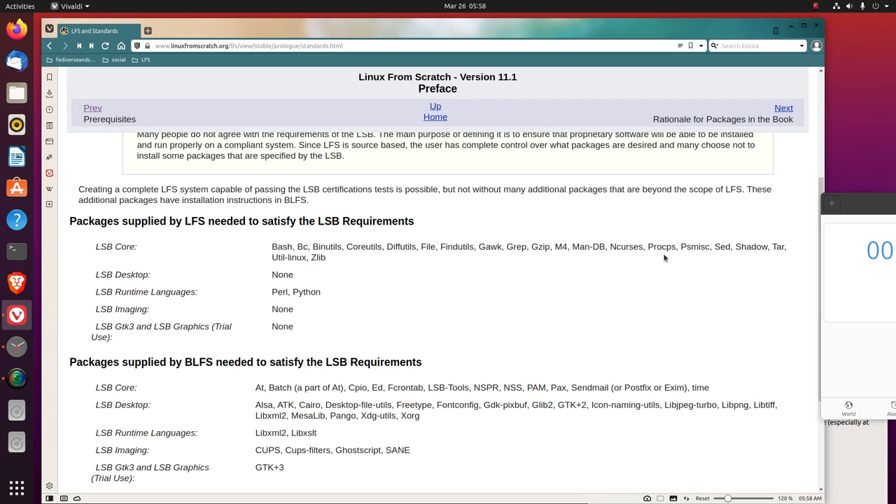
{"action": "mouse_move", "coordinate": [689, 253]}
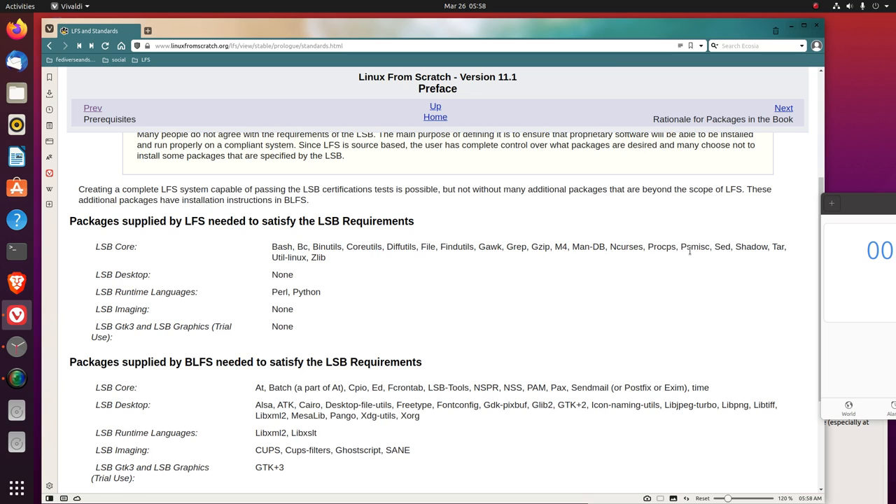
{"action": "mouse_move", "coordinate": [751, 259]}
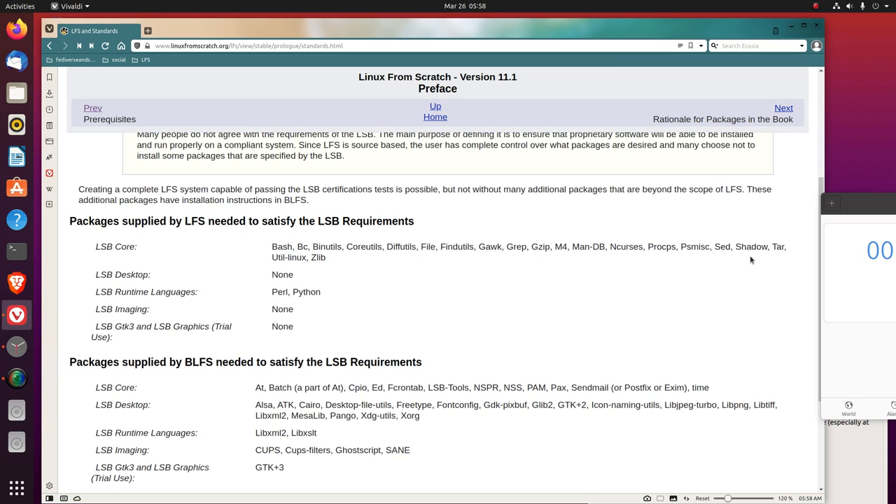
{"action": "mouse_move", "coordinate": [284, 268]}
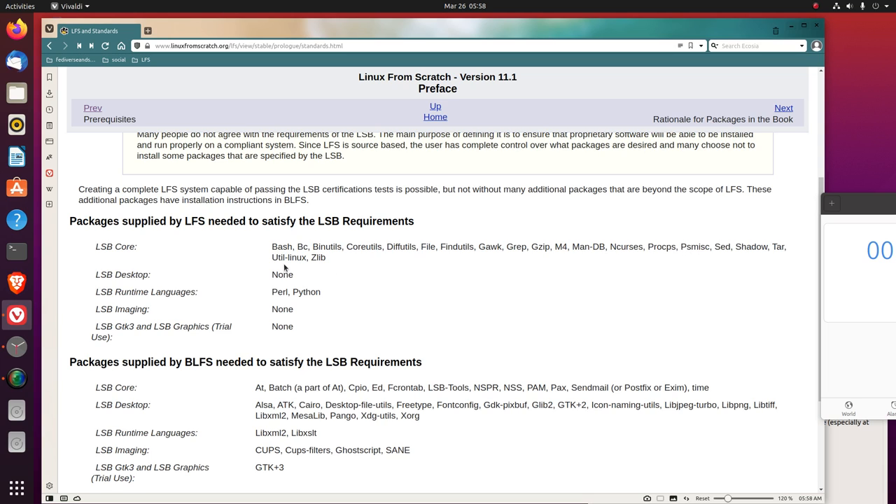
{"action": "mouse_move", "coordinate": [295, 268]}
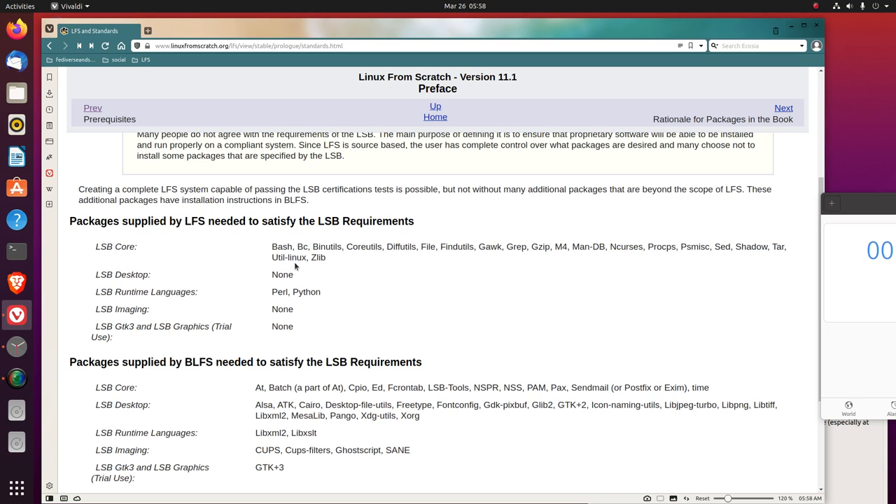
{"action": "mouse_move", "coordinate": [324, 268]}
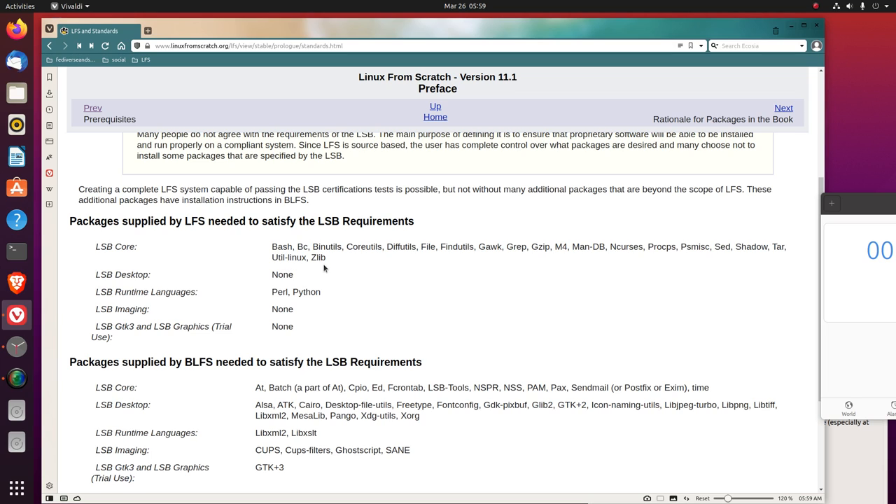
{"action": "mouse_move", "coordinate": [128, 271]}
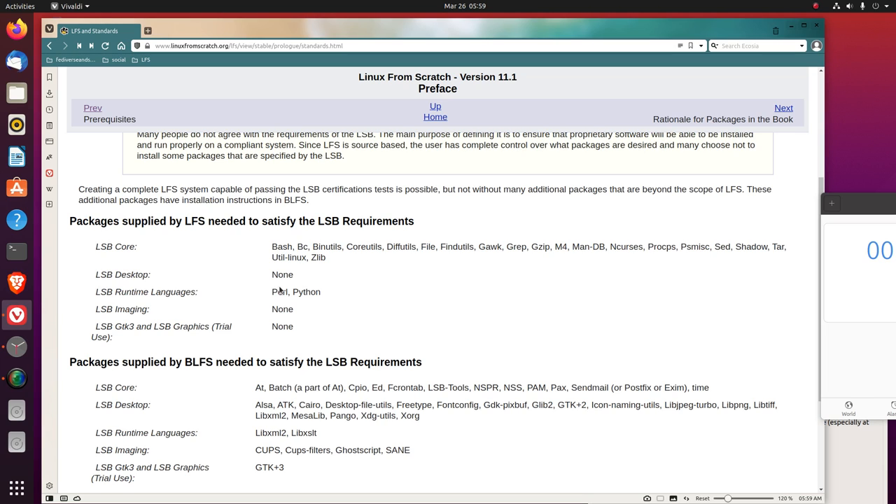
{"action": "mouse_move", "coordinate": [153, 295]}
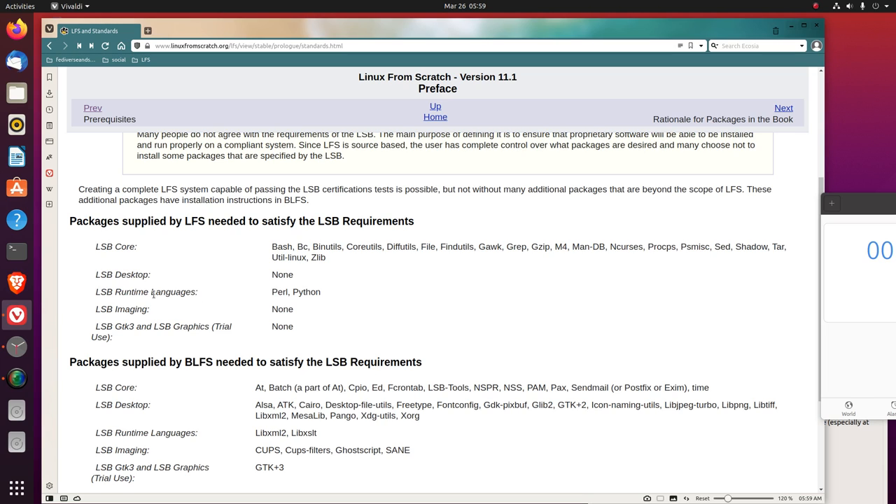
{"action": "mouse_move", "coordinate": [321, 302]}
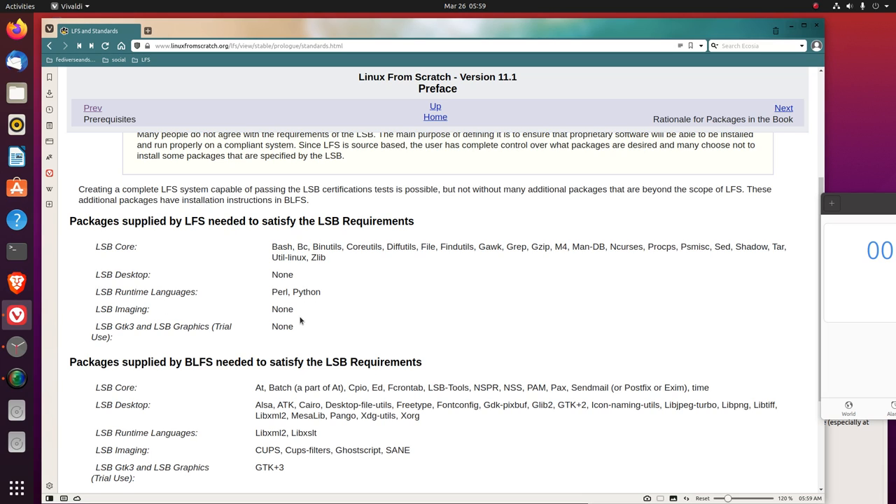
{"action": "mouse_move", "coordinate": [184, 344]}
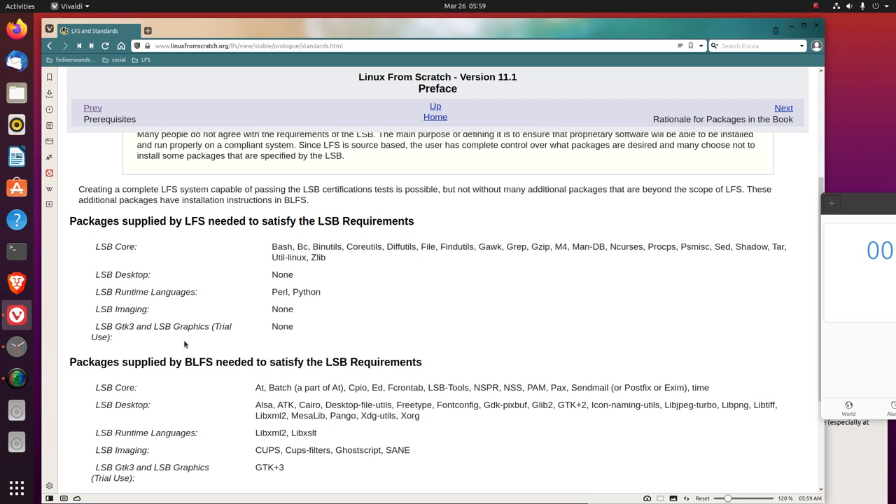
{"action": "mouse_move", "coordinate": [181, 350]}
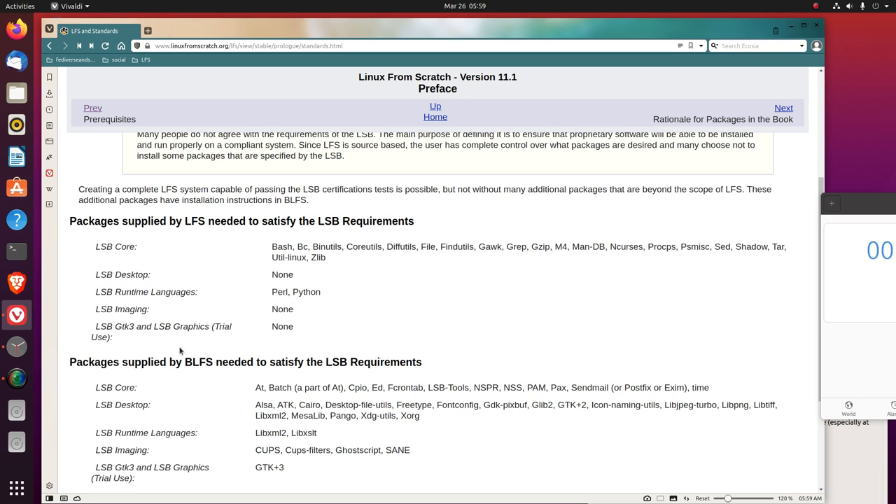
{"action": "scroll", "scroll_direction": "down", "scroll_amount": 3}
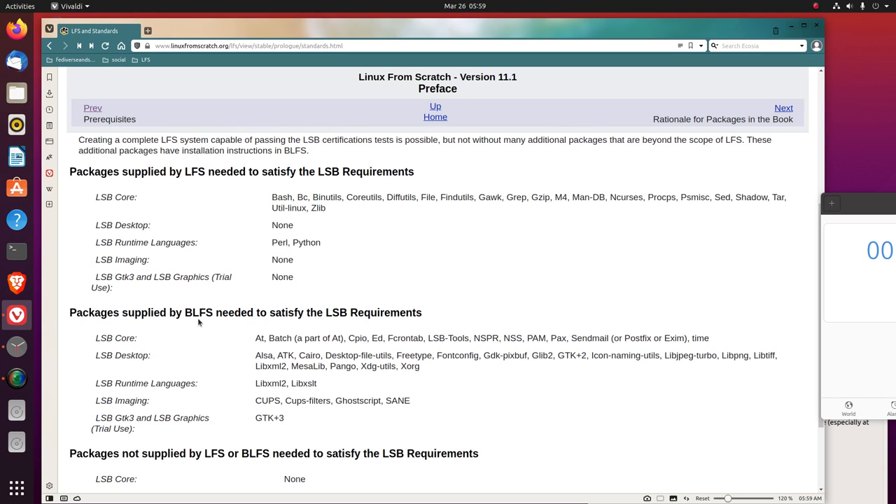
{"action": "mouse_move", "coordinate": [219, 315]}
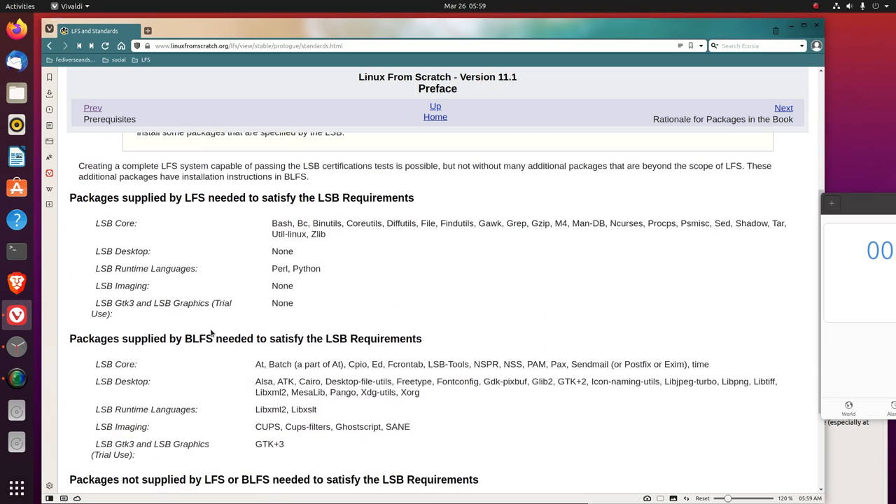
{"action": "scroll", "scroll_direction": "down", "scroll_amount": 3}
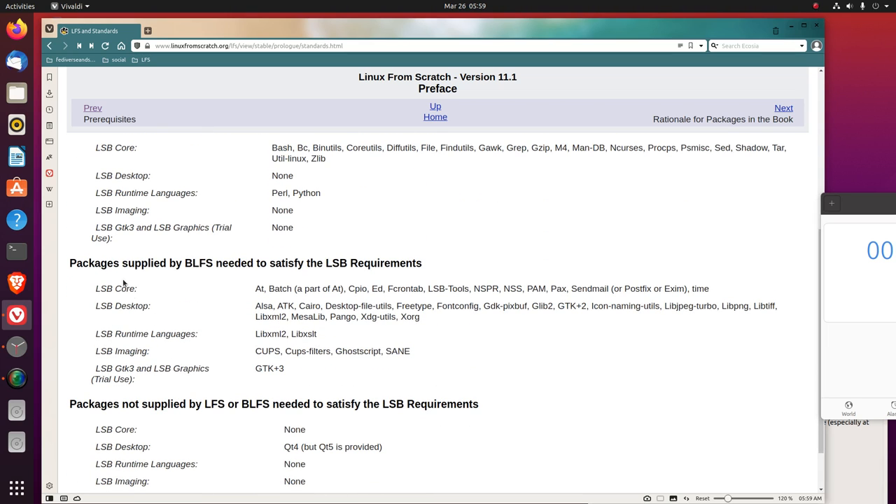
{"action": "scroll", "scroll_direction": "up", "scroll_amount": 3}
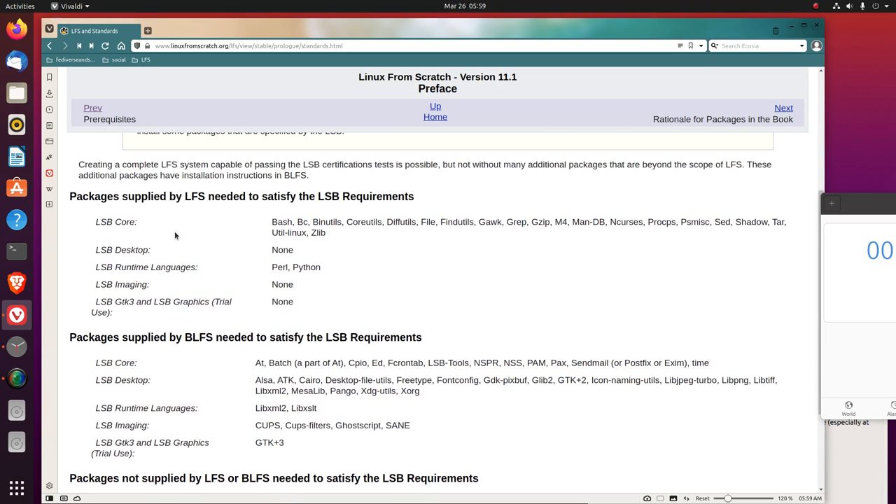
{"action": "mouse_move", "coordinate": [286, 265]}
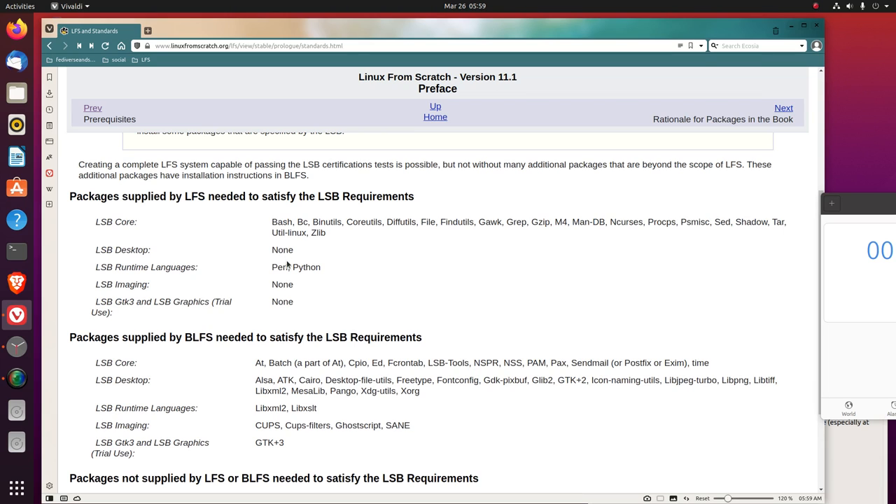
{"action": "scroll", "scroll_direction": "down", "scroll_amount": 3}
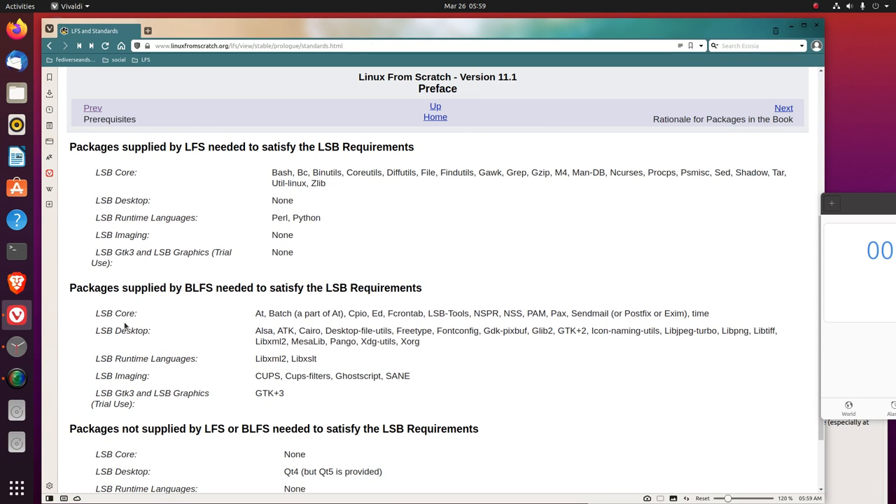
{"action": "mouse_move", "coordinate": [271, 322]}
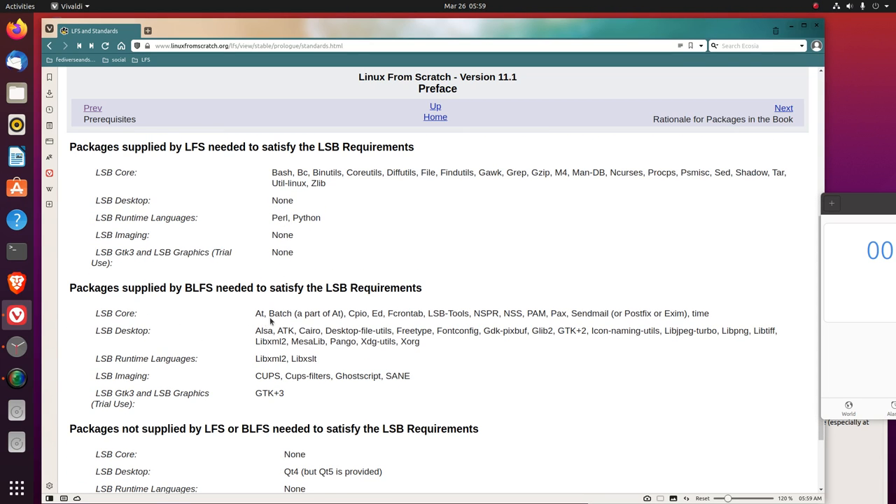
{"action": "mouse_move", "coordinate": [318, 329]}
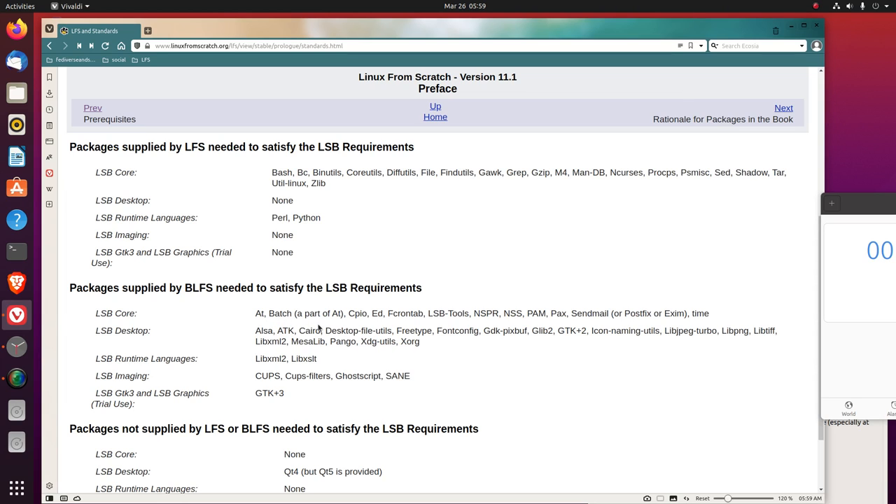
{"action": "mouse_move", "coordinate": [381, 325]}
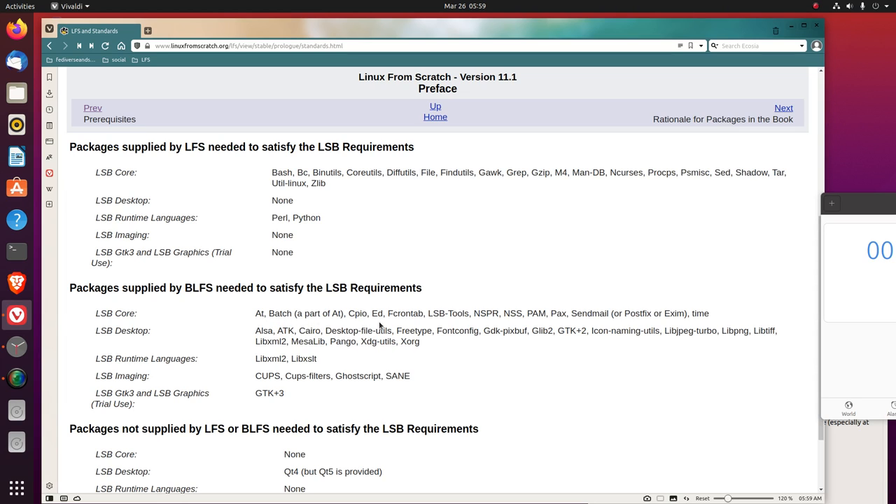
{"action": "mouse_move", "coordinate": [412, 326]}
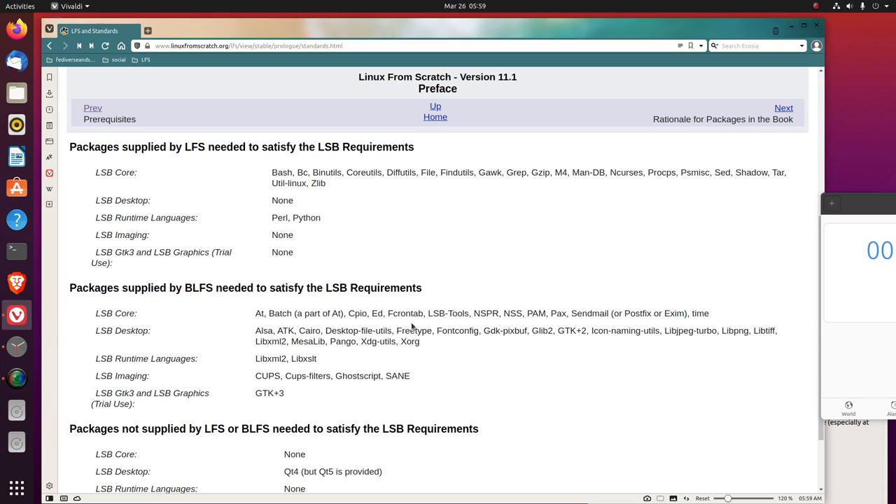
{"action": "mouse_move", "coordinate": [455, 331]}
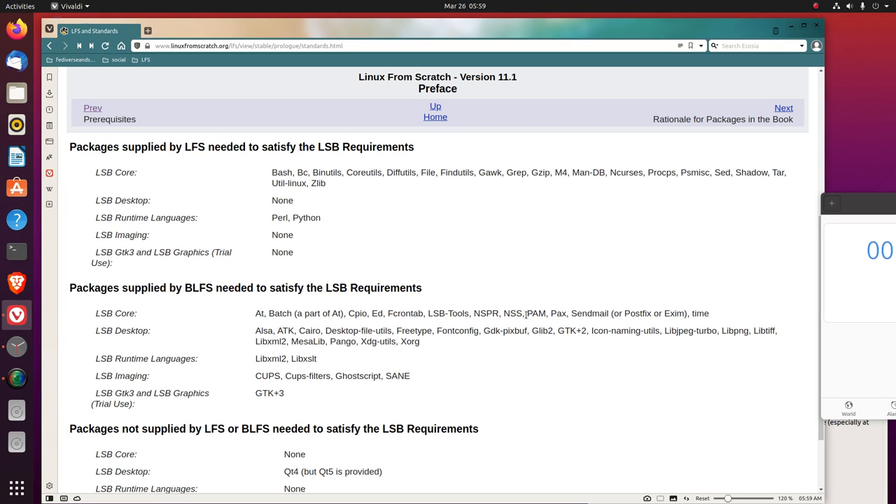
{"action": "mouse_move", "coordinate": [608, 327]}
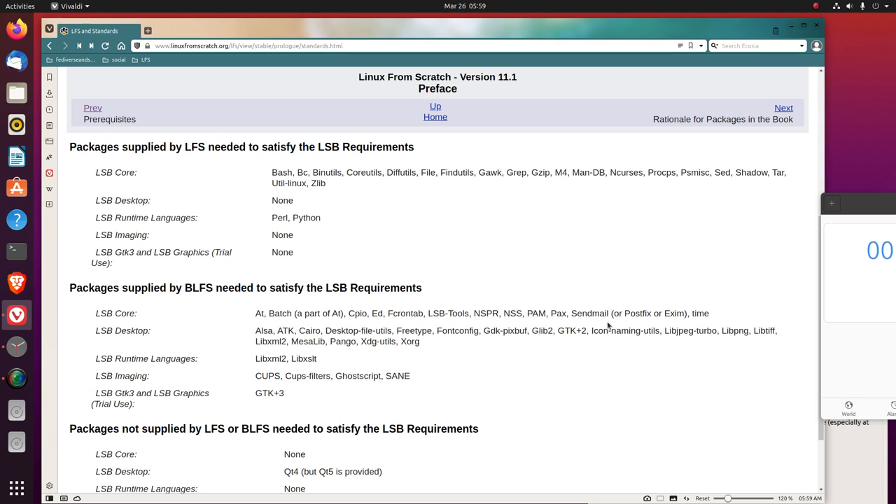
{"action": "mouse_move", "coordinate": [646, 324]}
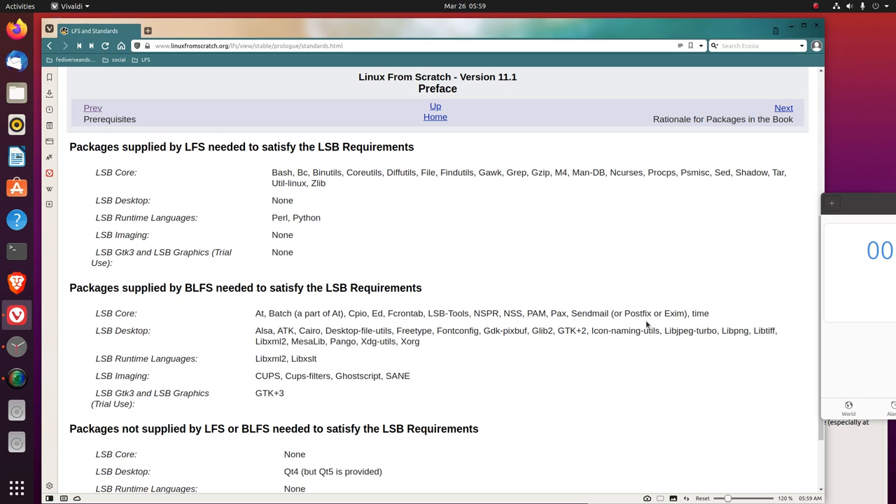
{"action": "mouse_move", "coordinate": [698, 325]}
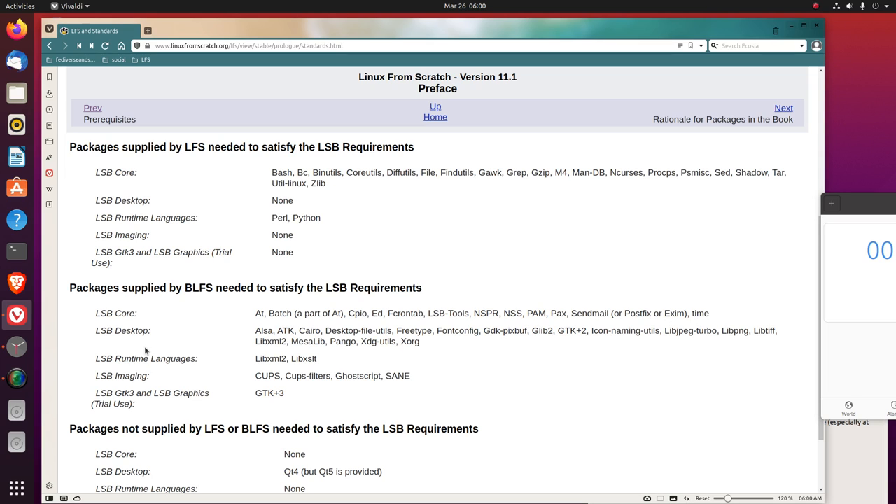
{"action": "mouse_move", "coordinate": [266, 336]}
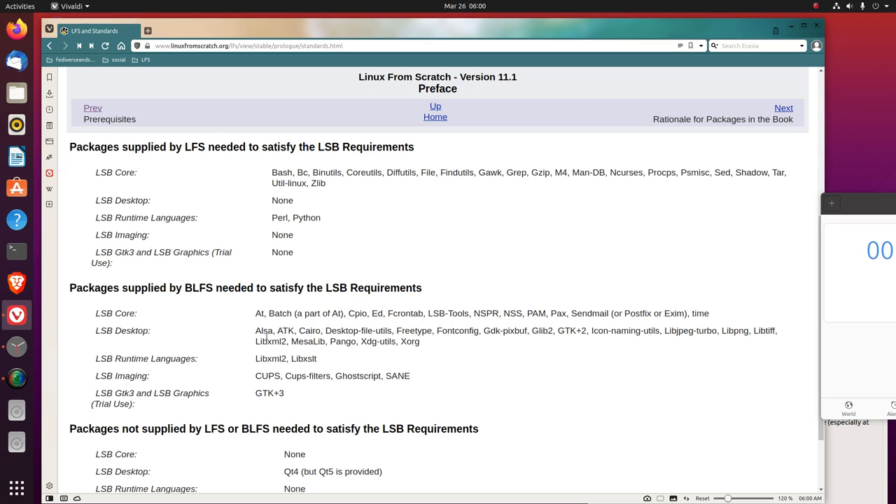
{"action": "mouse_move", "coordinate": [315, 341]}
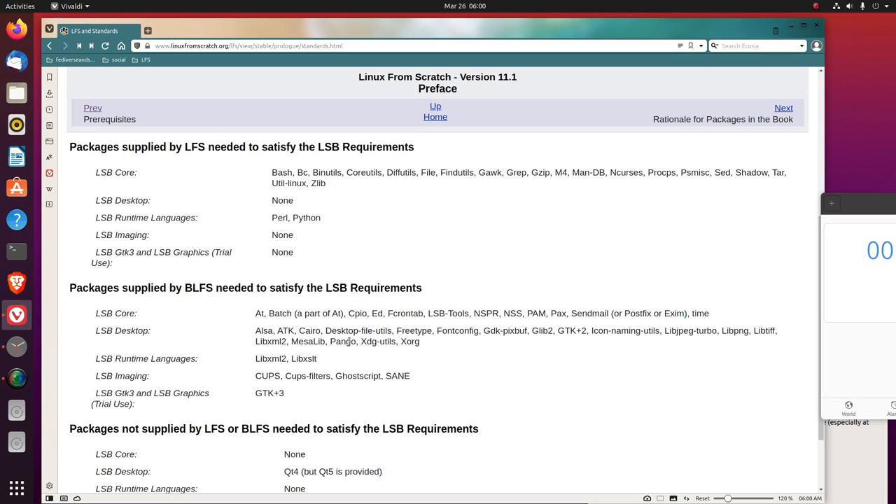
{"action": "mouse_move", "coordinate": [424, 343]}
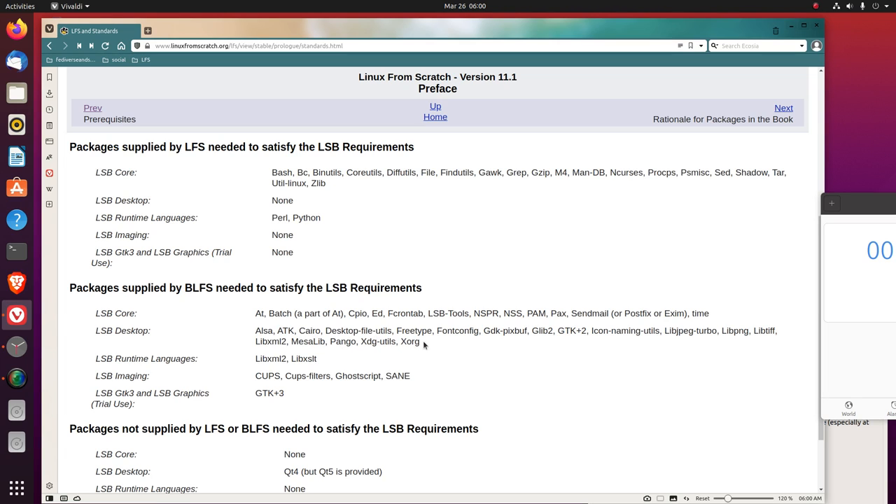
{"action": "mouse_move", "coordinate": [517, 347]}
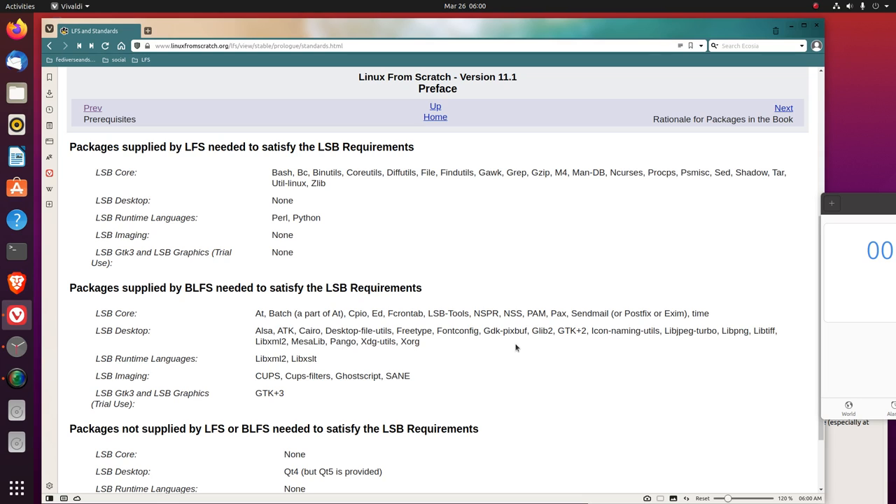
{"action": "mouse_move", "coordinate": [515, 344]}
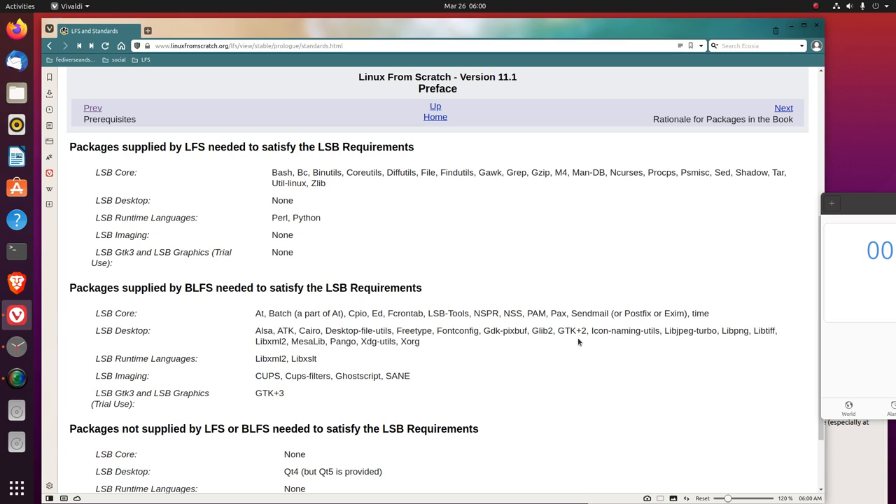
{"action": "mouse_move", "coordinate": [631, 342]}
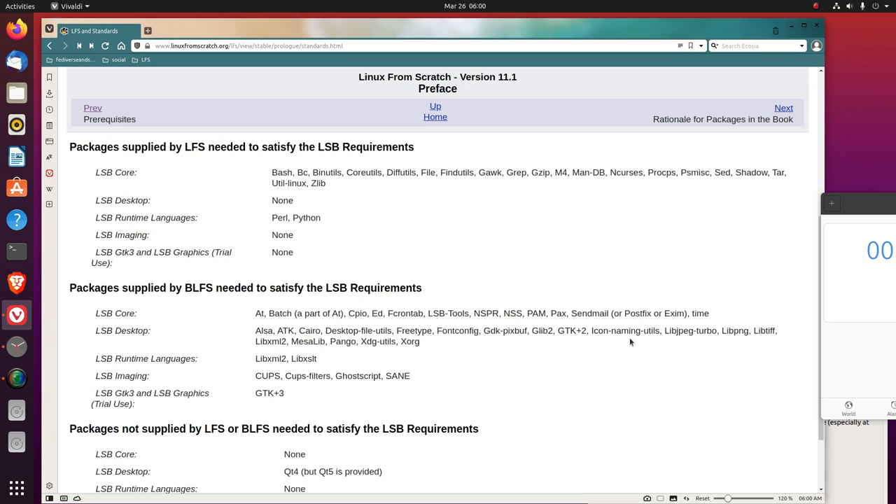
{"action": "mouse_move", "coordinate": [696, 343]}
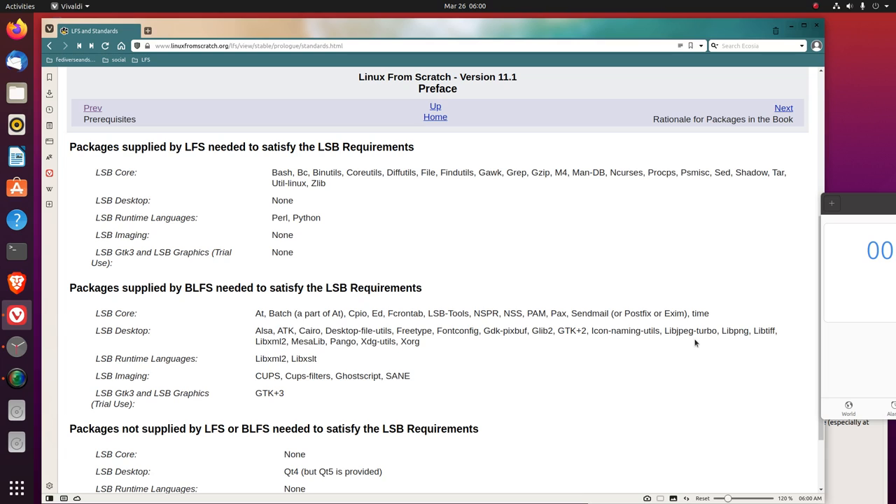
{"action": "mouse_move", "coordinate": [730, 342]}
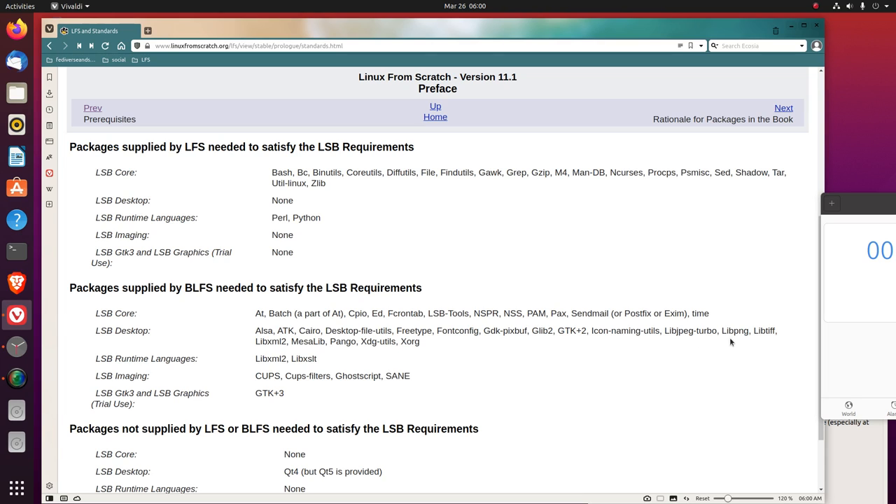
{"action": "mouse_move", "coordinate": [770, 341]}
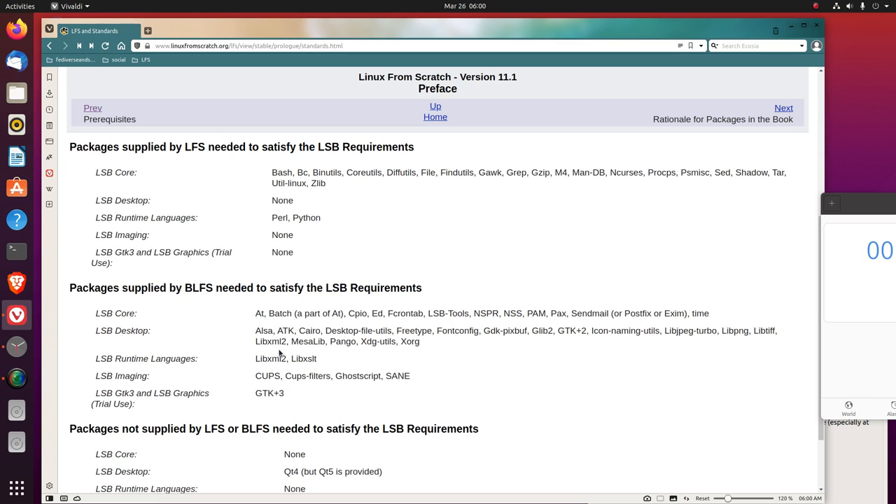
{"action": "mouse_move", "coordinate": [313, 353]}
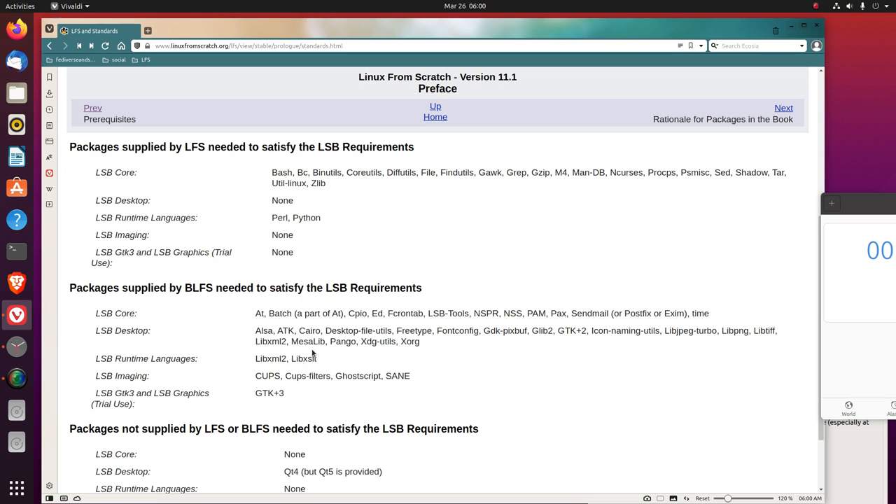
{"action": "mouse_move", "coordinate": [389, 354]}
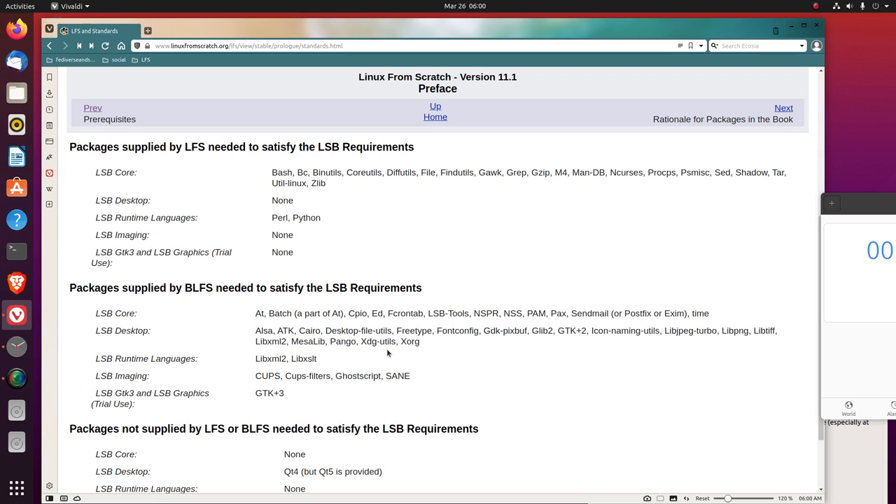
{"action": "mouse_move", "coordinate": [415, 366]}
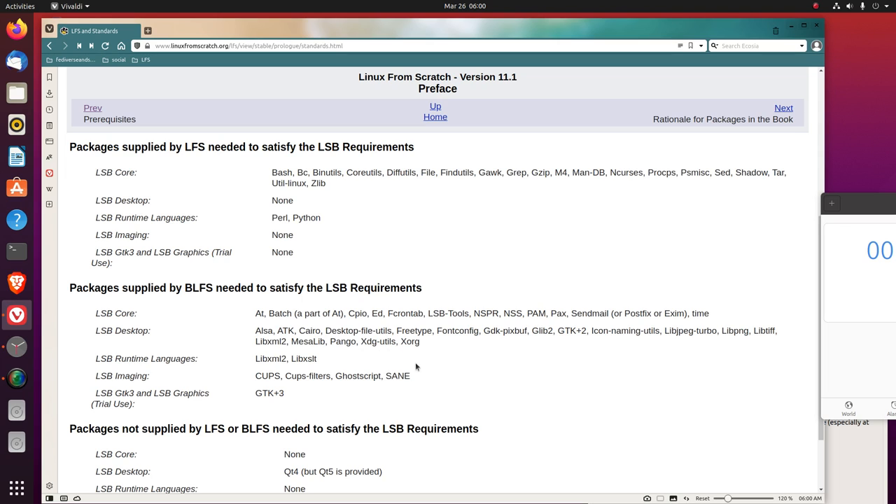
{"action": "mouse_move", "coordinate": [130, 389]}
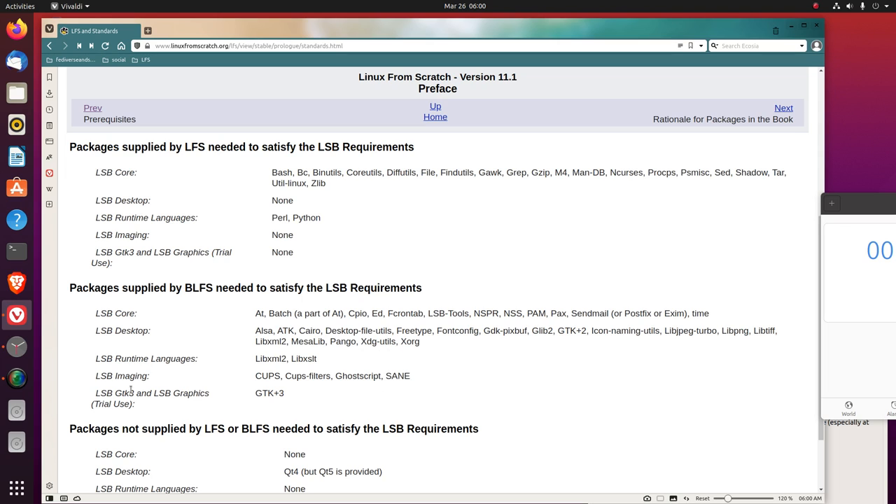
{"action": "mouse_move", "coordinate": [246, 372]}
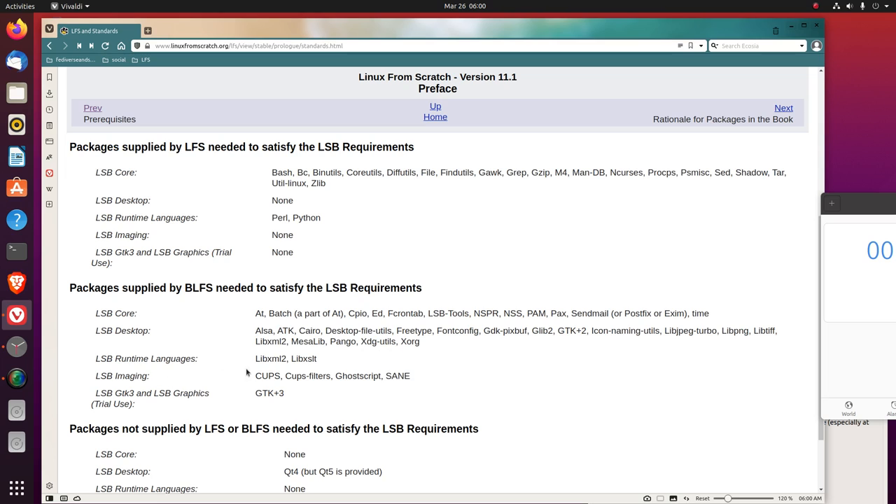
{"action": "mouse_move", "coordinate": [281, 369]}
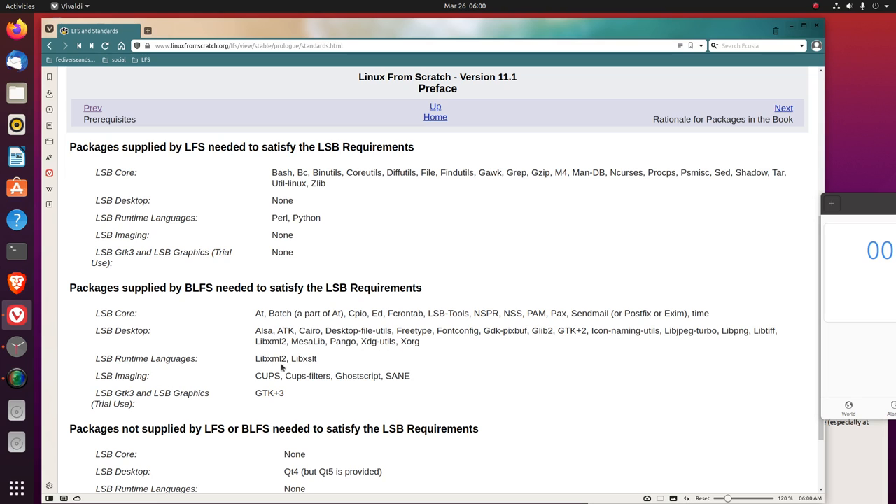
{"action": "mouse_move", "coordinate": [304, 368]}
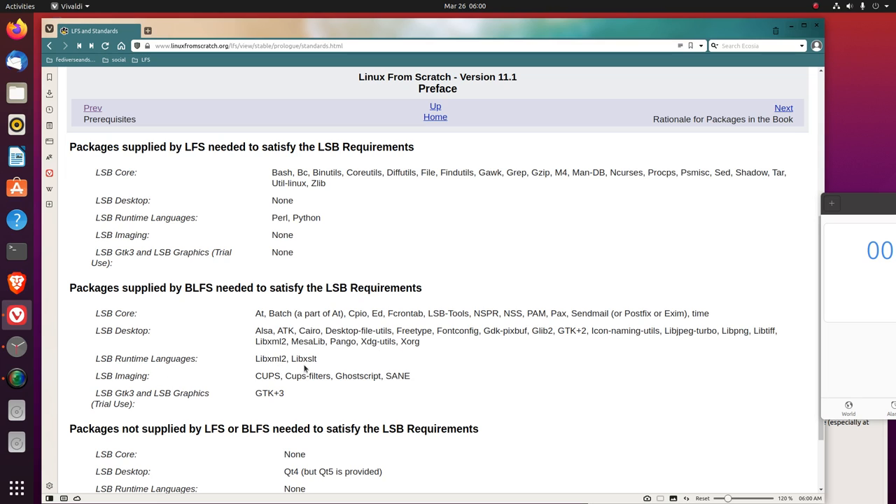
{"action": "mouse_move", "coordinate": [157, 392]}
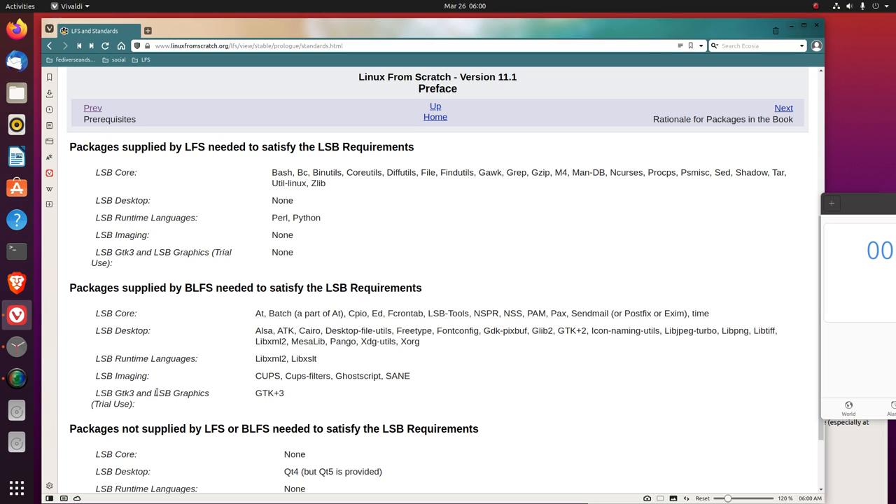
{"action": "mouse_move", "coordinate": [306, 371]}
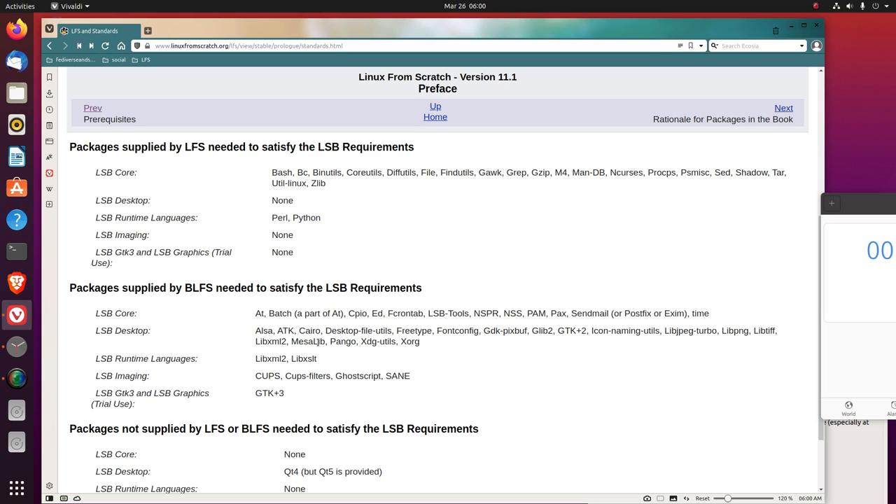
{"action": "mouse_move", "coordinate": [310, 359]}
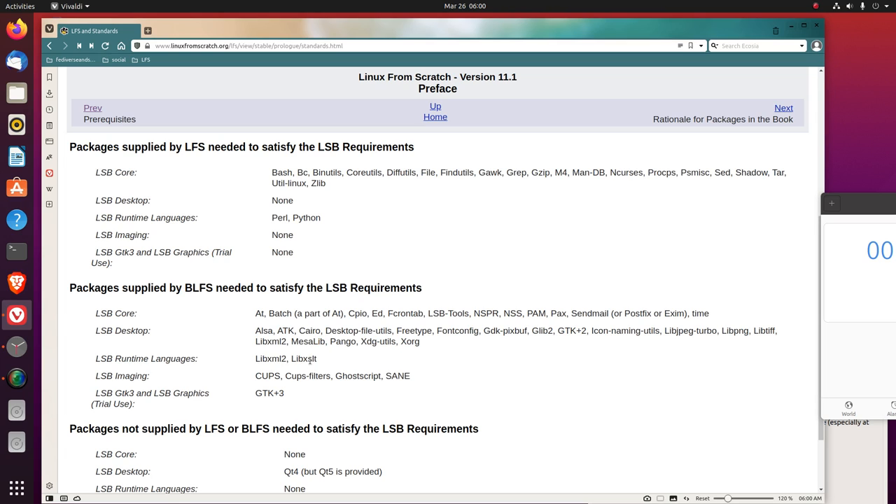
{"action": "mouse_move", "coordinate": [313, 387]}
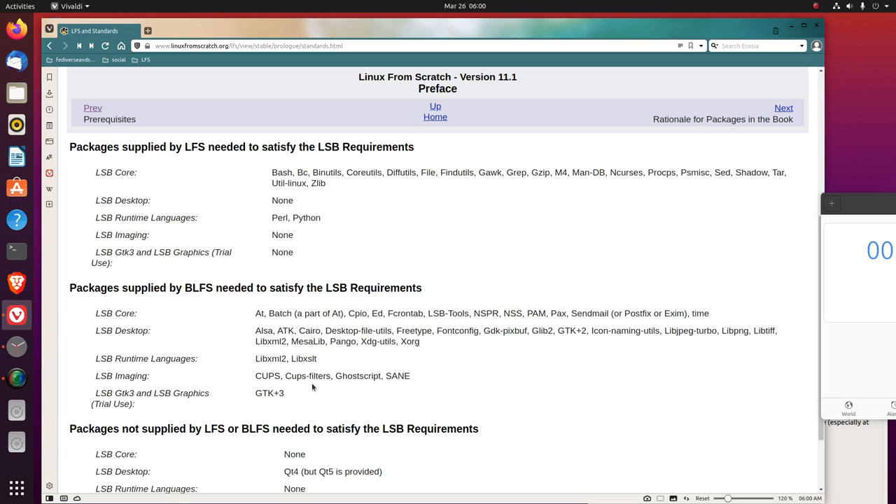
{"action": "mouse_move", "coordinate": [404, 391]}
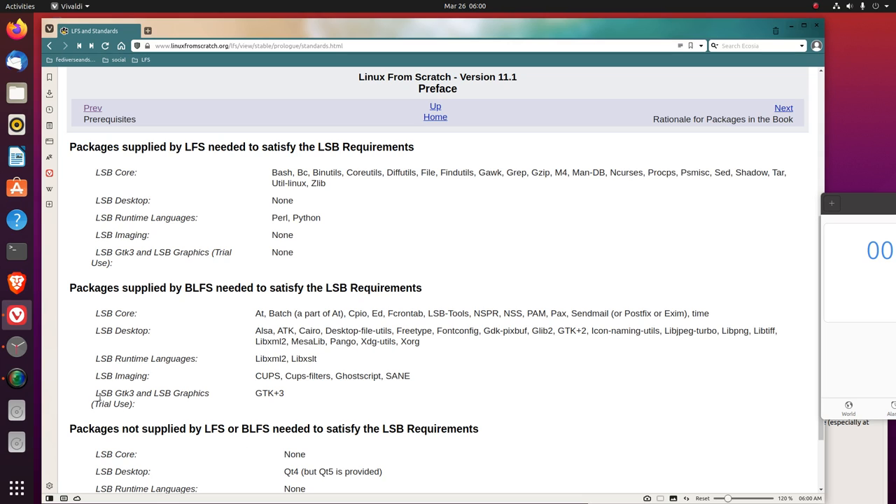
{"action": "mouse_move", "coordinate": [141, 407]}
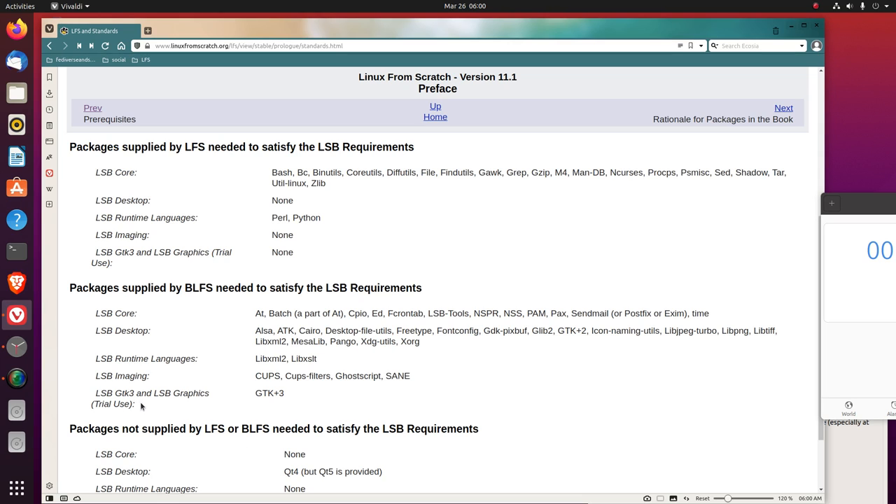
{"action": "mouse_move", "coordinate": [183, 413]}
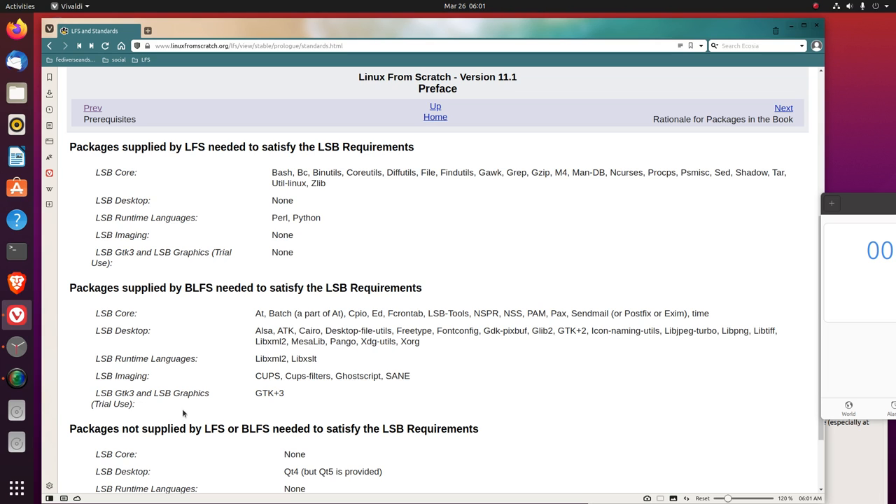
Scroll to the bottom of LFS and Standards, past the package tables including Qt4
{"action": "scroll", "scroll_direction": "down", "scroll_amount": 3}
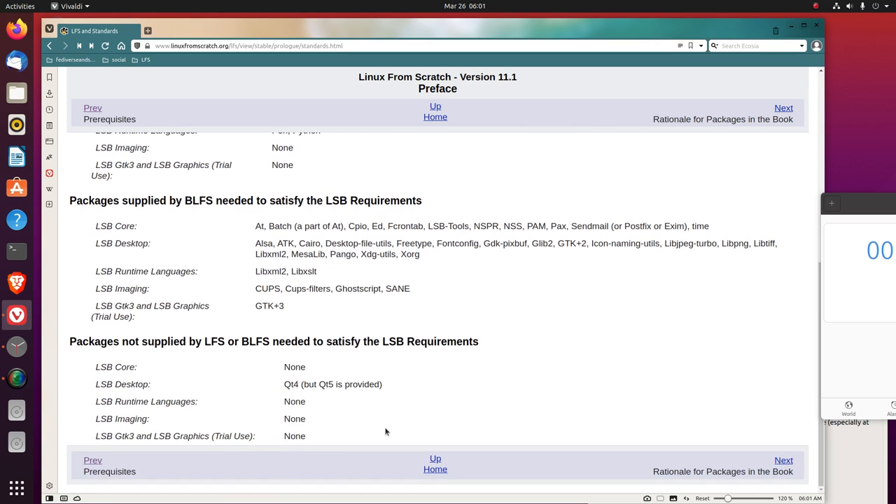
{"action": "mouse_move", "coordinate": [658, 366]}
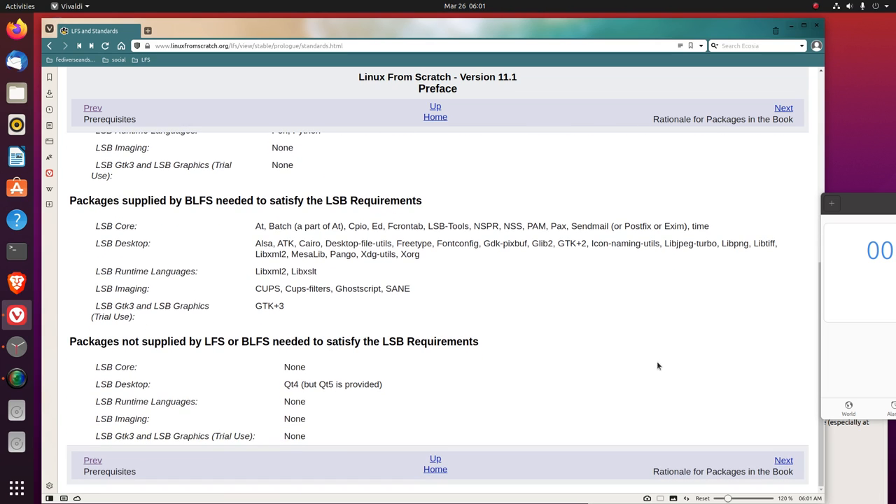
{"action": "mouse_move", "coordinate": [637, 376]}
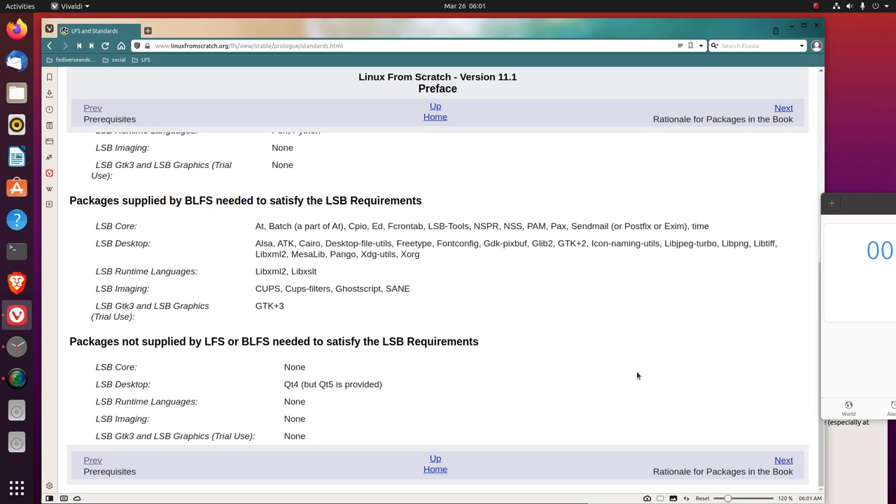
{"action": "mouse_move", "coordinate": [606, 386]}
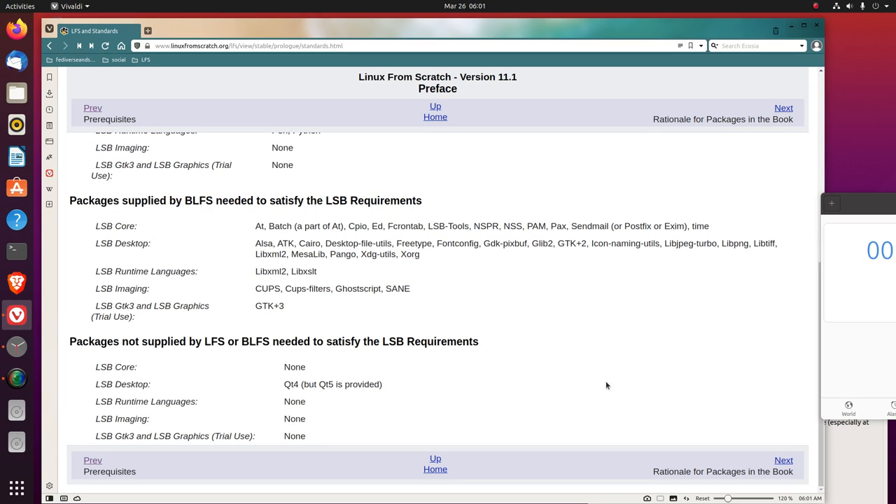
{"action": "mouse_move", "coordinate": [574, 376]}
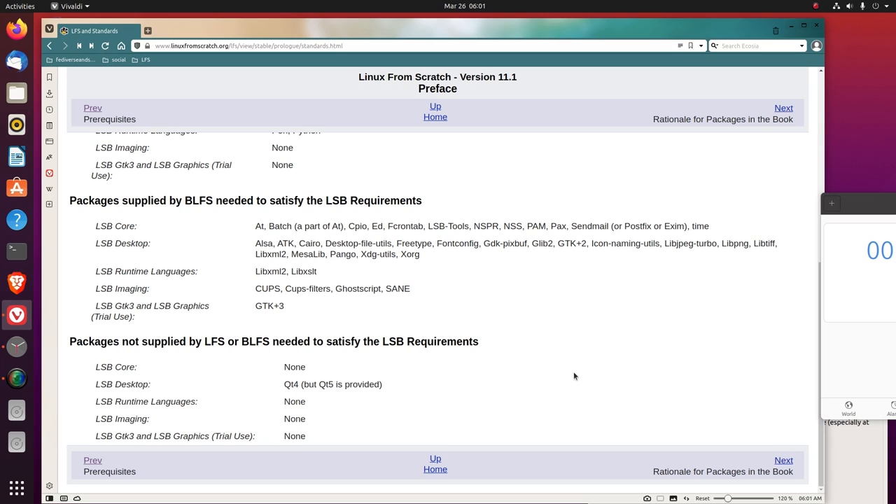
{"action": "mouse_move", "coordinate": [502, 350]}
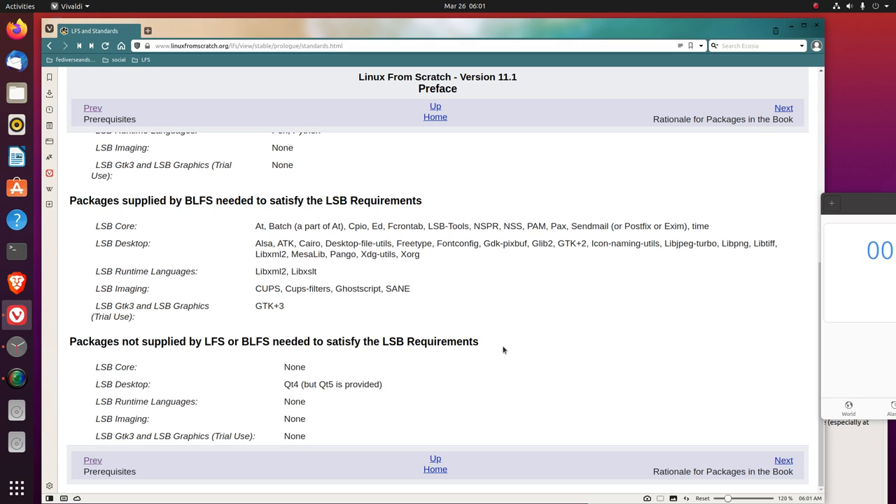
{"action": "mouse_move", "coordinate": [74, 371]}
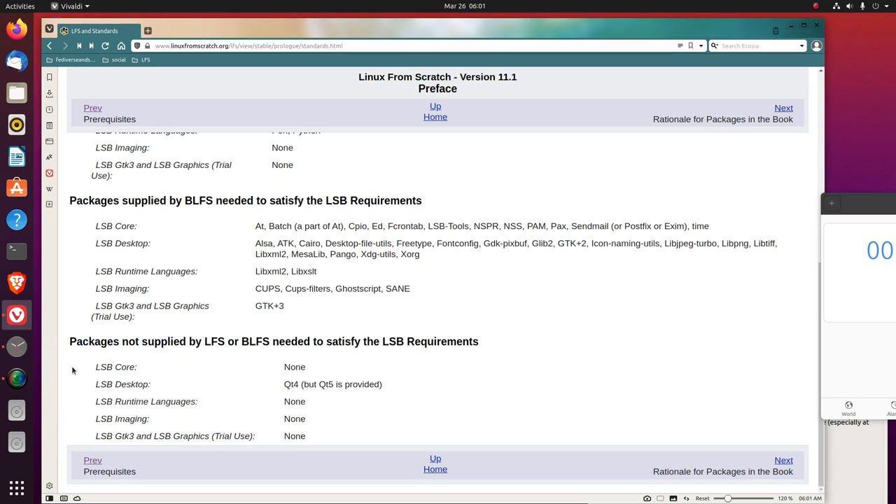
{"action": "scroll", "scroll_direction": "up", "scroll_amount": 3}
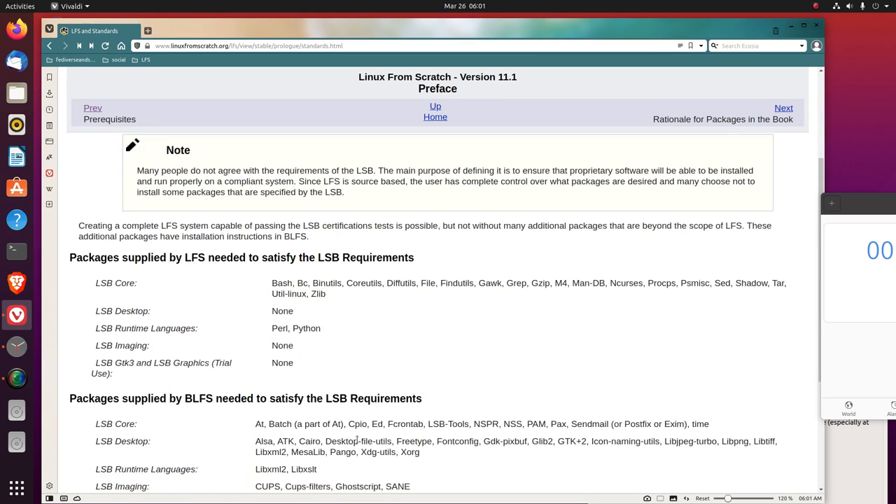
{"action": "scroll", "scroll_direction": "down", "scroll_amount": 3}
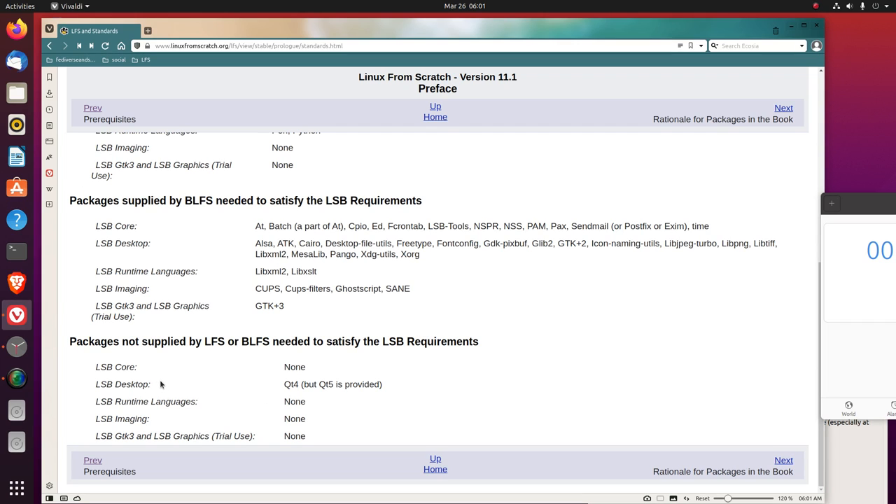
{"action": "mouse_move", "coordinate": [322, 397]}
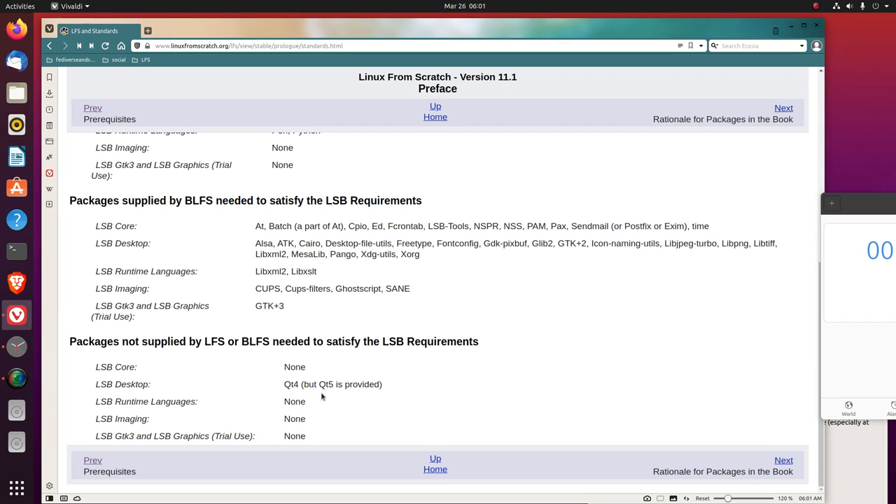
{"action": "mouse_move", "coordinate": [326, 396]}
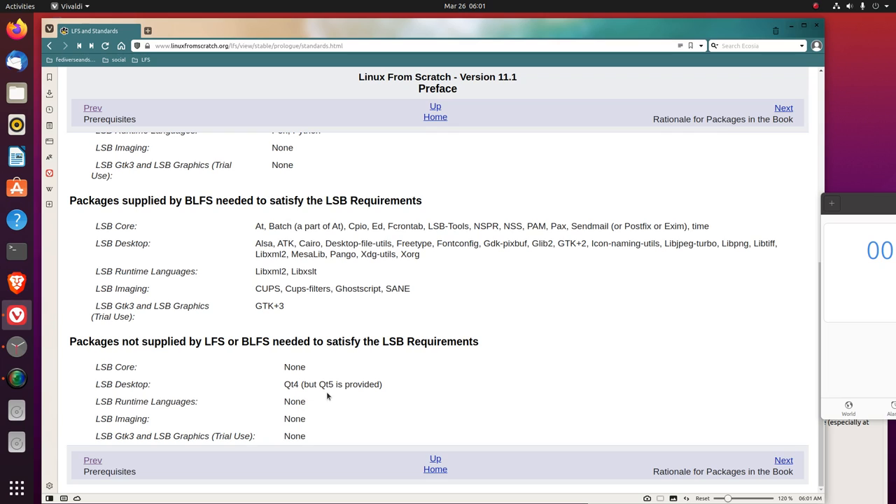
{"action": "mouse_move", "coordinate": [324, 401]}
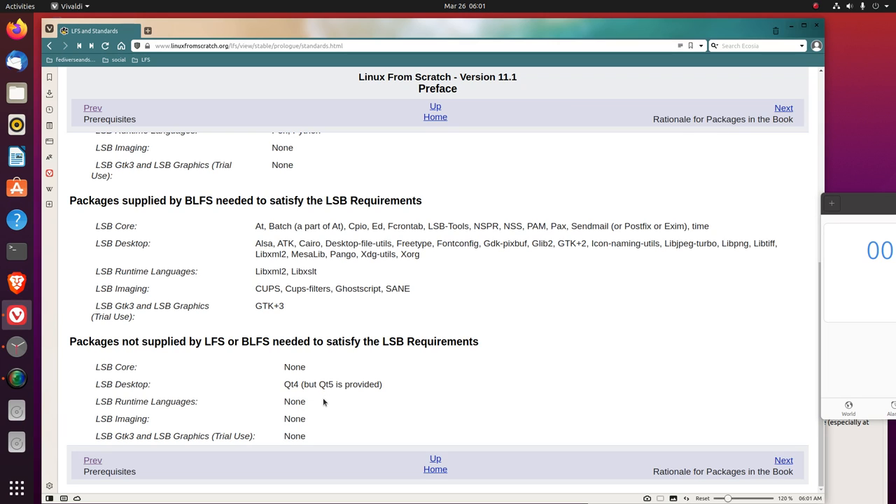
{"action": "mouse_move", "coordinate": [311, 418]}
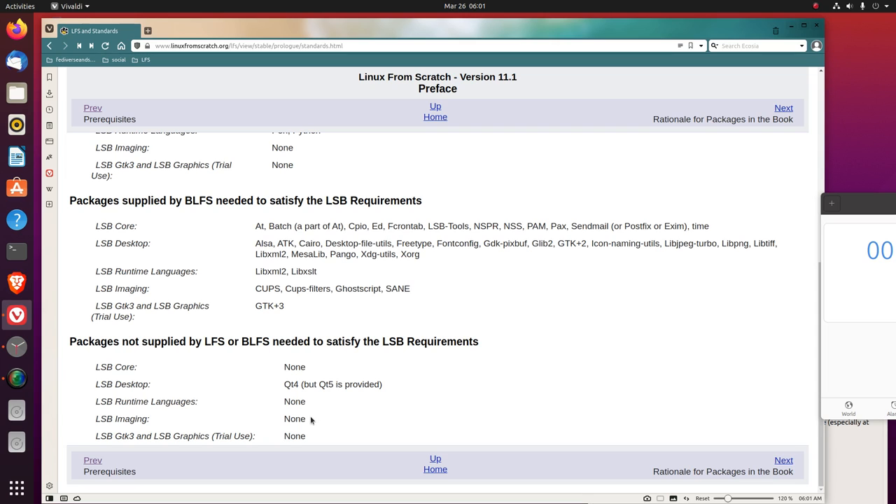
{"action": "mouse_move", "coordinate": [256, 434]}
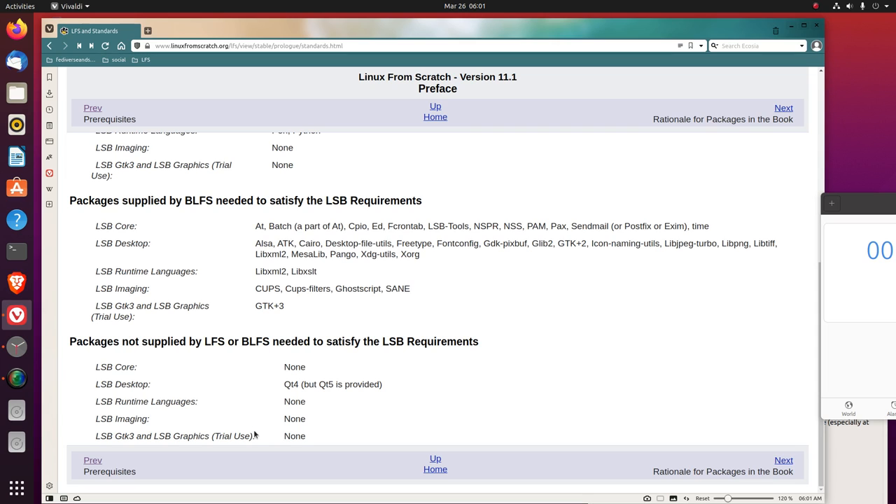
{"action": "mouse_move", "coordinate": [332, 431]}
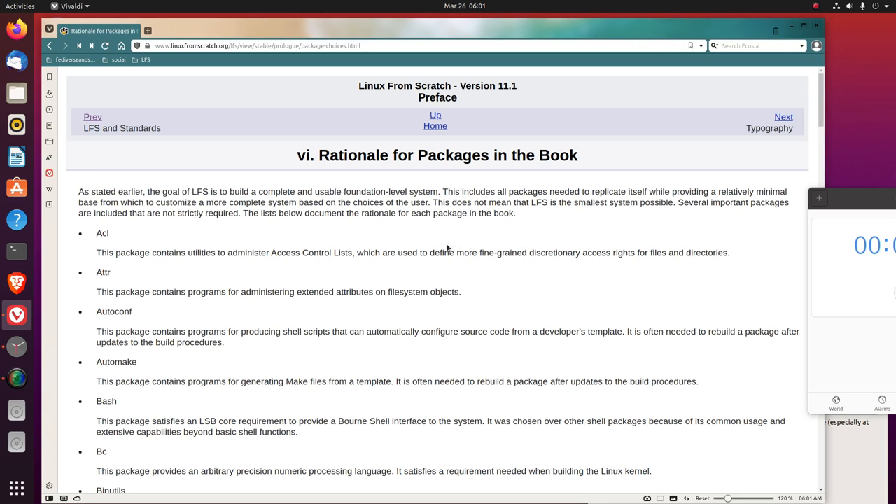
{"action": "mouse_move", "coordinate": [485, 250]}
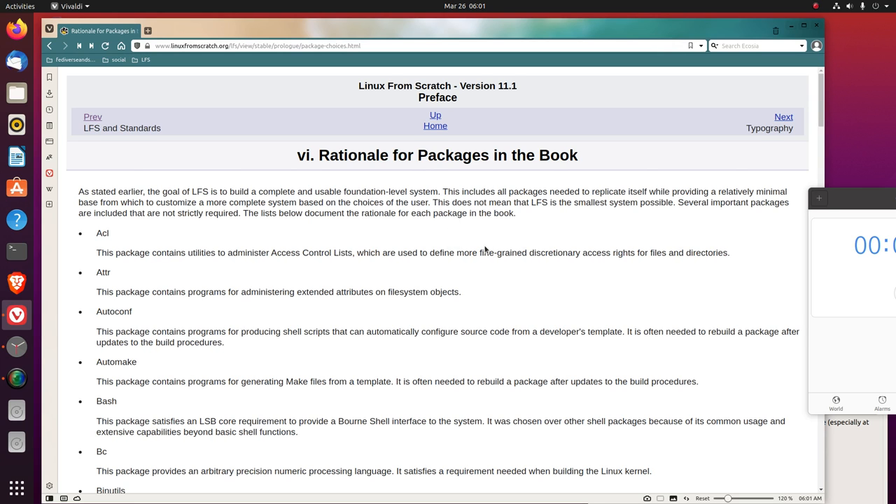